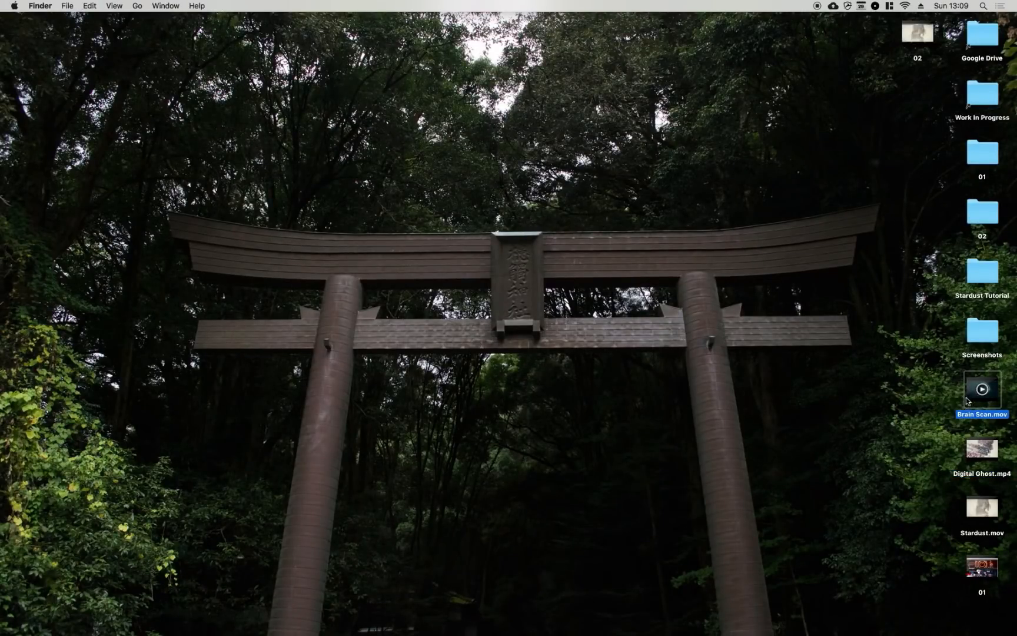
- Play Brain Scan.mov in QuickTime and scrub ahead to the finished particle brain
double_click(982, 390)
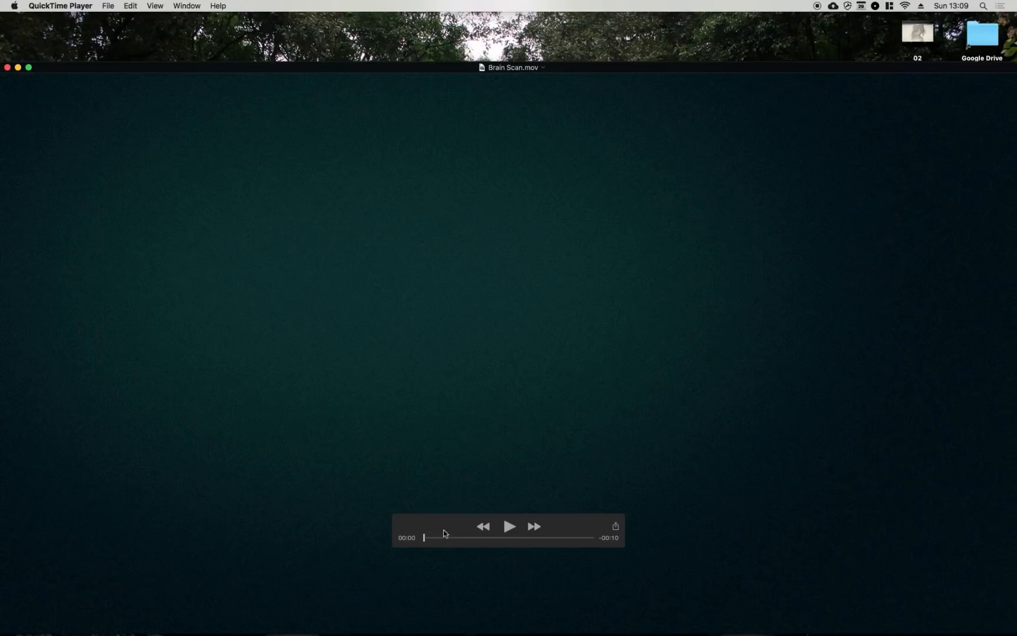
click(510, 526)
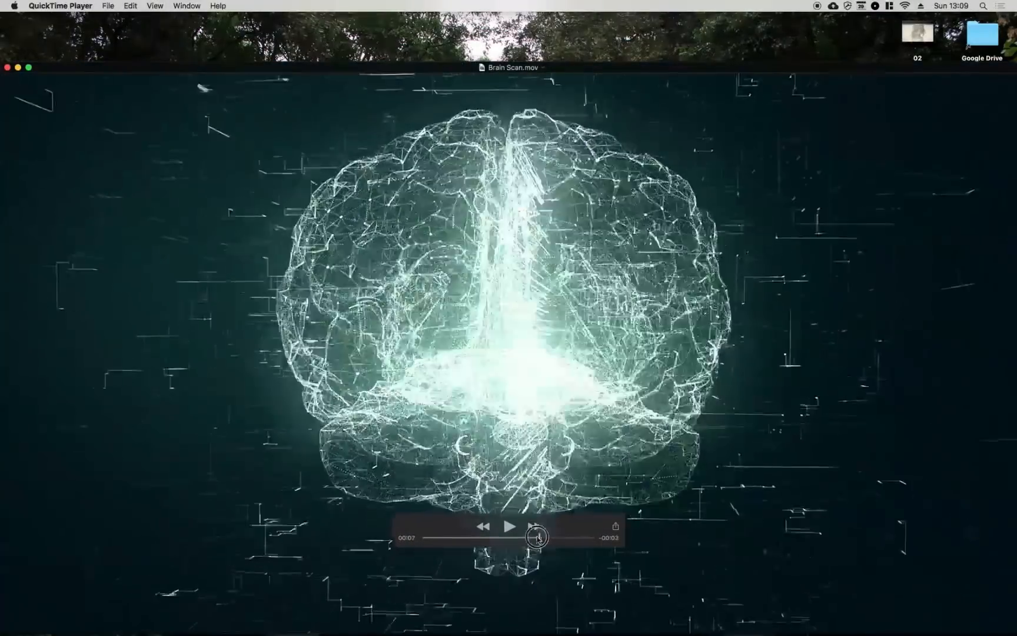
drag(519, 537, 477, 537)
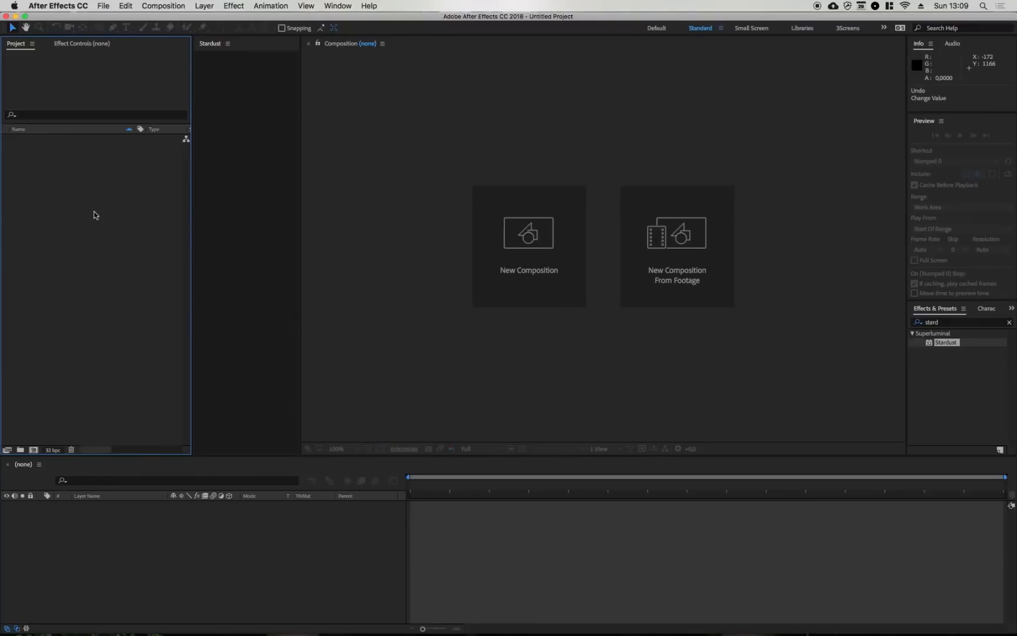
mouse_move(205, 149)
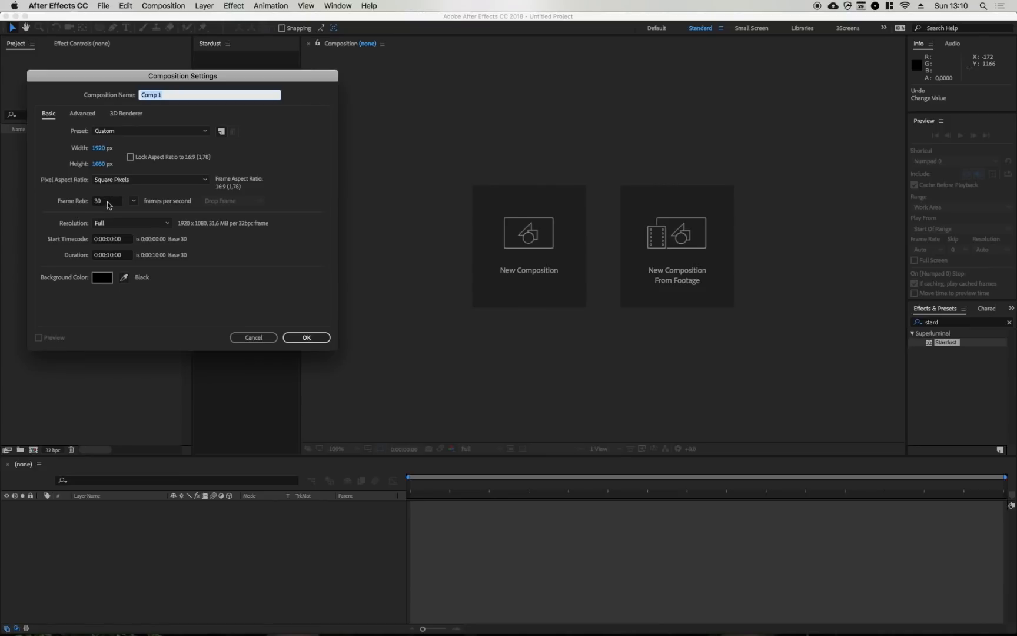
mouse_move(126, 258)
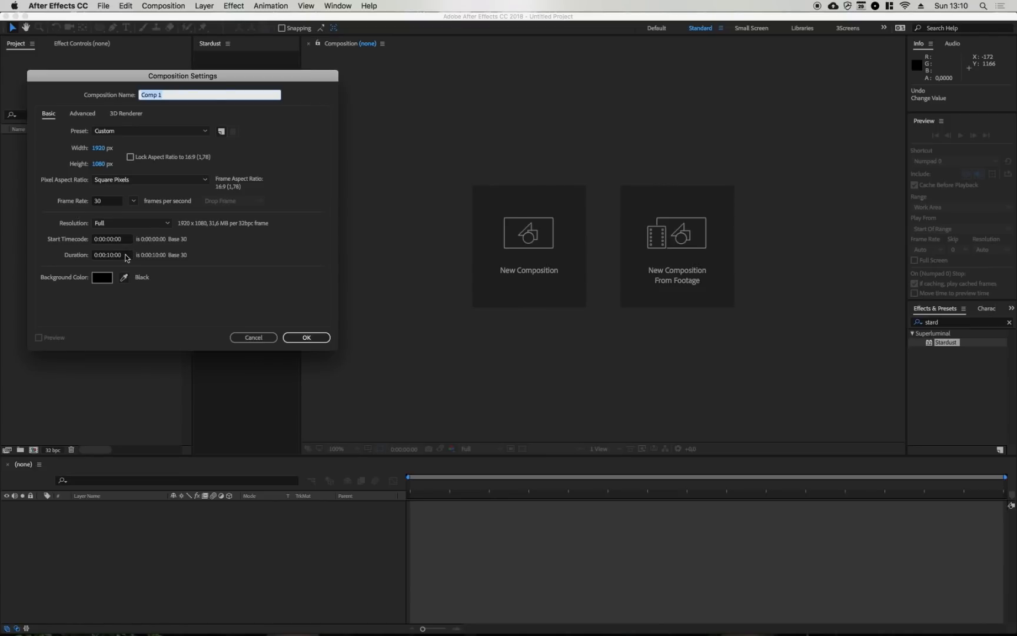
- Create the 1920×1080 30fps comp with a Bg solid and a solid named Stardust
click(307, 338)
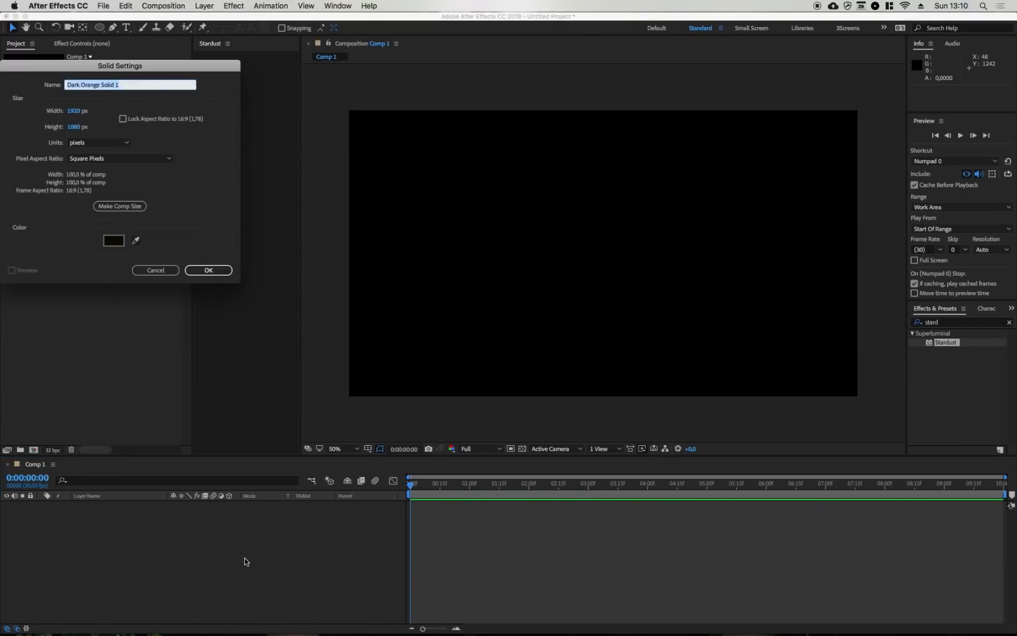
click(207, 270)
text(Stard)
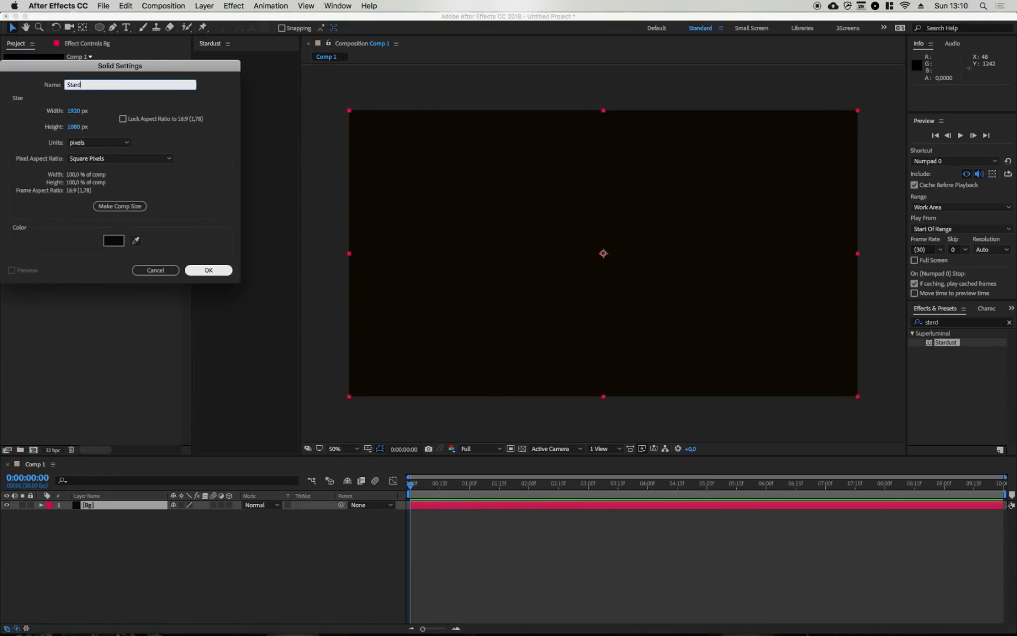
text(ust)
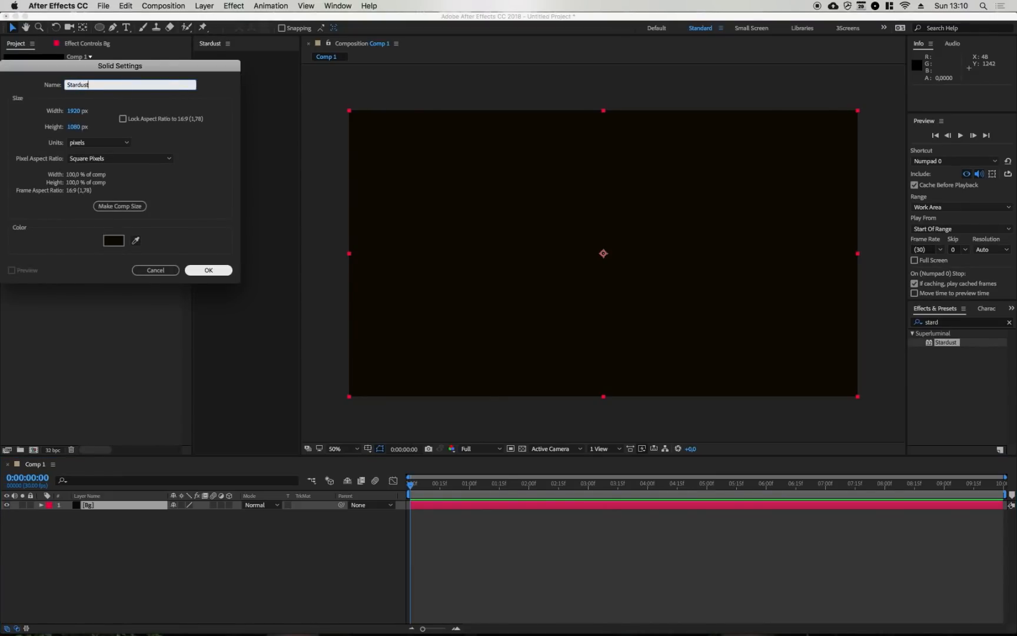
click(209, 270)
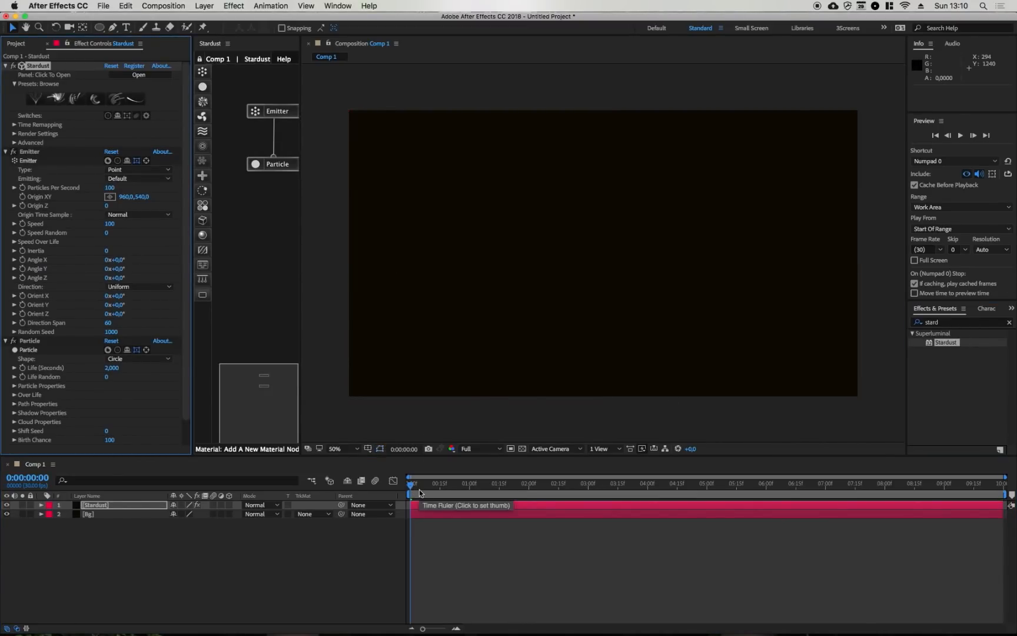
- Go to 0:00:05:00 and select the Emitter node to show its settings
click(411, 484)
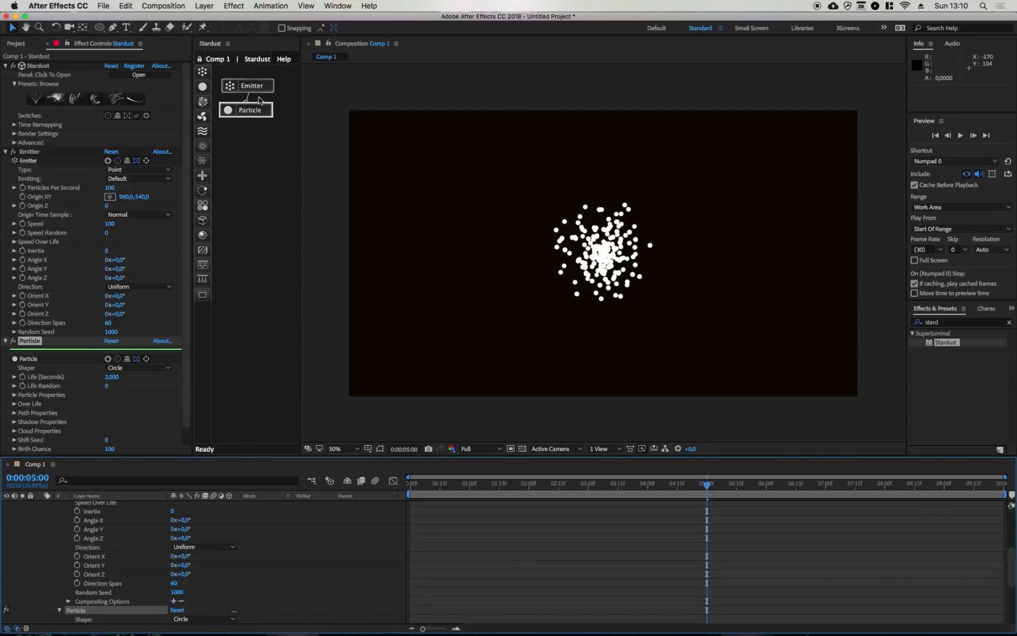
click(249, 109)
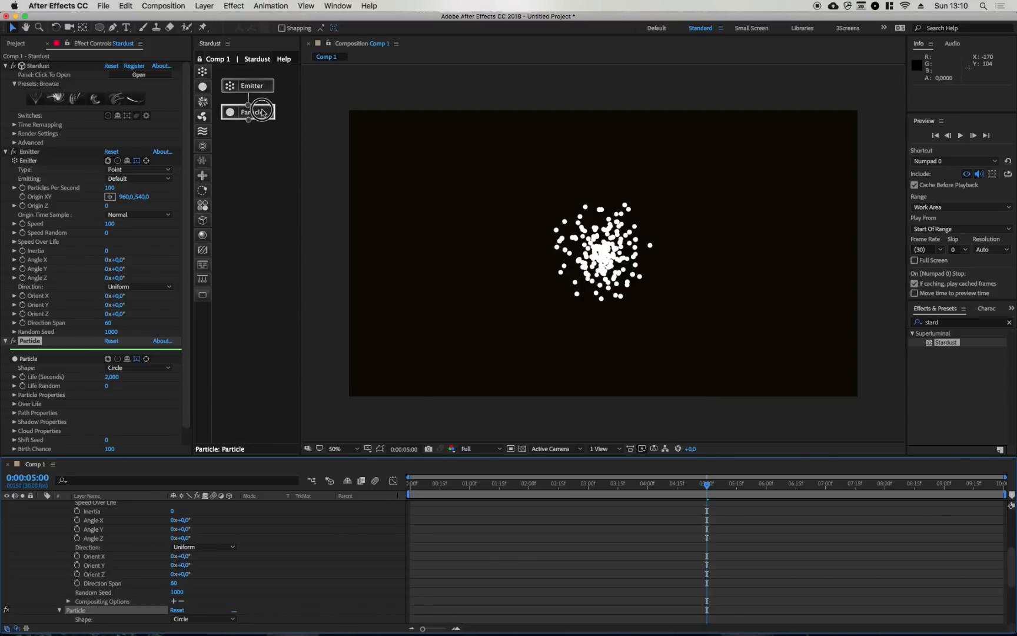
click(250, 112)
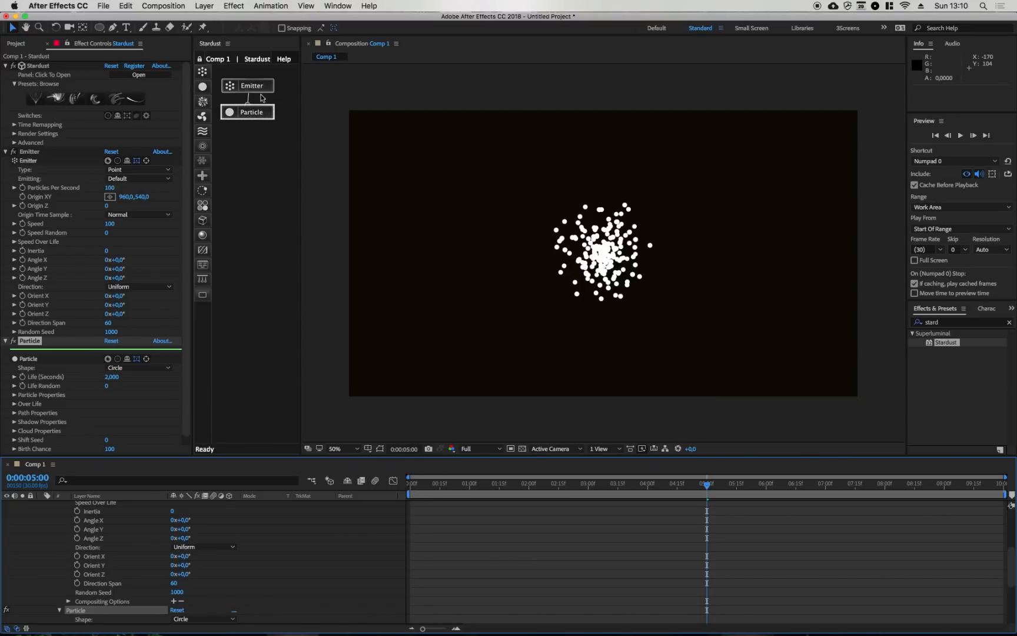
click(252, 85)
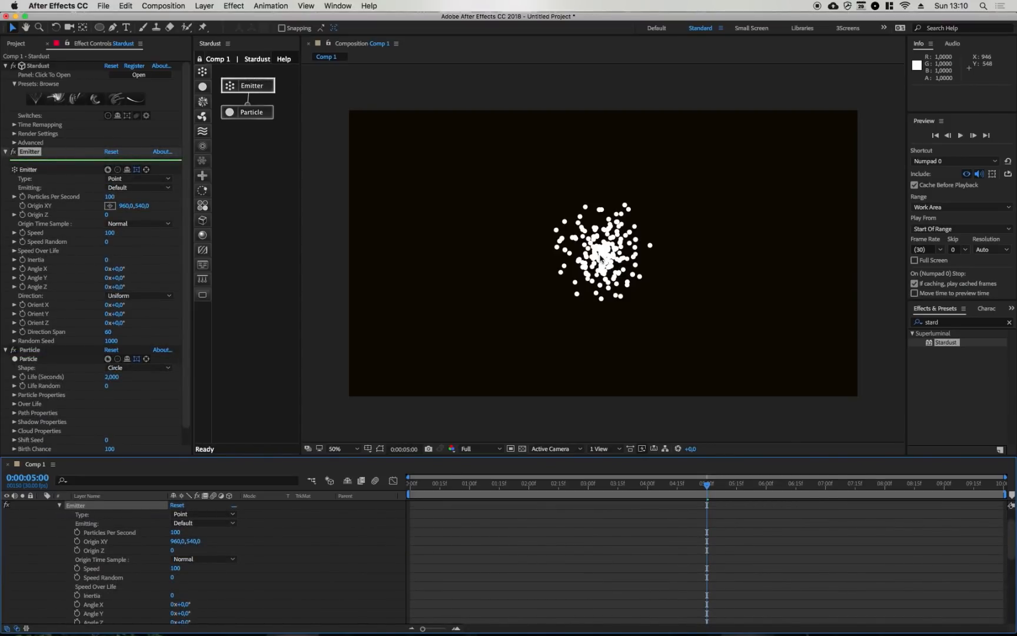
mouse_move(311, 208)
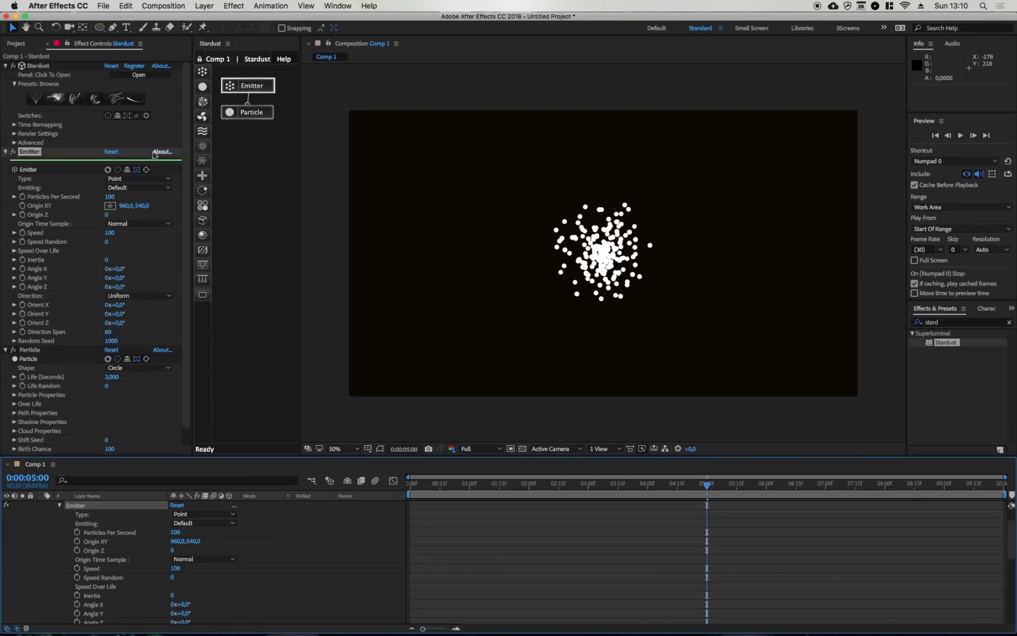
mouse_move(109, 184)
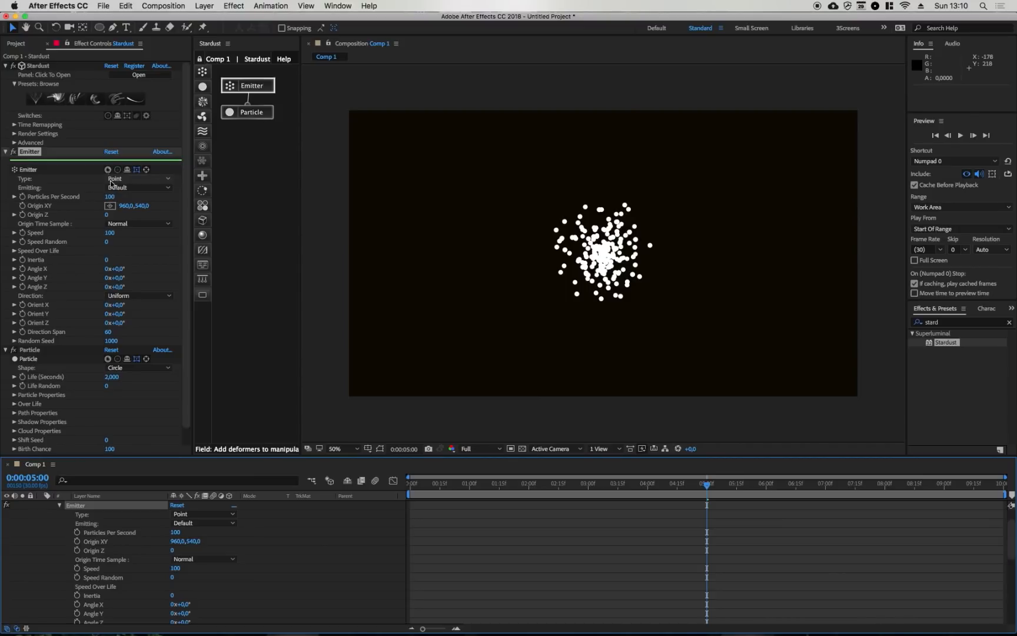
- Set Emitter Type to Object and load HollowFace05.obj as its model file
click(137, 179)
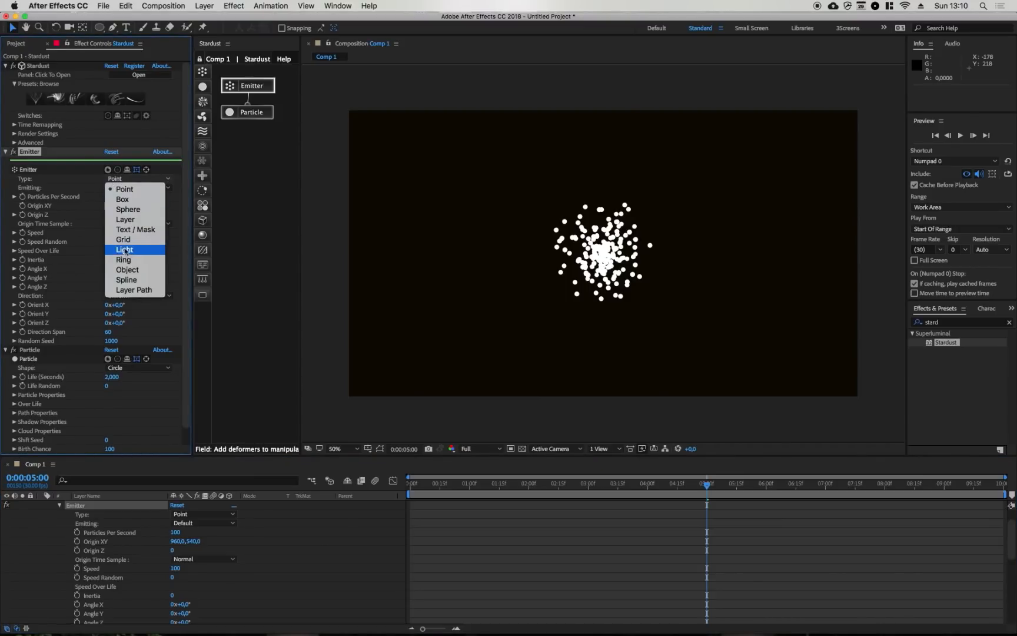
click(127, 270)
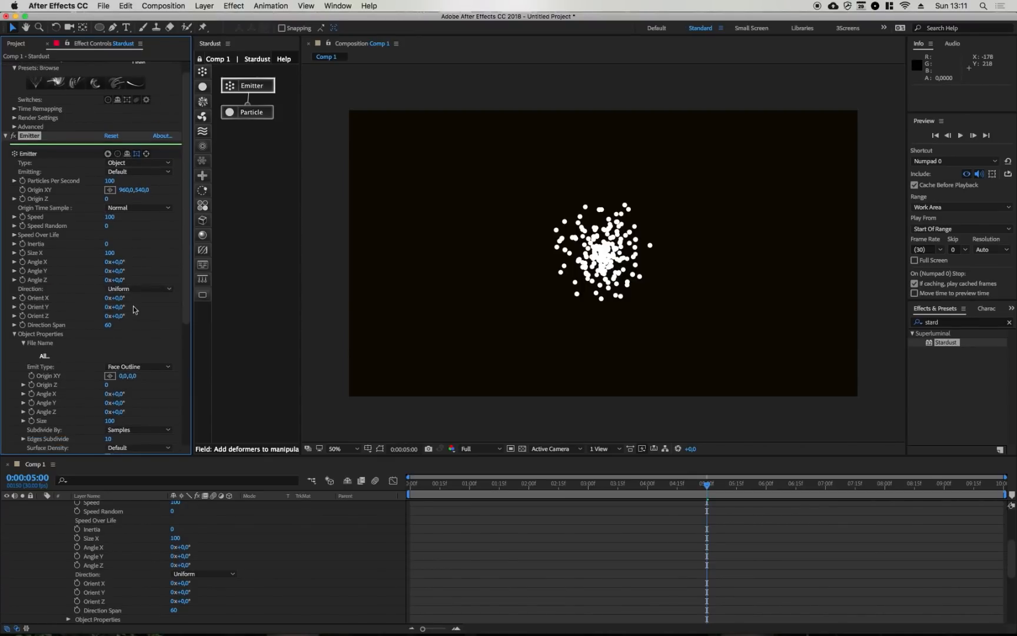
scroll(down, 3)
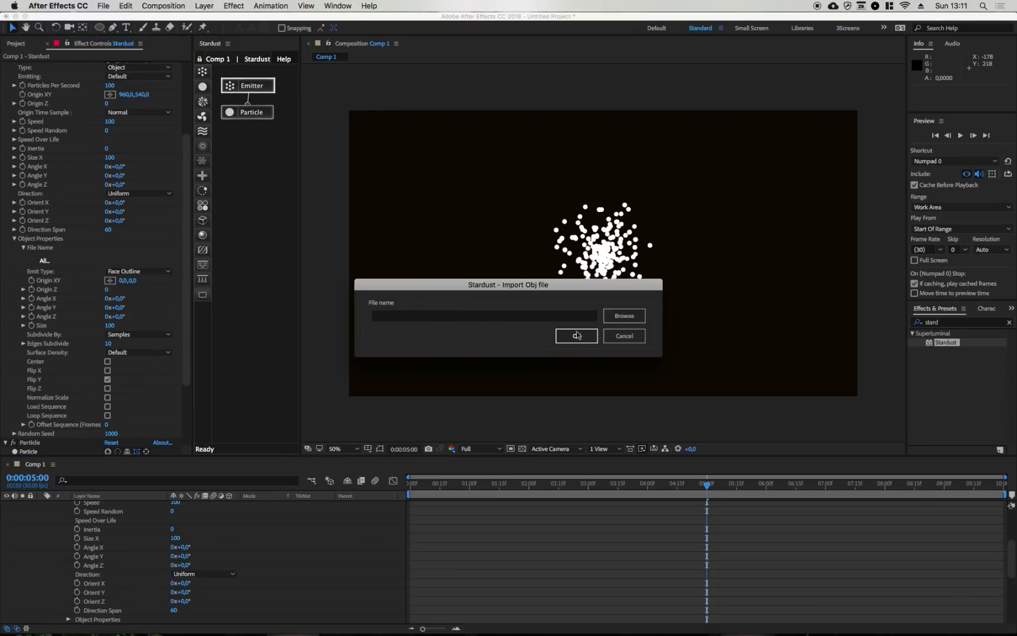
click(622, 316)
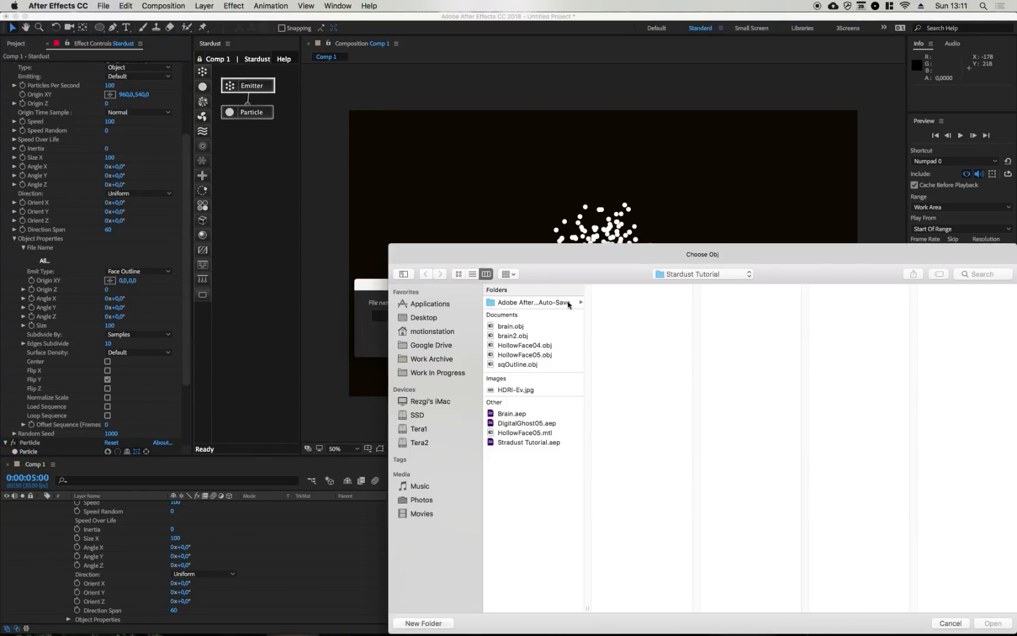
click(524, 354)
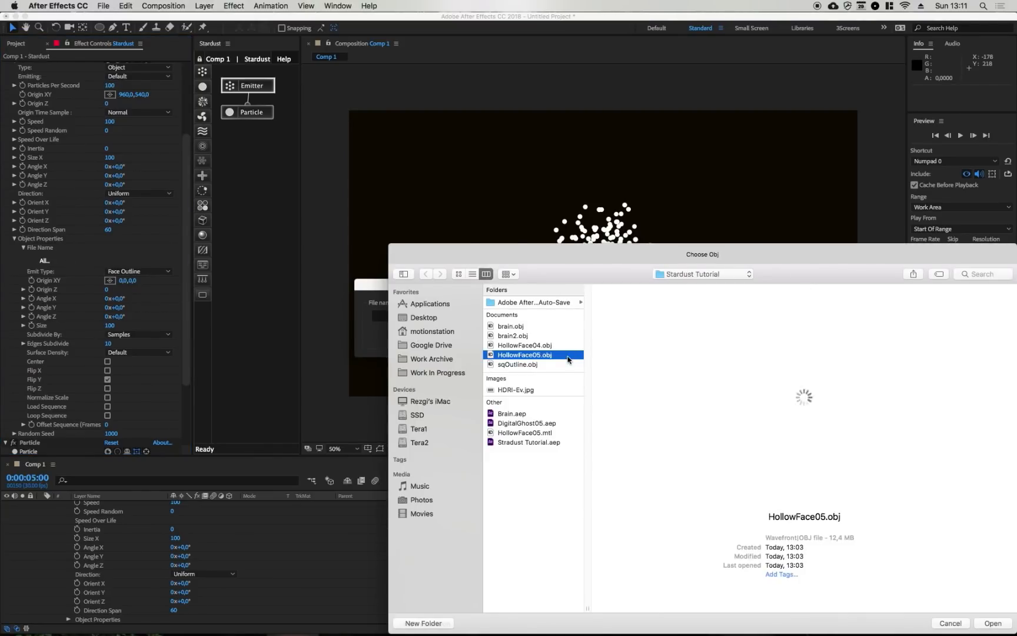
click(990, 623)
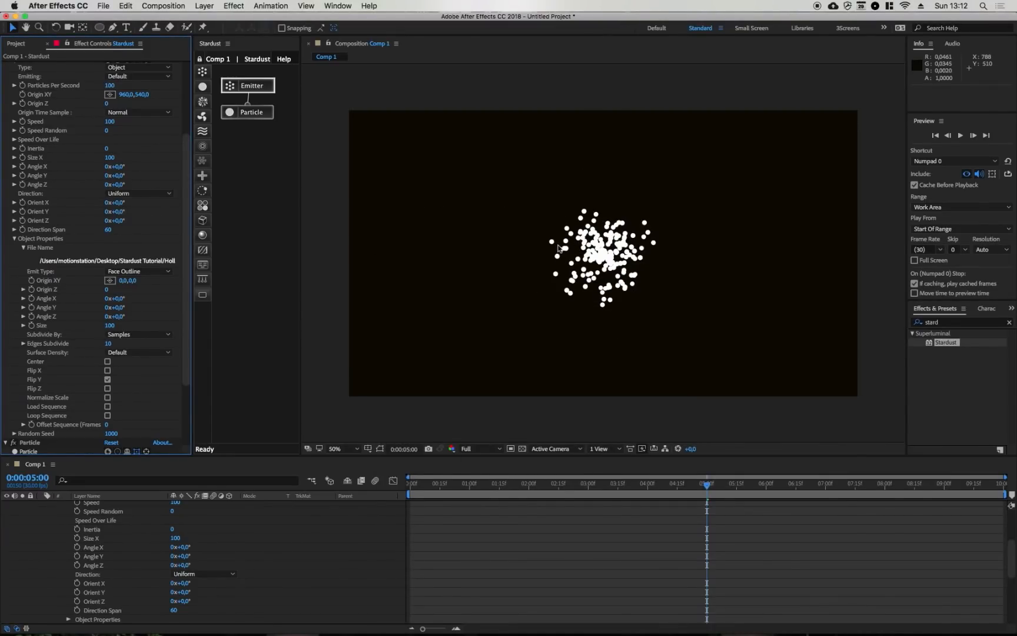
mouse_move(601, 272)
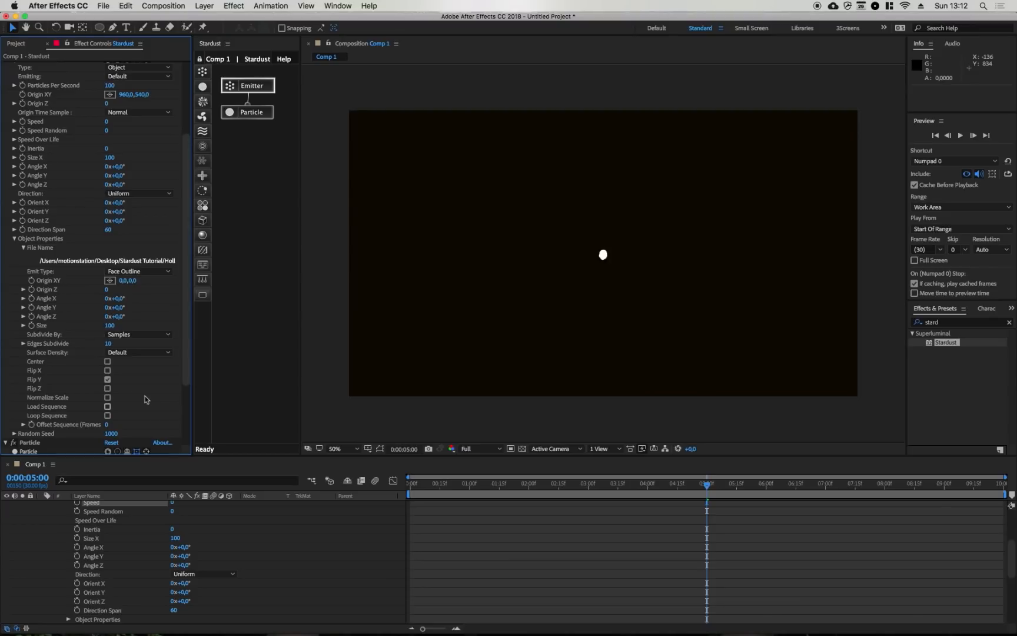
mouse_move(134, 374)
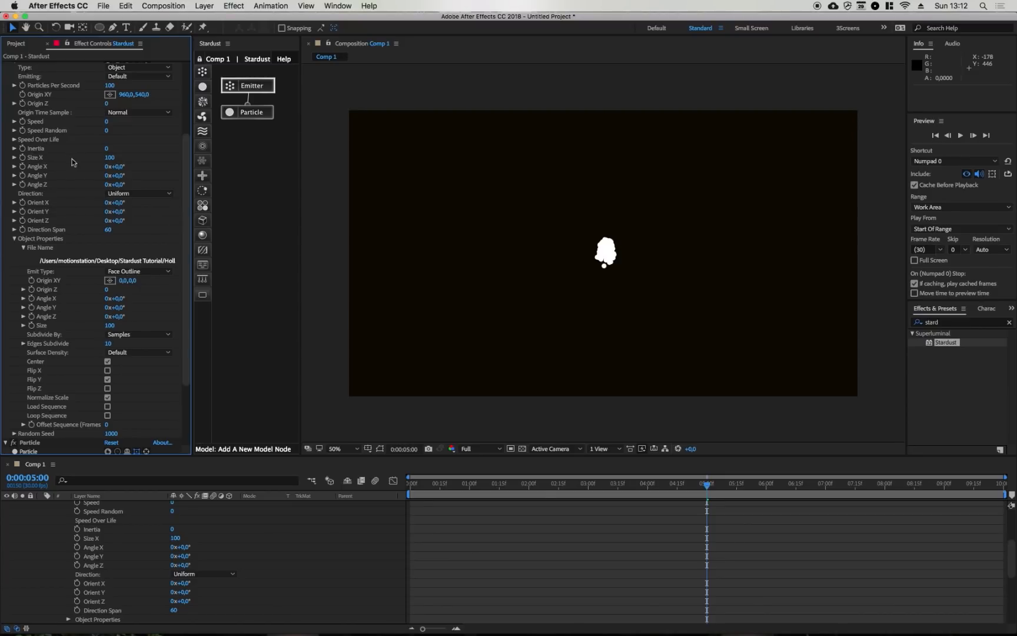
- Scale the face emitter to Size X 800 and set Emitting to Once
text(500)
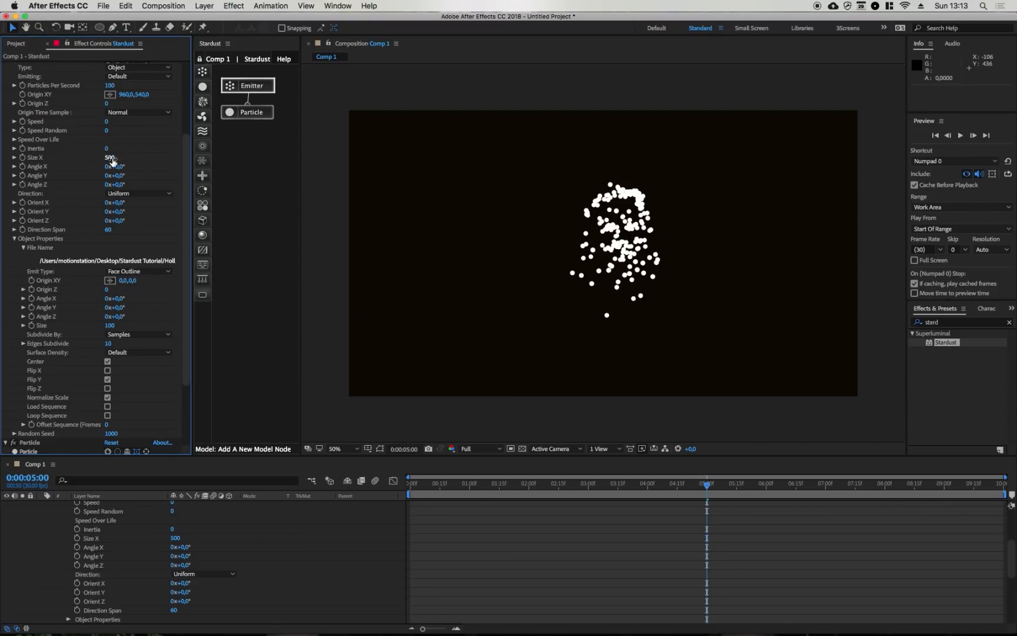
drag(109, 157, 130, 157)
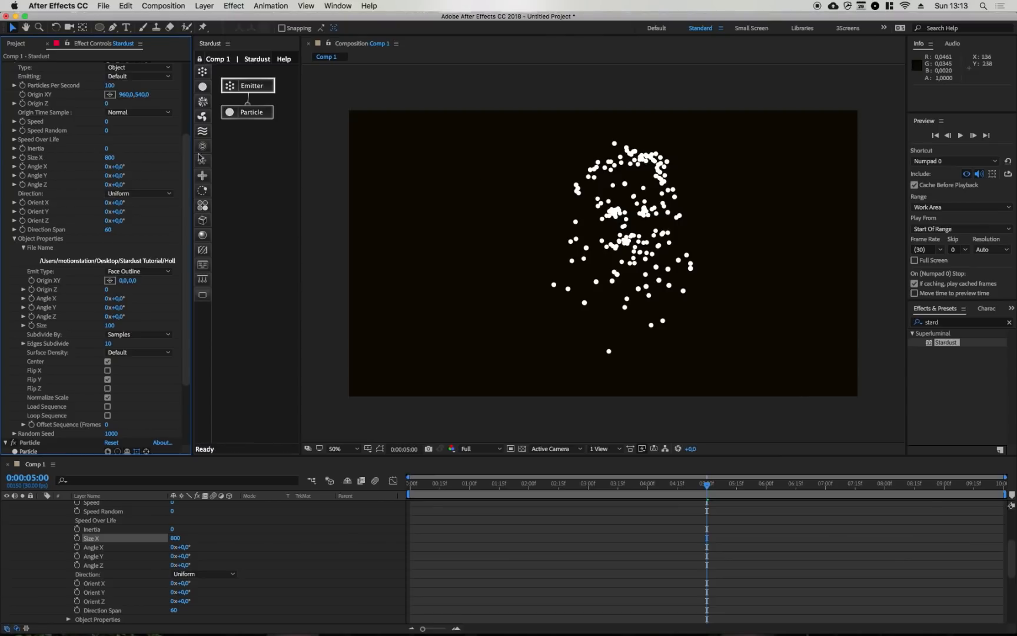
scroll(down, 3)
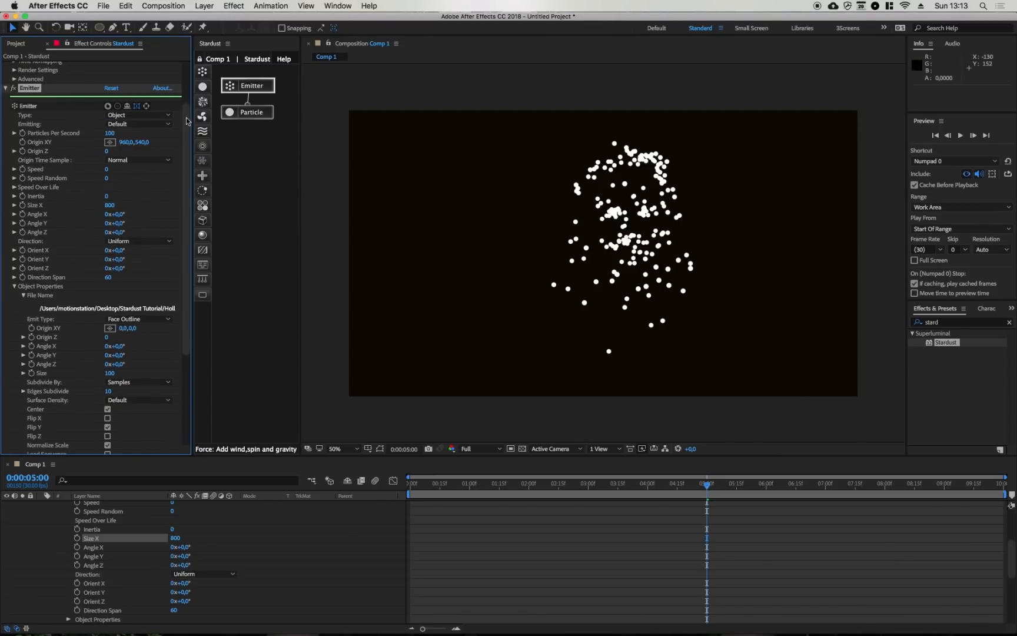
click(137, 124)
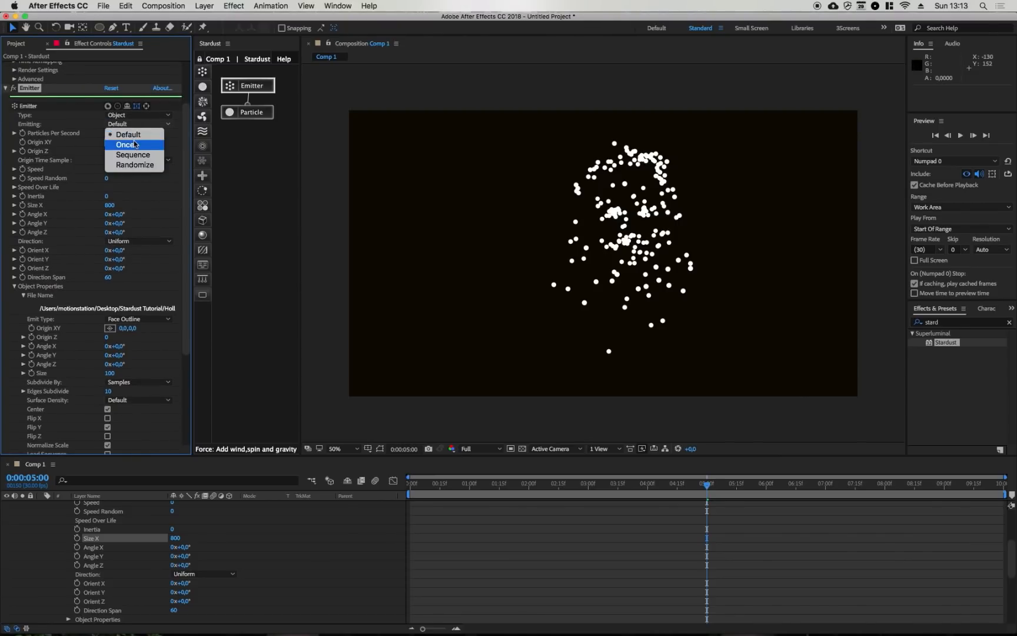
click(126, 143)
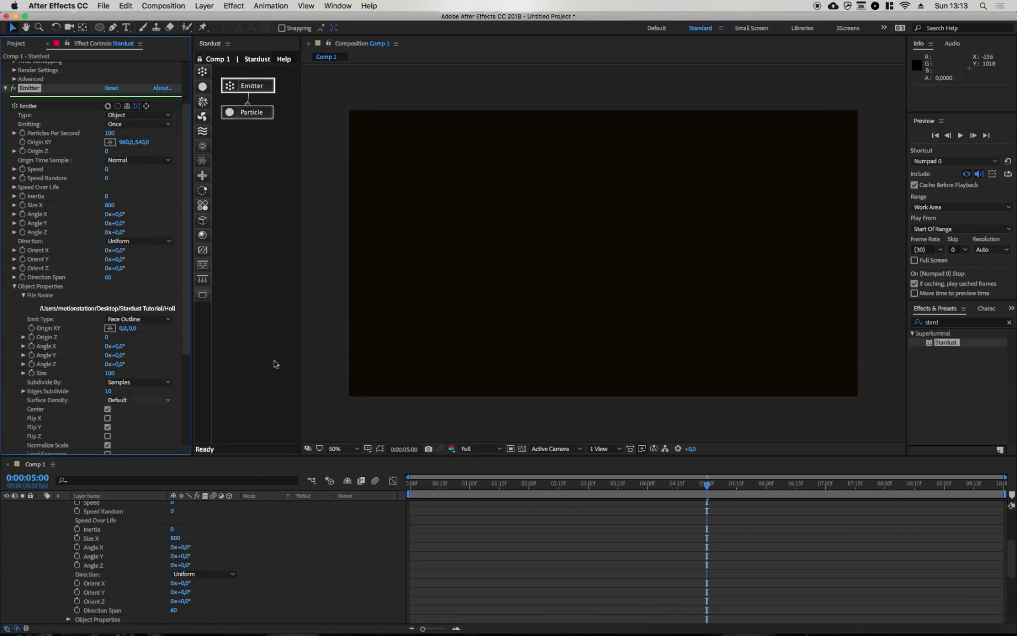
mouse_move(651, 462)
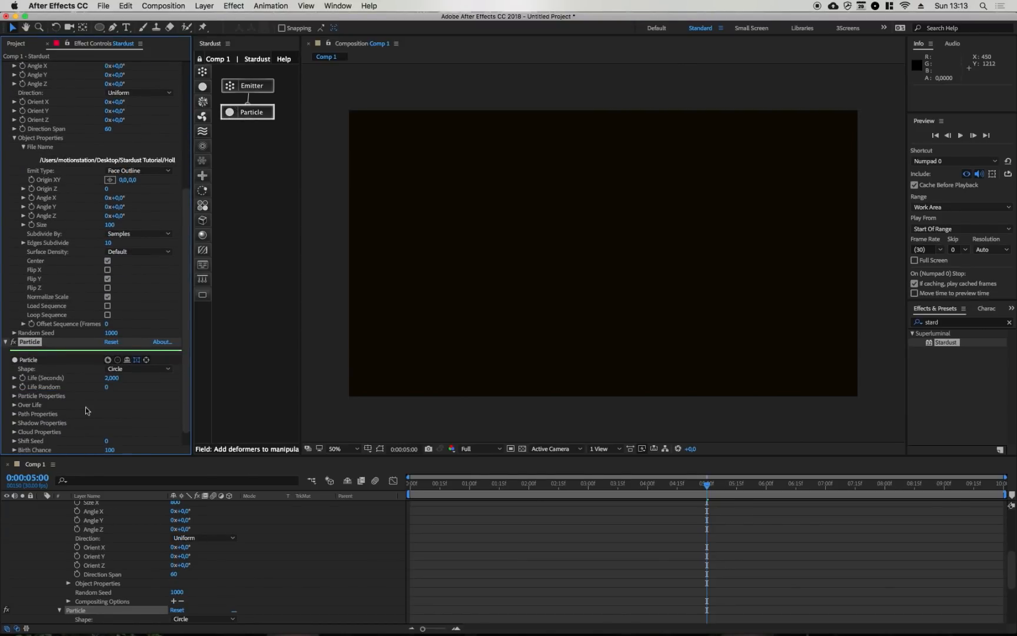
mouse_move(528, 494)
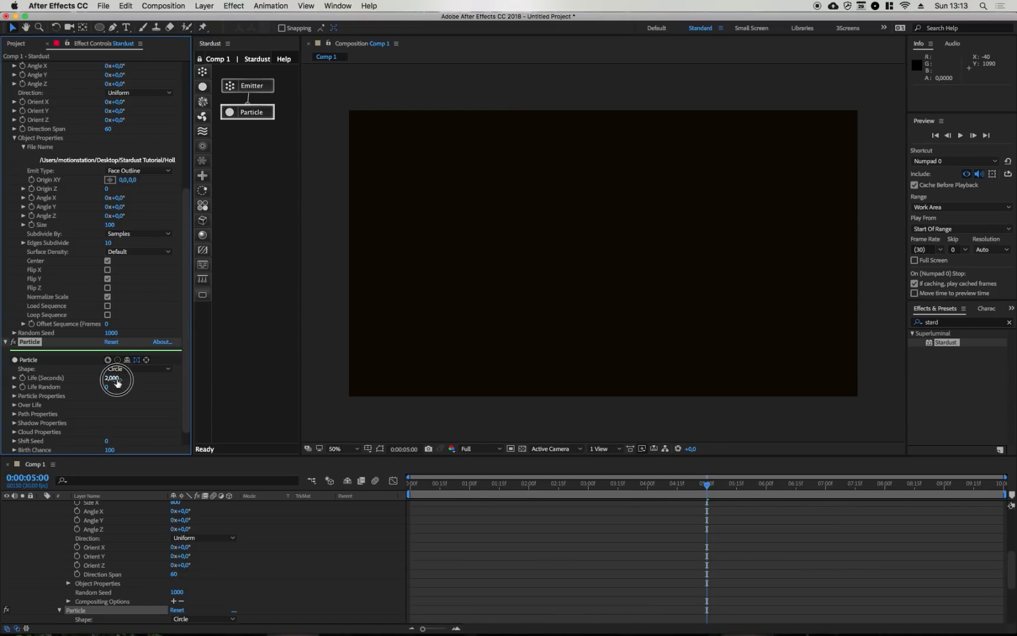
- Lower the particle birth chance to 10 and particle size to 1 pixel for fine dust
drag(115, 378, 129, 378)
text(10,000)
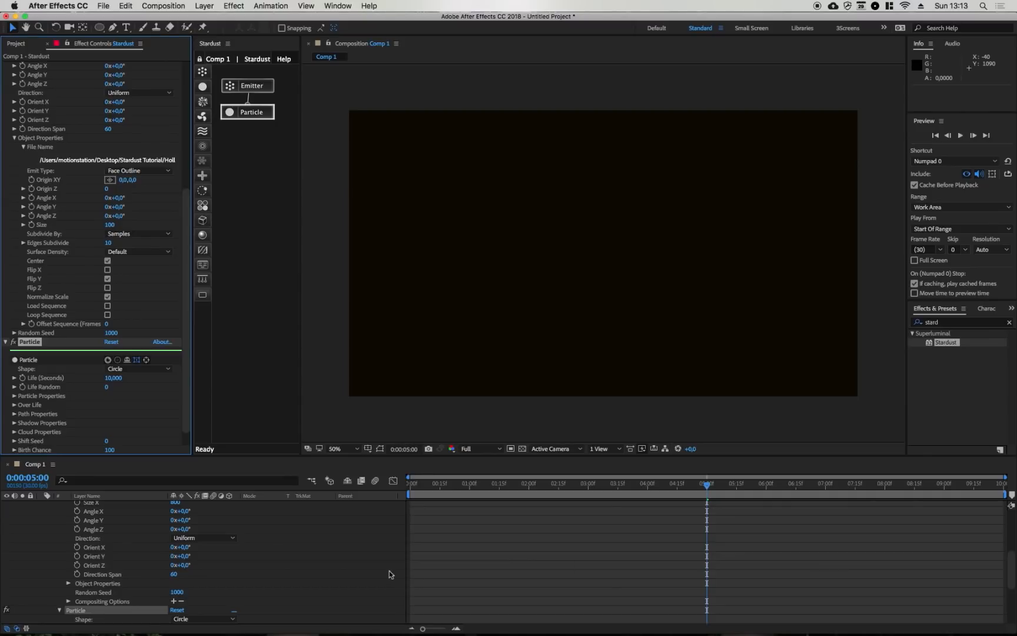
mouse_move(652, 295)
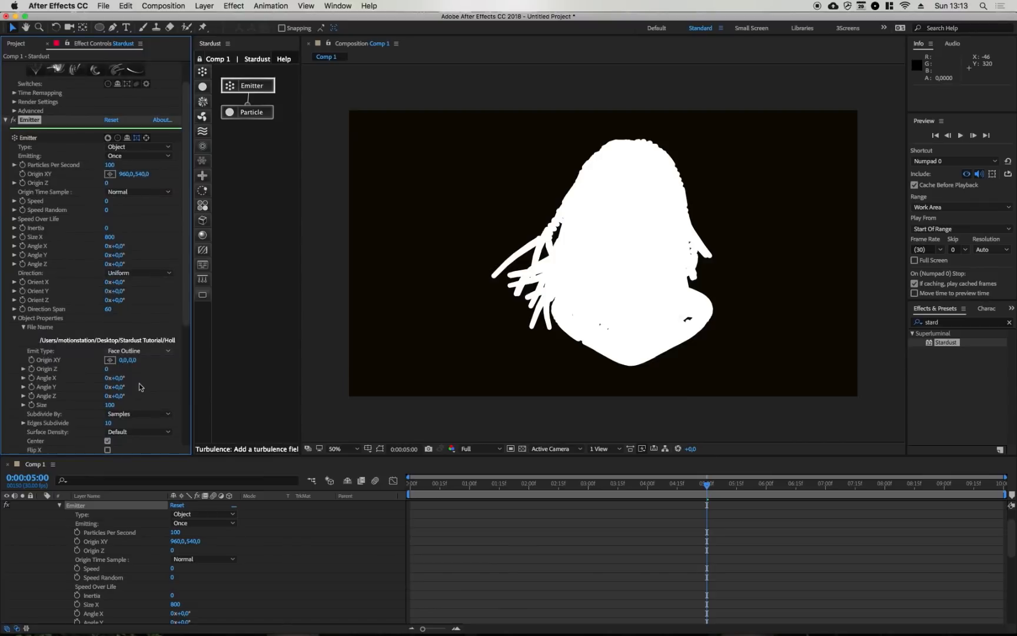
click(252, 112)
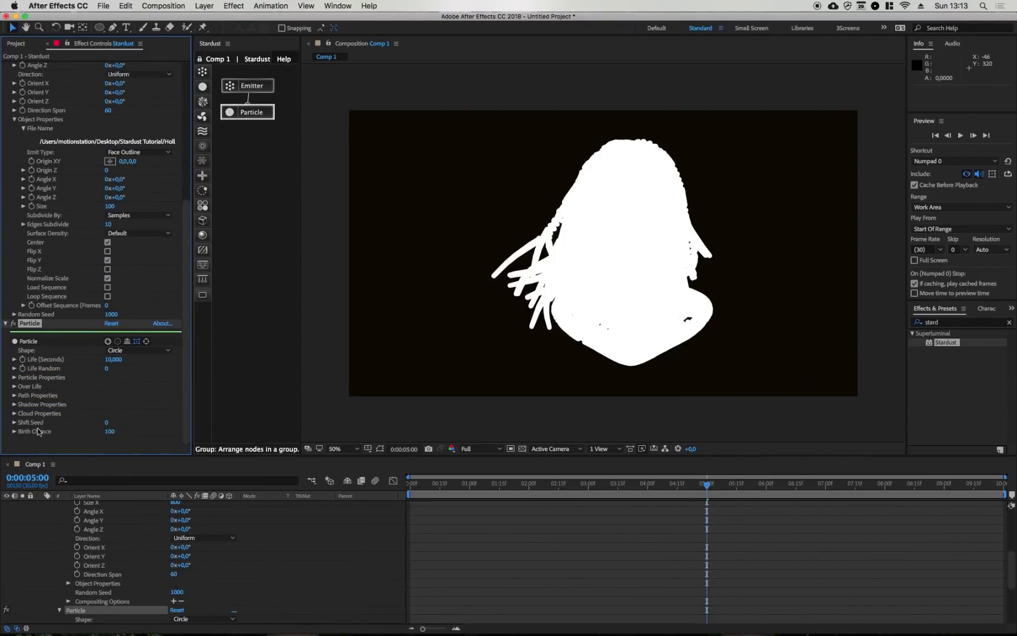
click(113, 430)
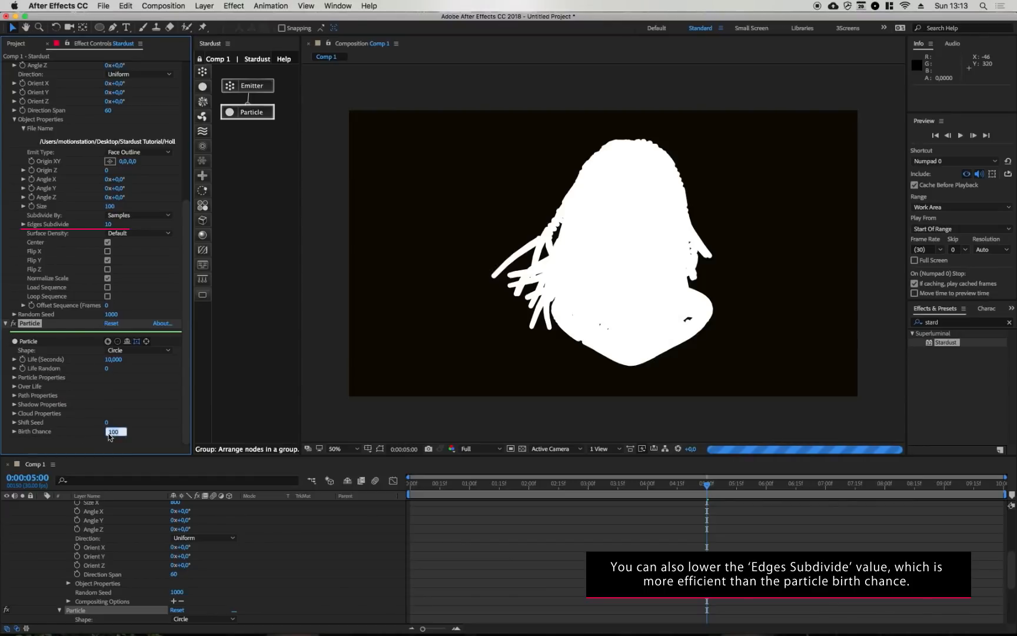
text(10)
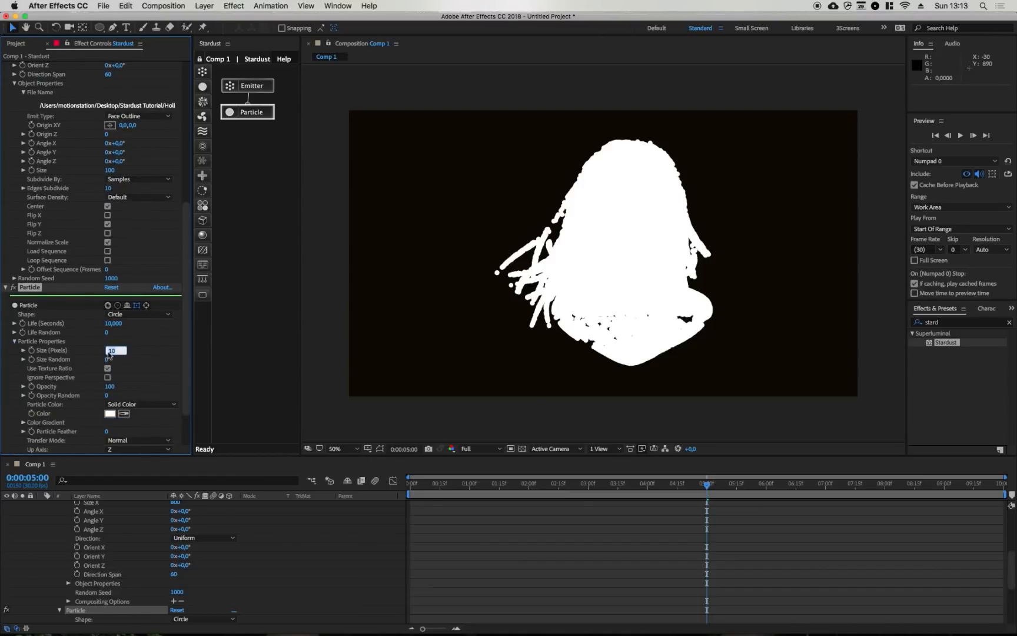
text(1)
text(C)
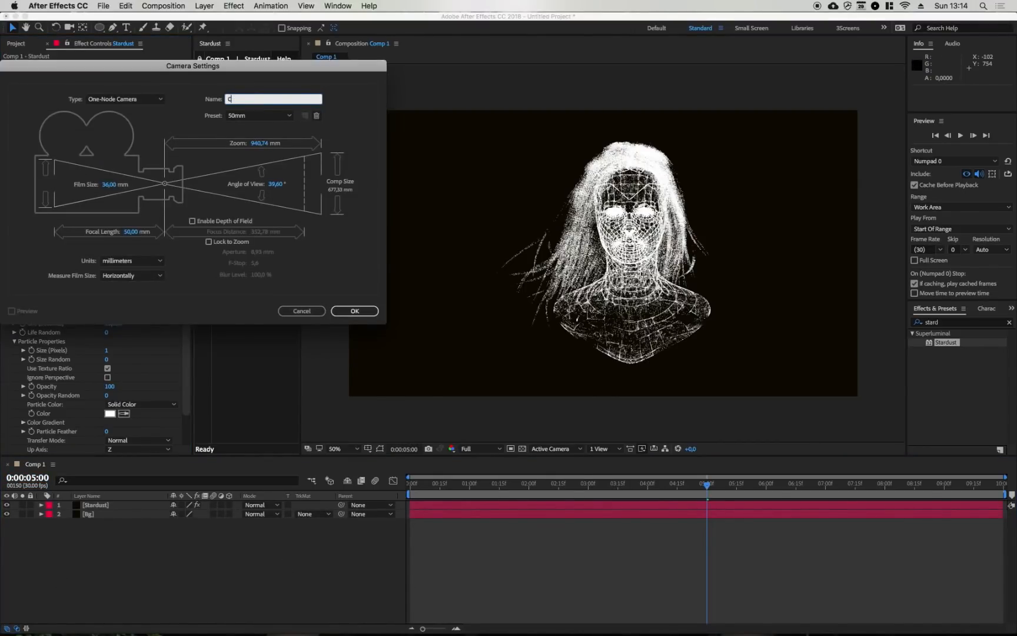
- Create the Cam camera with the default settings
click(354, 311)
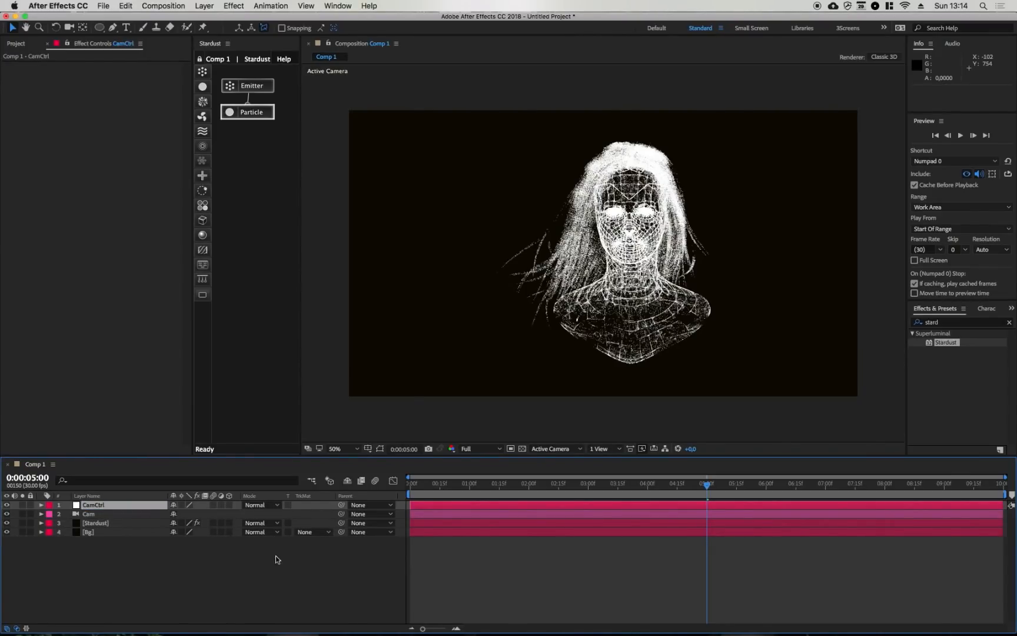
- Parent Cam to CamCtrl and set CamCtrl's Y Rotation to 45°
click(88, 514)
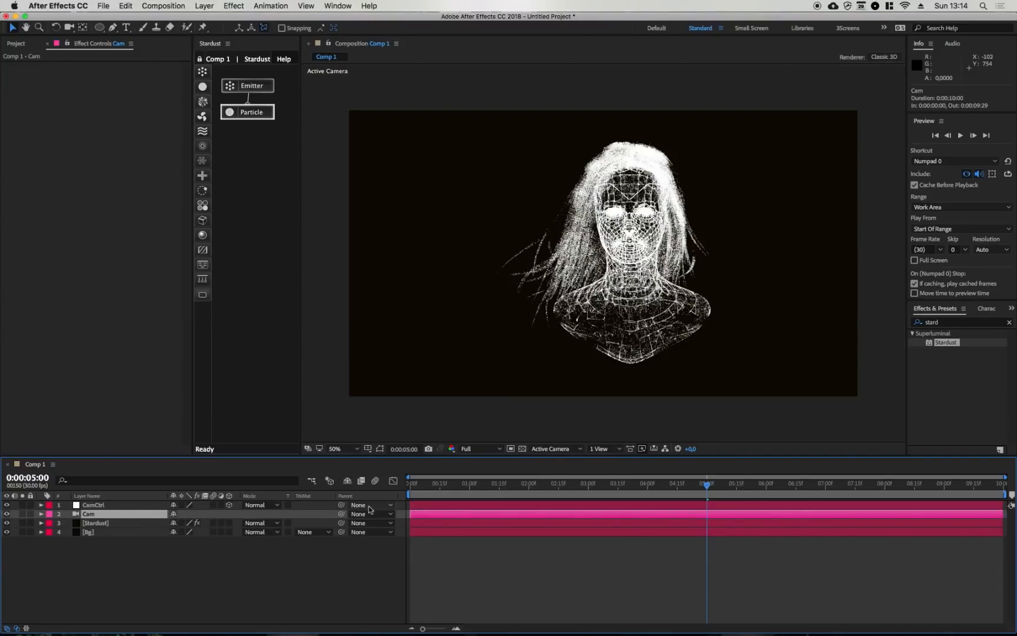
click(370, 513)
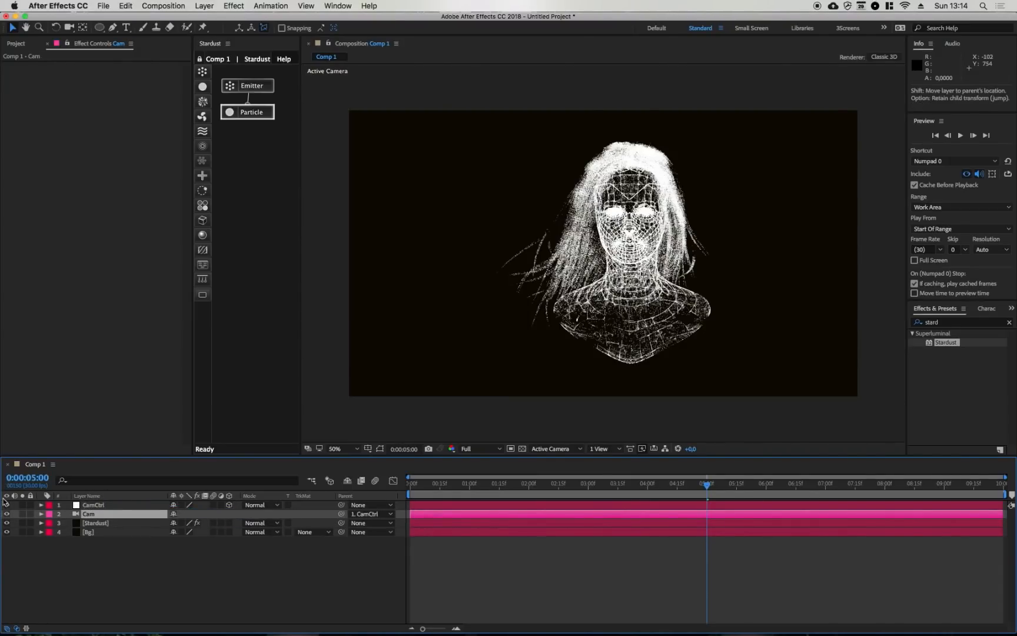
click(40, 505)
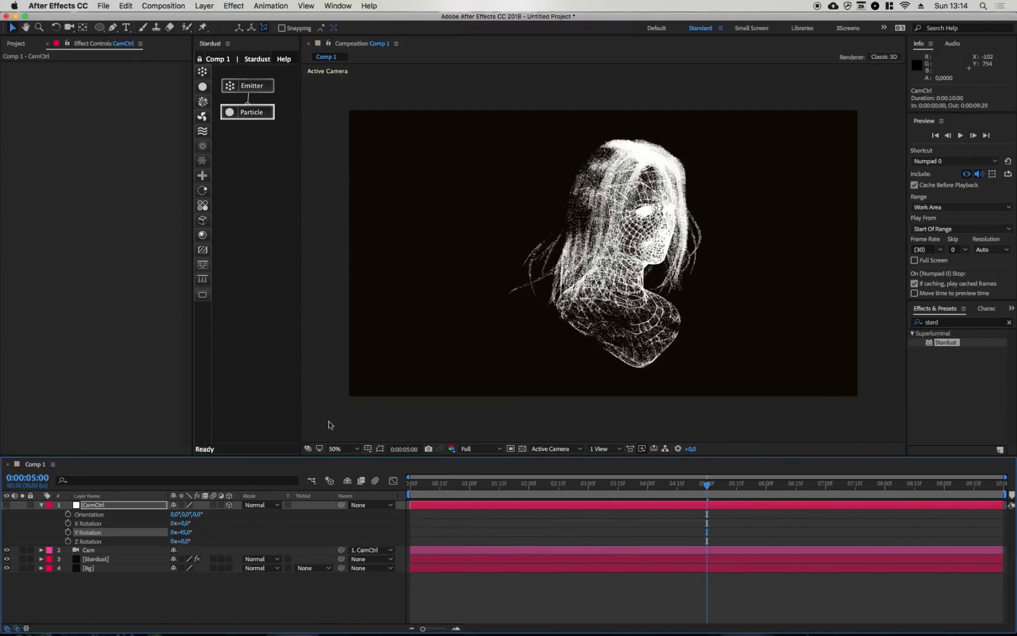
mouse_move(120, 565)
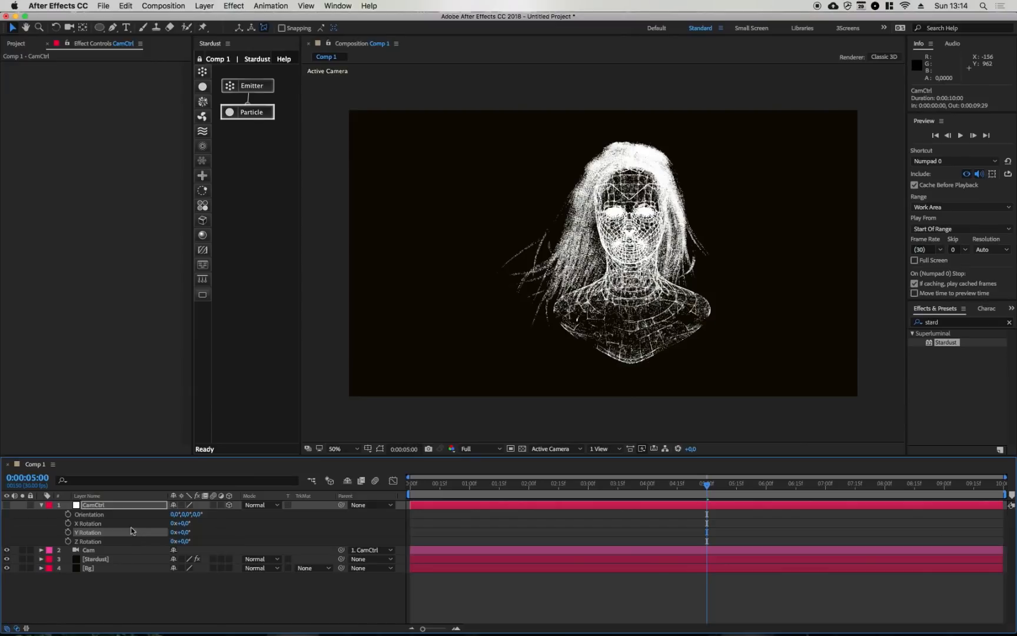
double_click(186, 533)
text(-45)
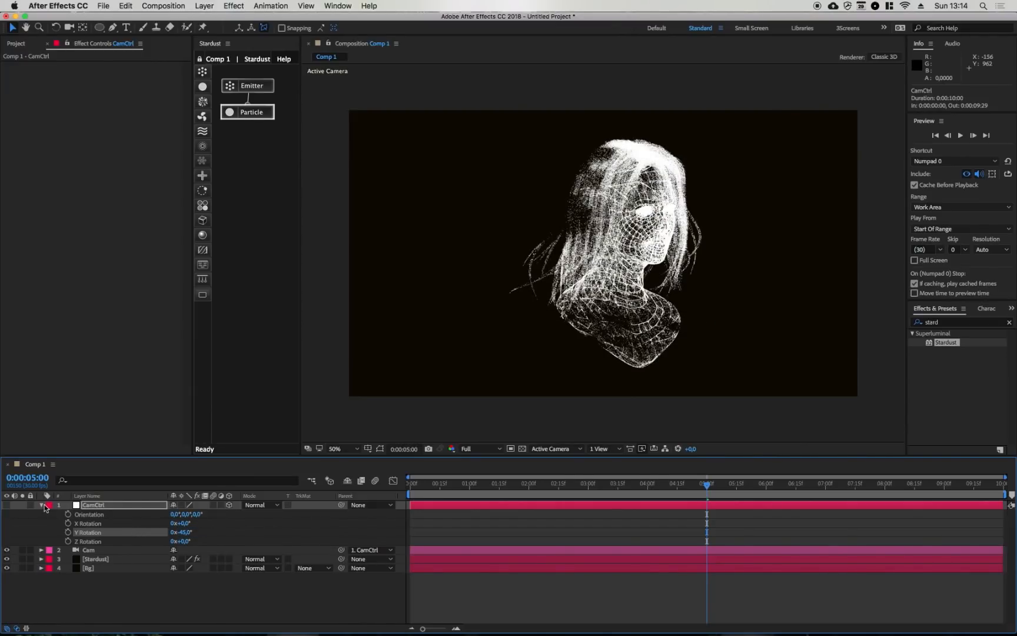
click(46, 505)
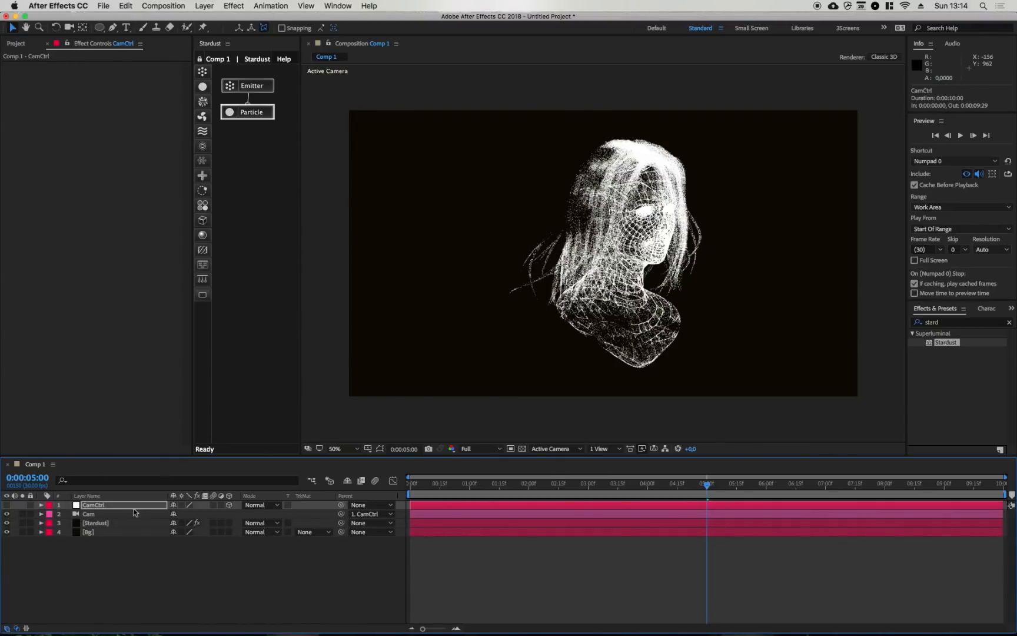
- View the comp at 100% and set the Stardust particle Shape to Model
click(96, 523)
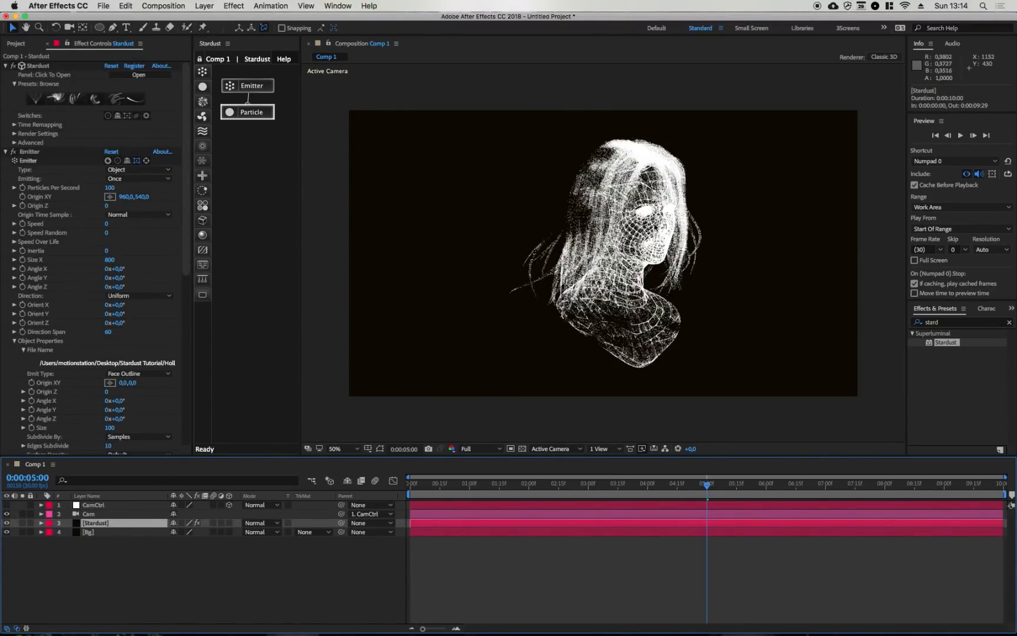
click(335, 449)
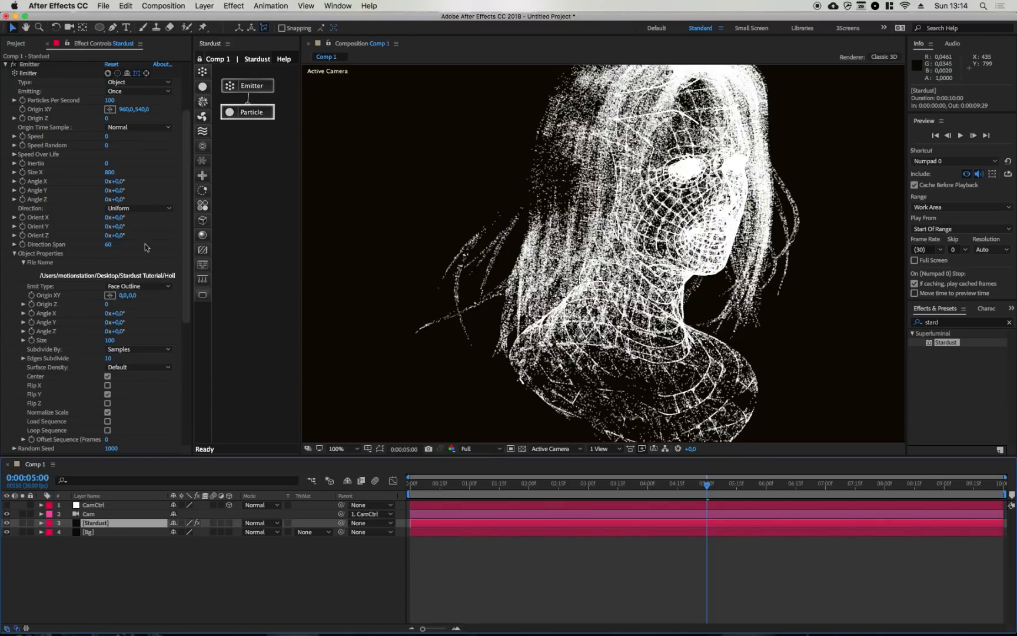
mouse_move(81, 219)
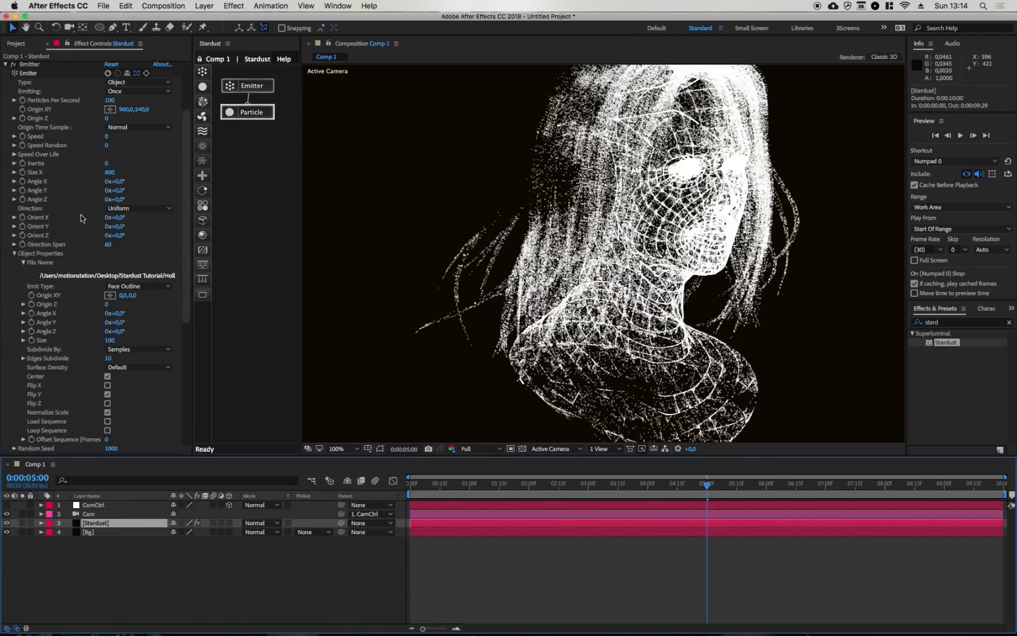
click(13, 253)
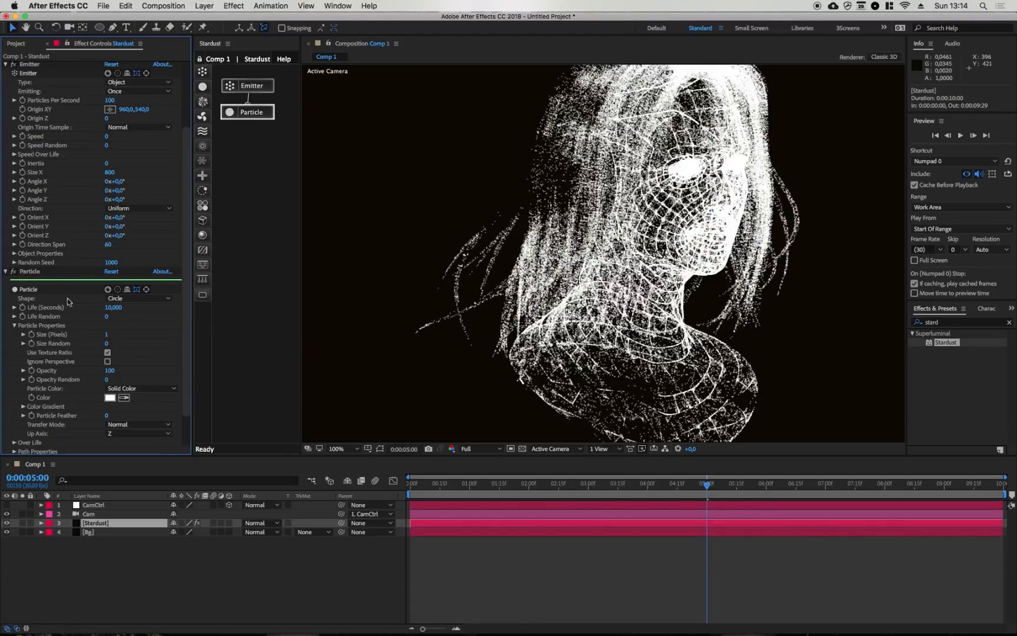
click(138, 298)
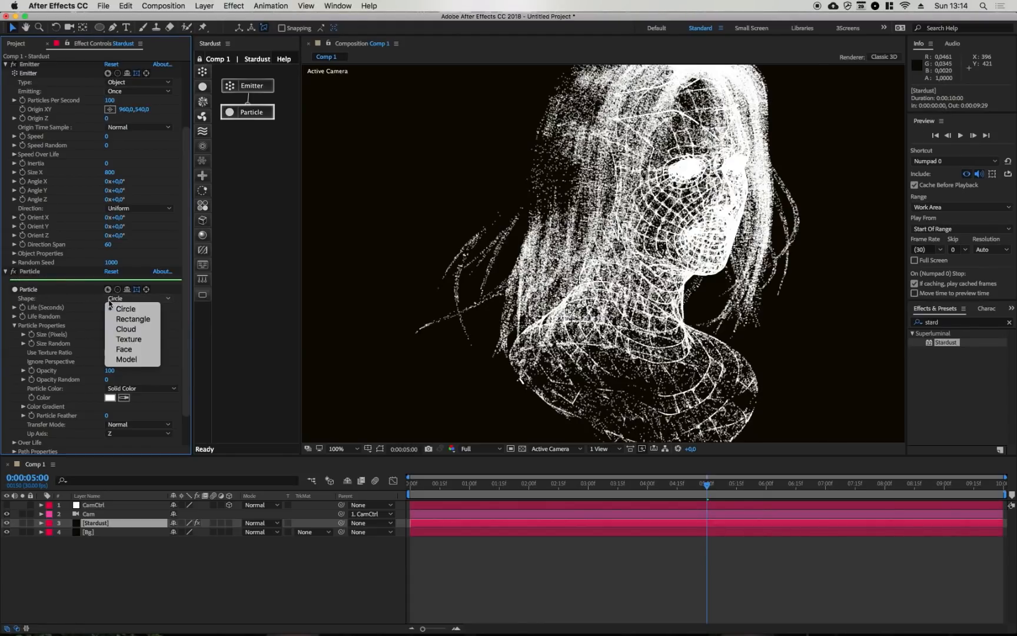
click(126, 359)
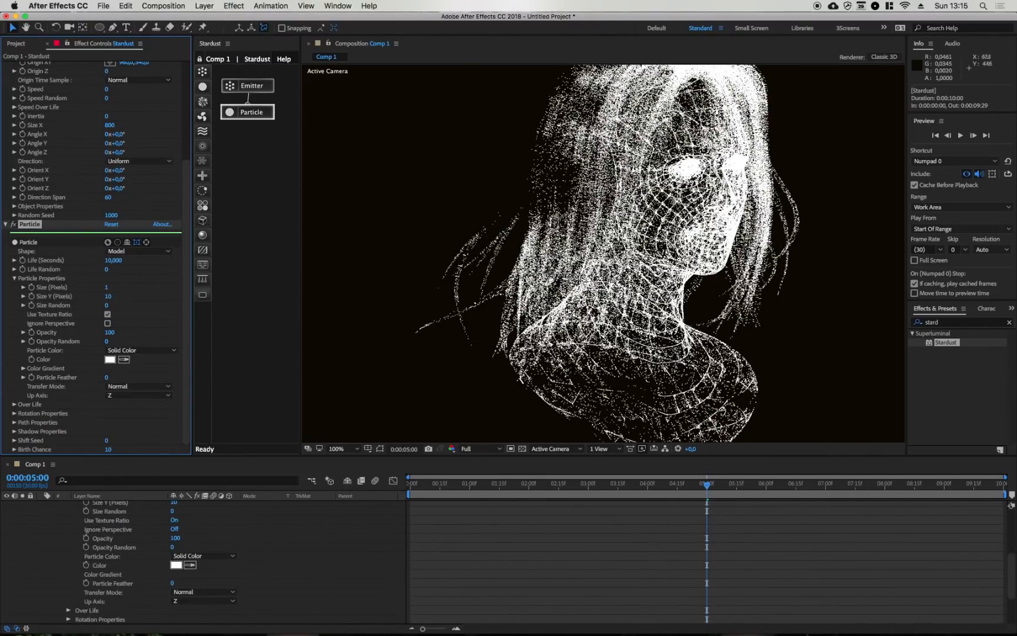
mouse_move(201, 219)
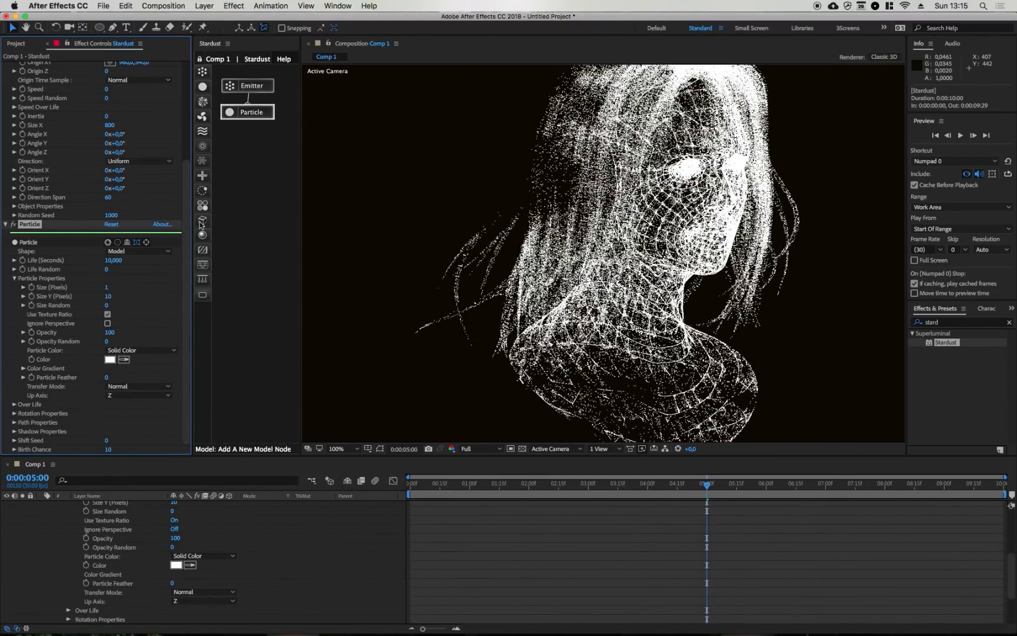
- Add a Model node to the particle and set its Model Source to Primitive
click(246, 142)
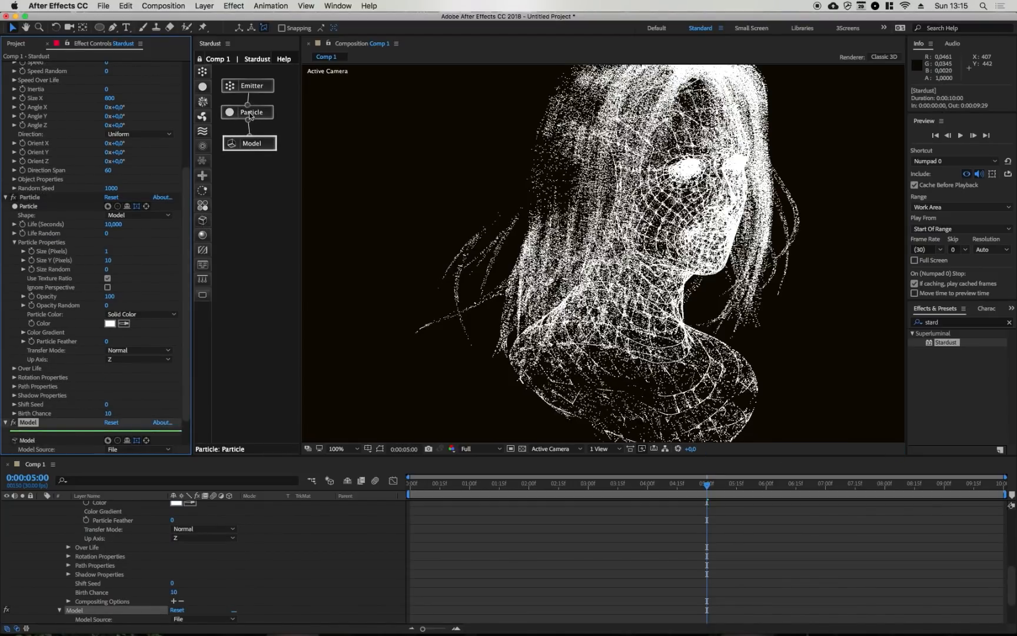
click(250, 142)
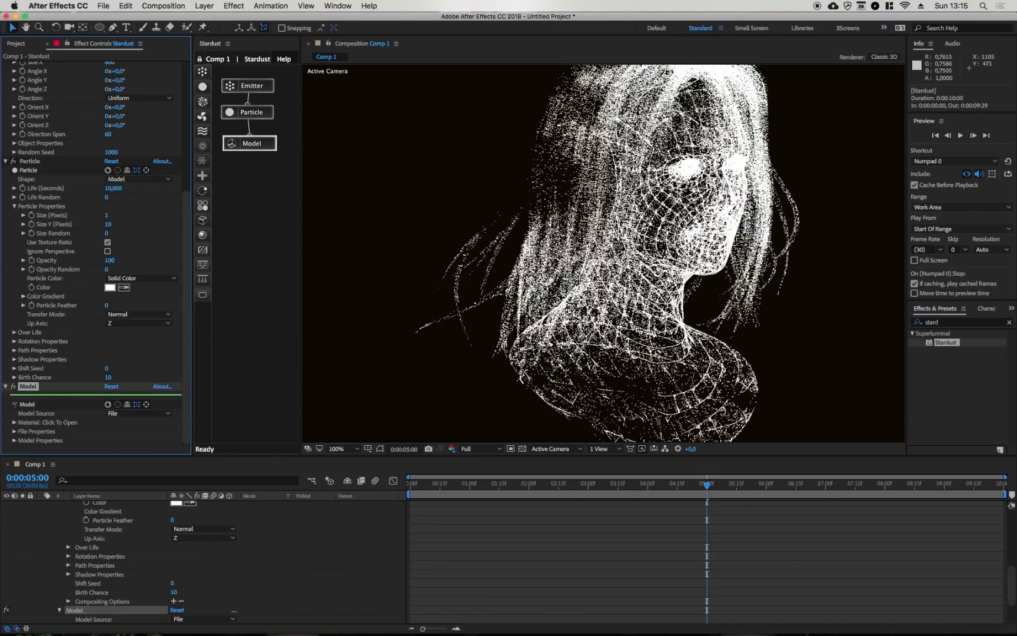
mouse_move(115, 417)
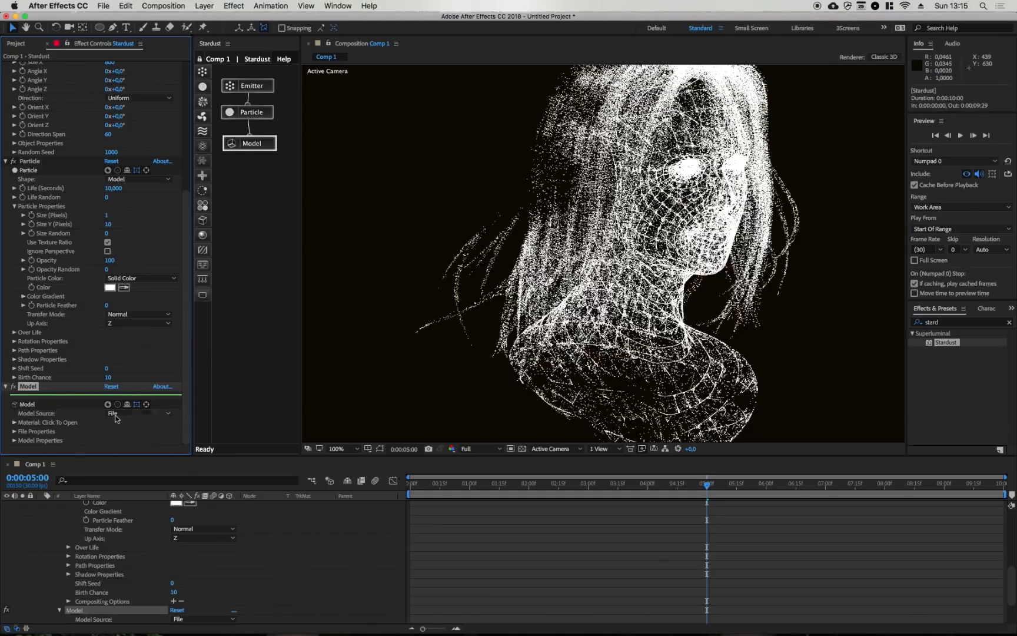
click(138, 414)
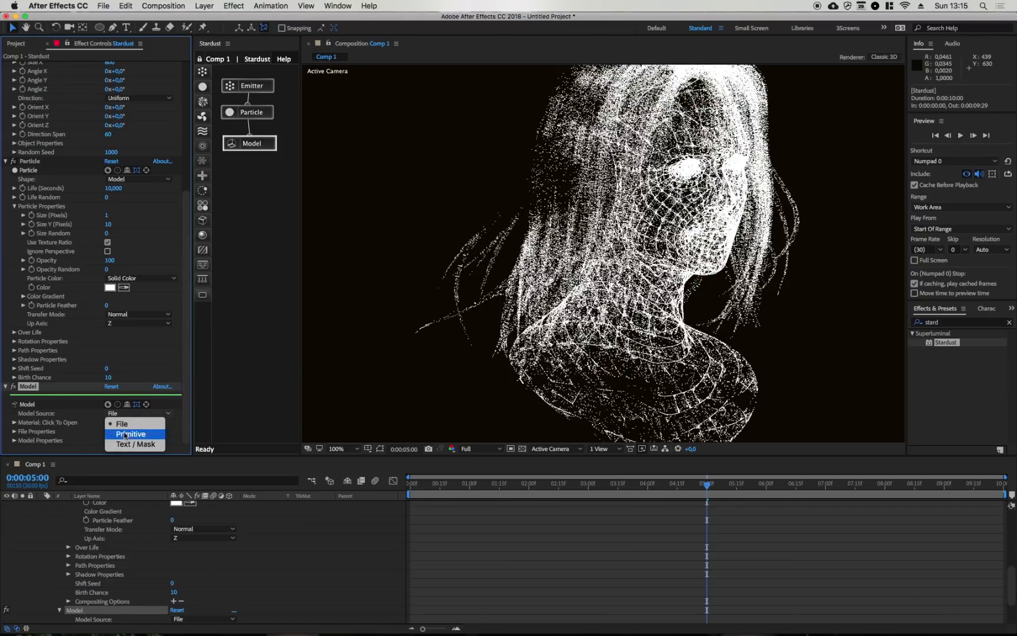
click(132, 434)
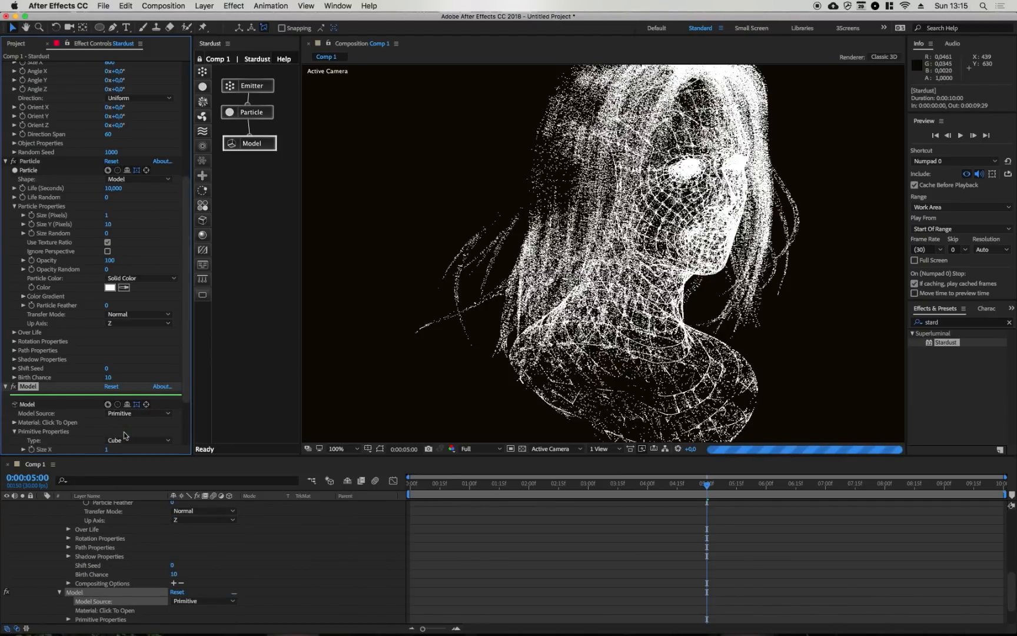
- Set the cube primitive's size and Segments X/Y/Z to 1
scroll(down, 3)
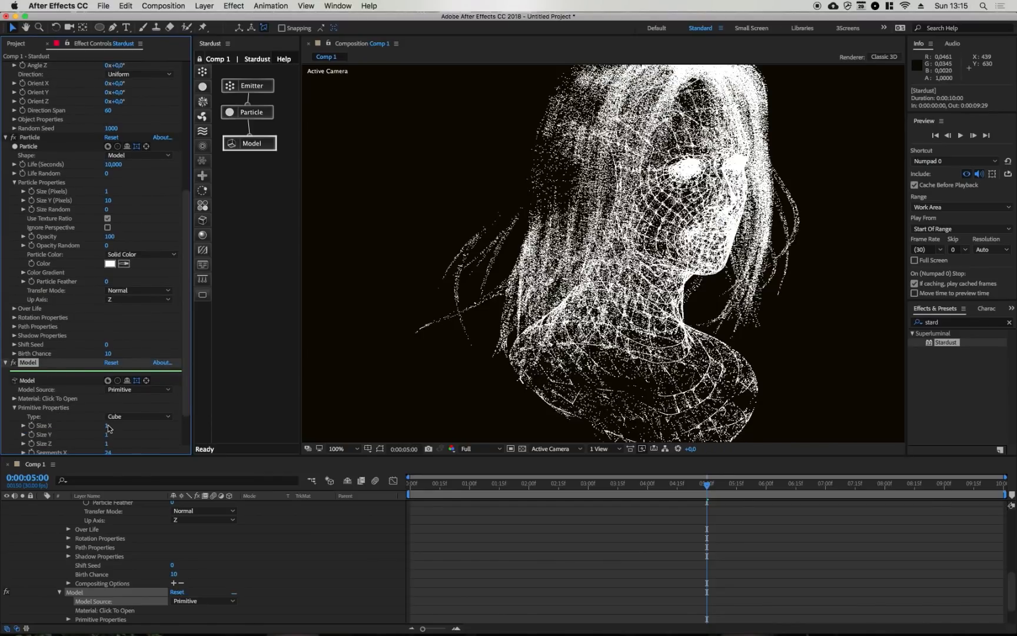
scroll(down, 3)
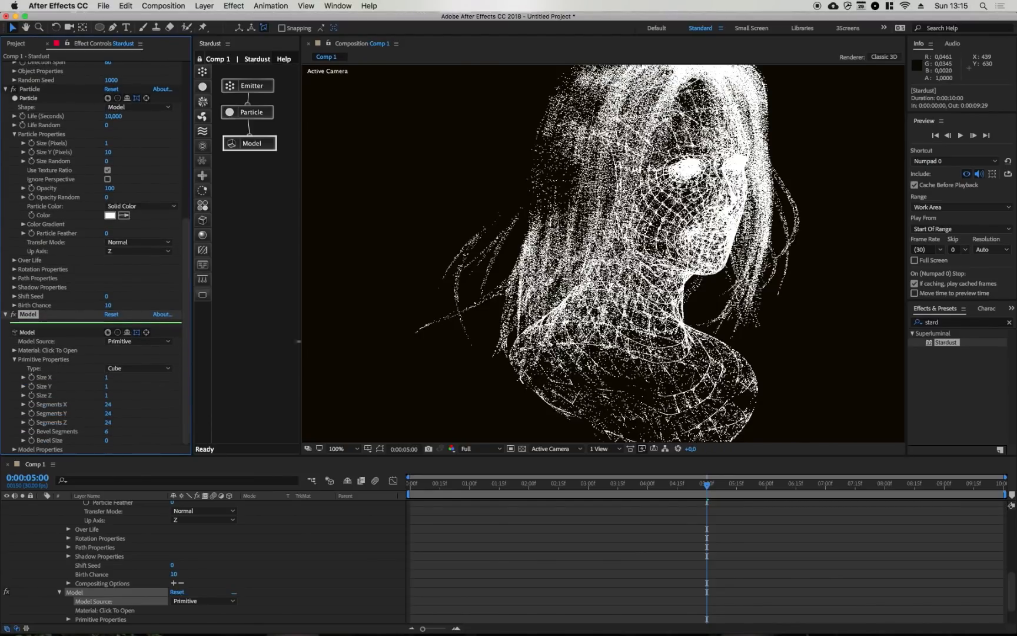
double_click(115, 376)
text(4)
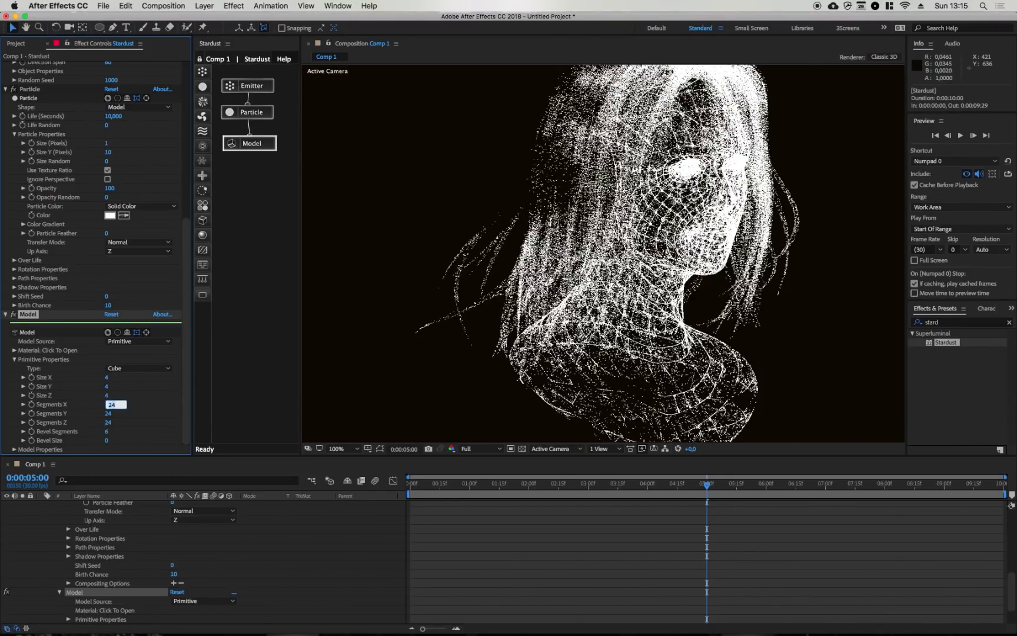
text(1)
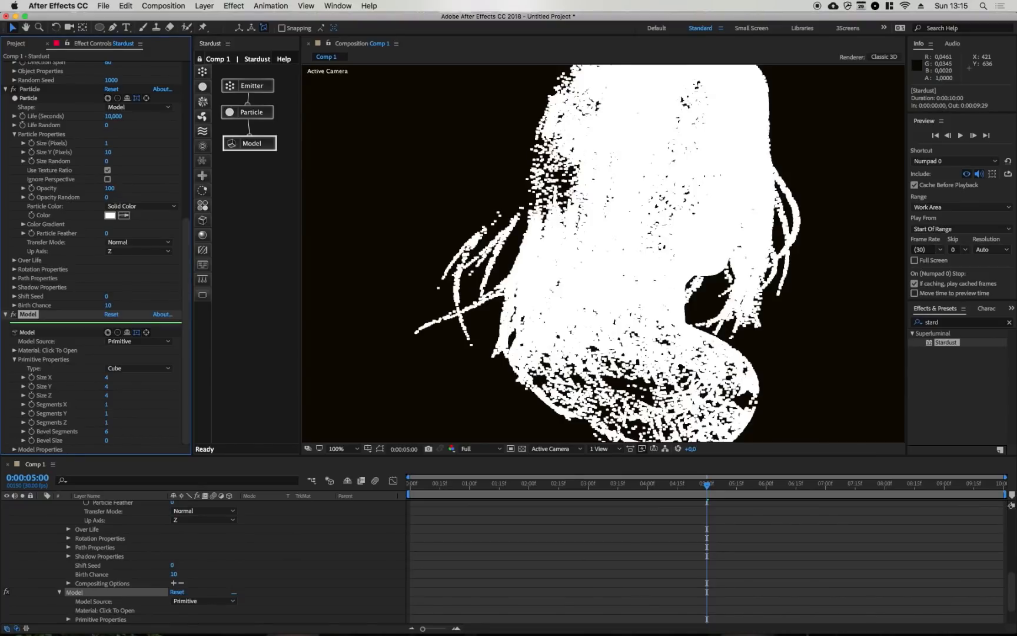
double_click(113, 431)
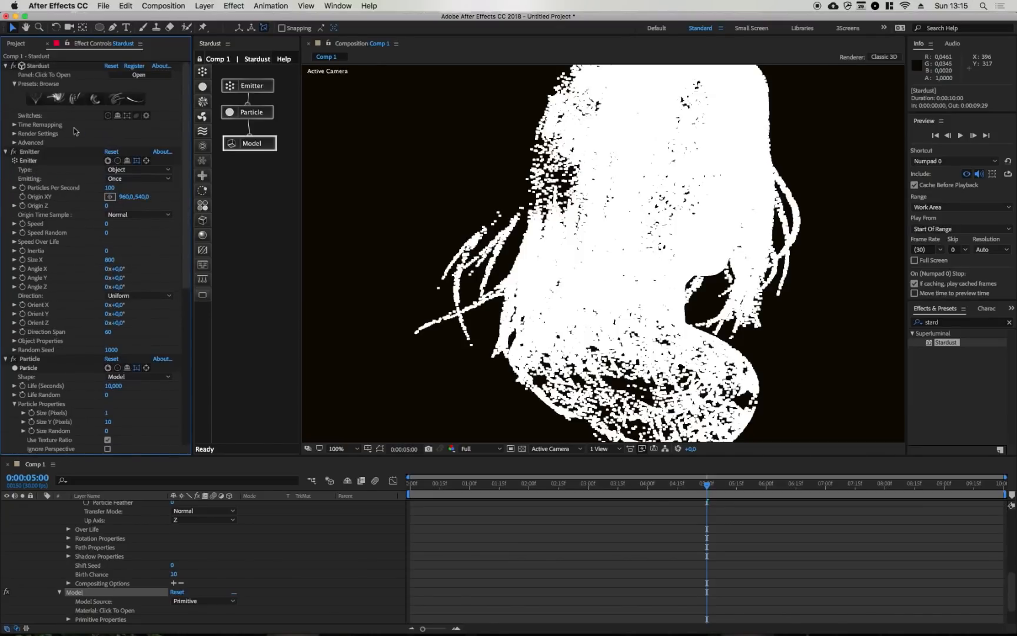
click(14, 133)
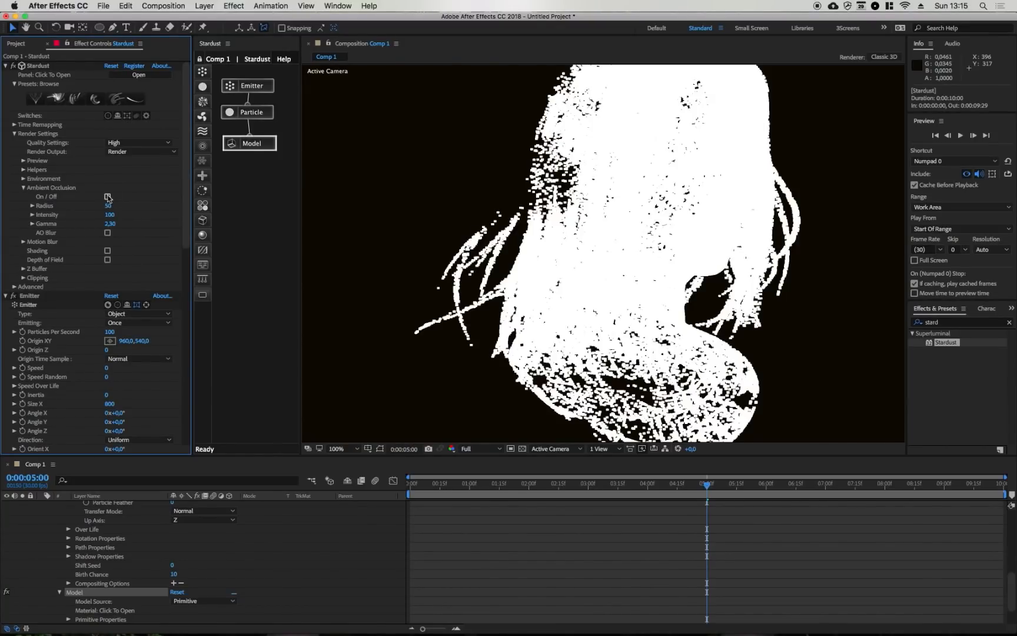
click(108, 197)
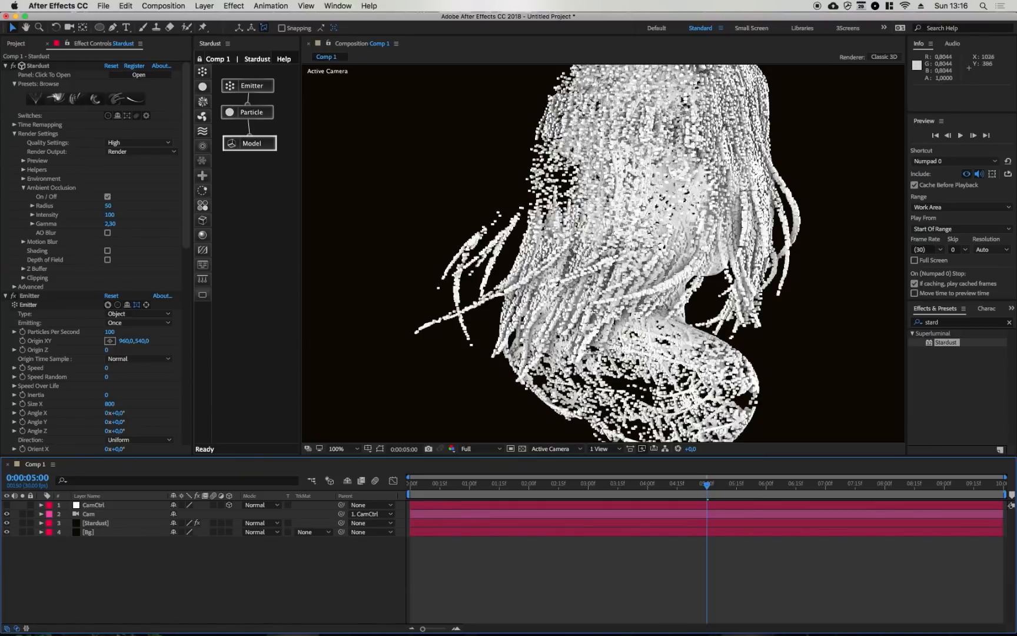
mouse_move(733, 169)
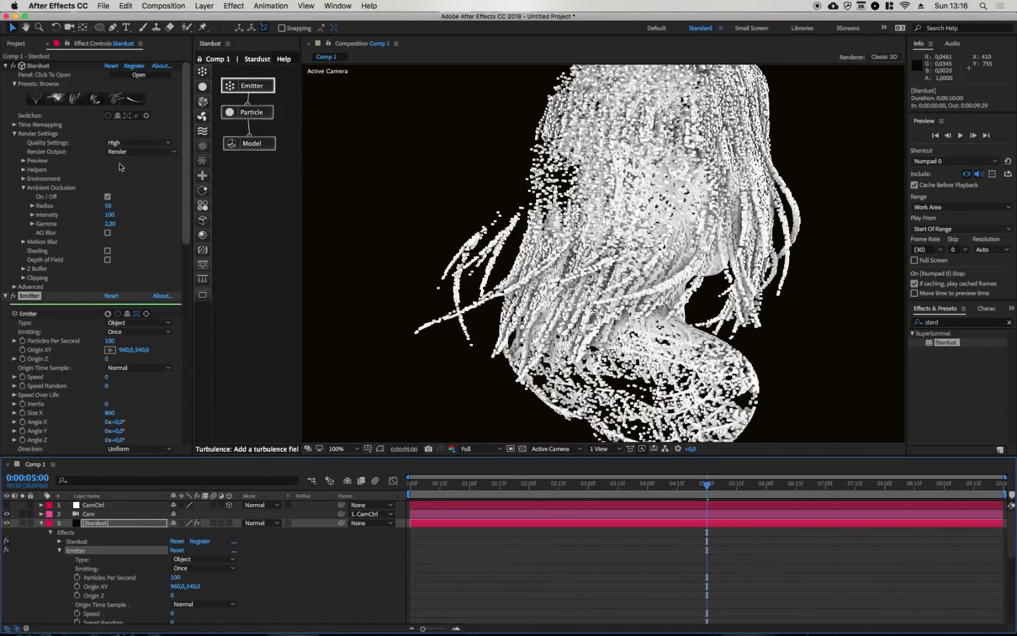
- Set the CamCtrl null's Y Rotation to 45° so the particle head shows its face in three-quarter view
scroll(down, 3)
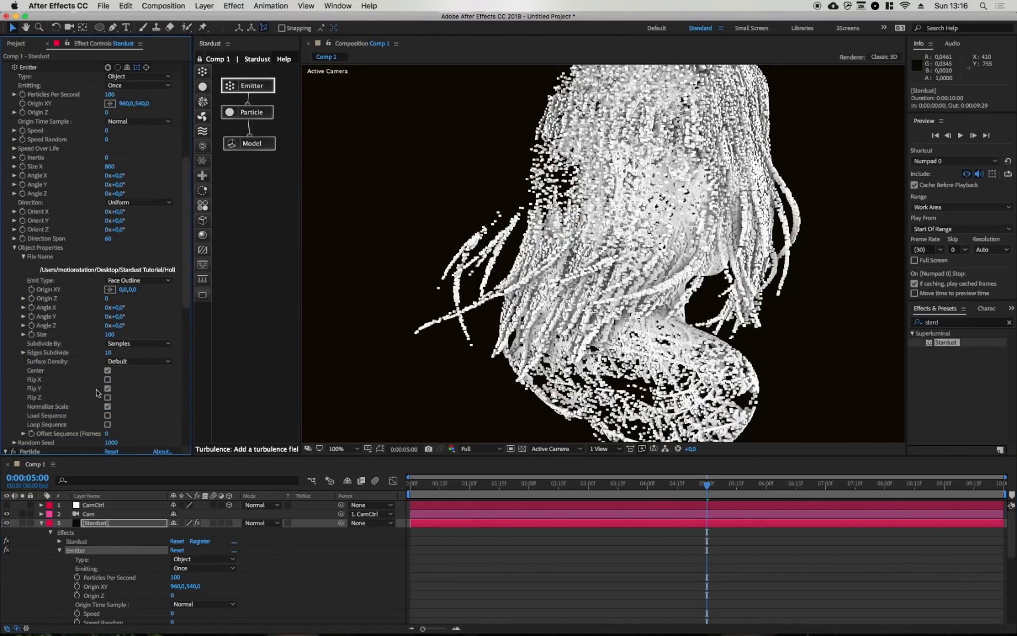
click(107, 397)
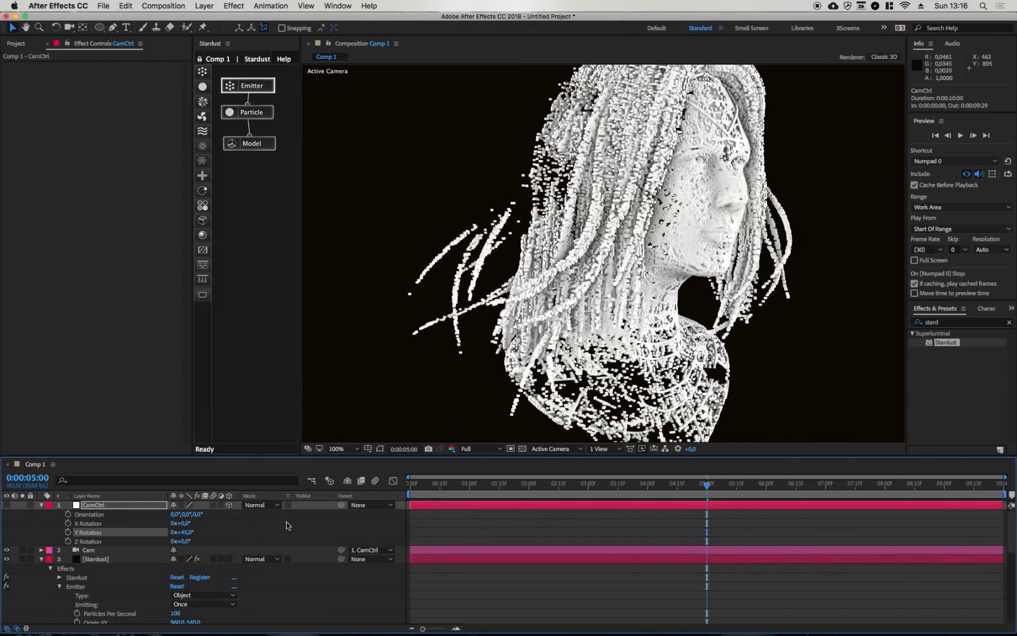
click(40, 505)
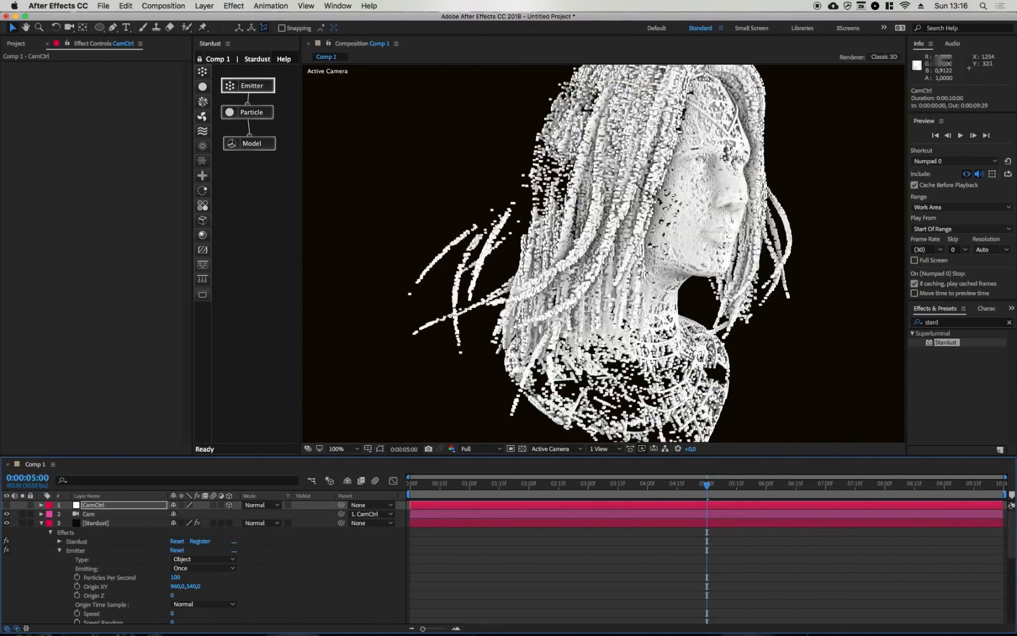
click(96, 523)
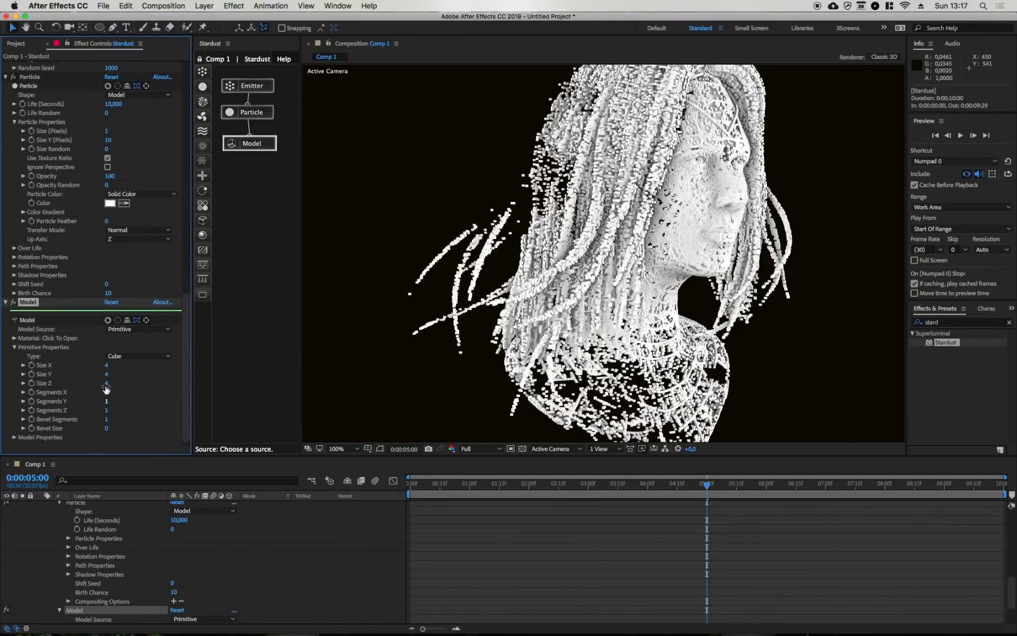
- Set the cube primitive's Size Z to 10 in the Model node so particles become long thin blocks
double_click(106, 383)
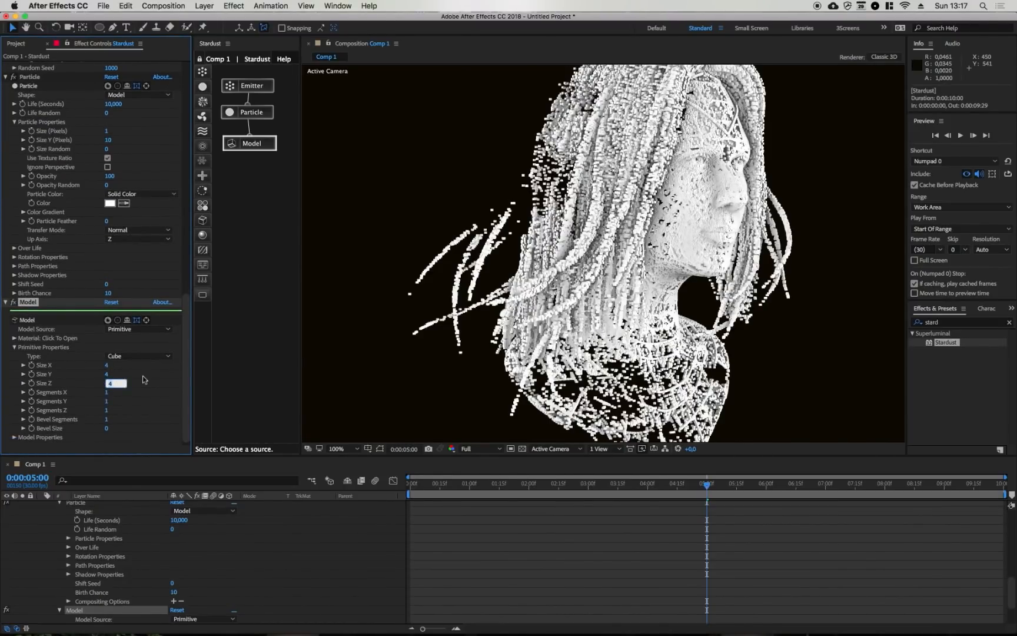
text(10)
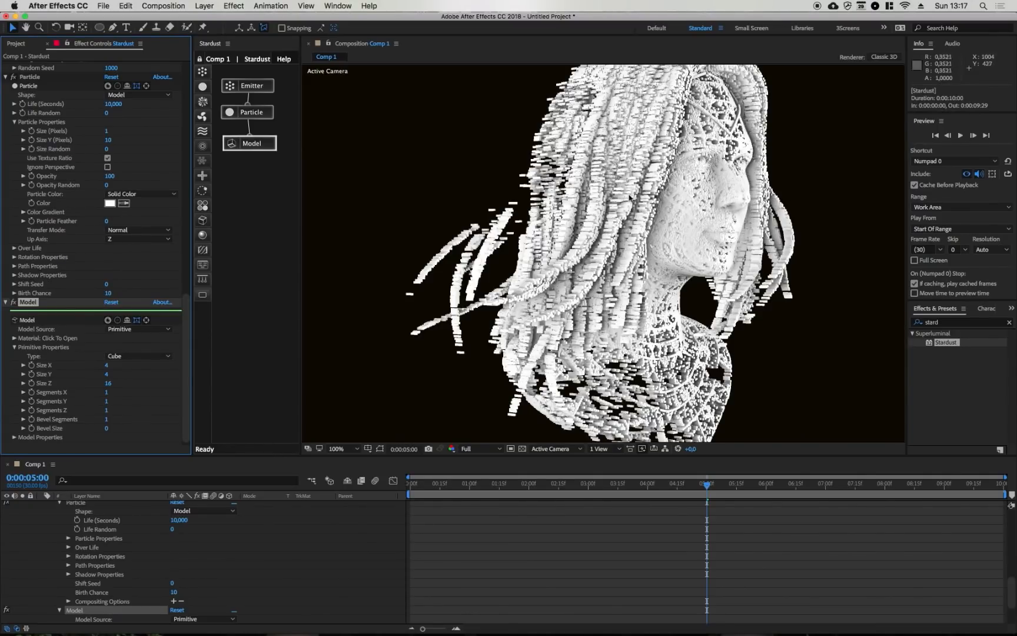
mouse_move(619, 184)
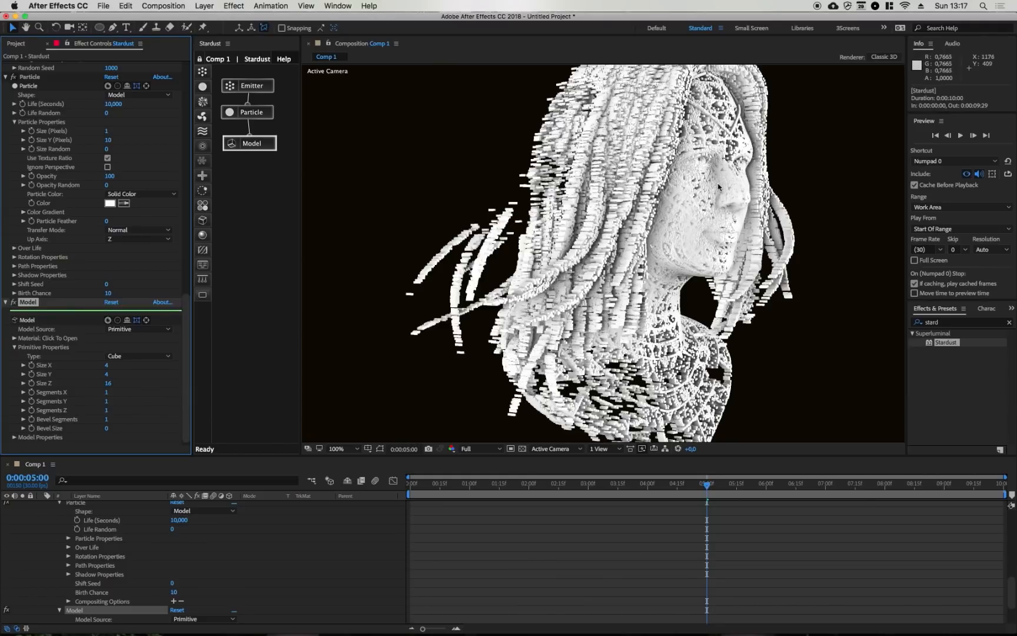
click(117, 365)
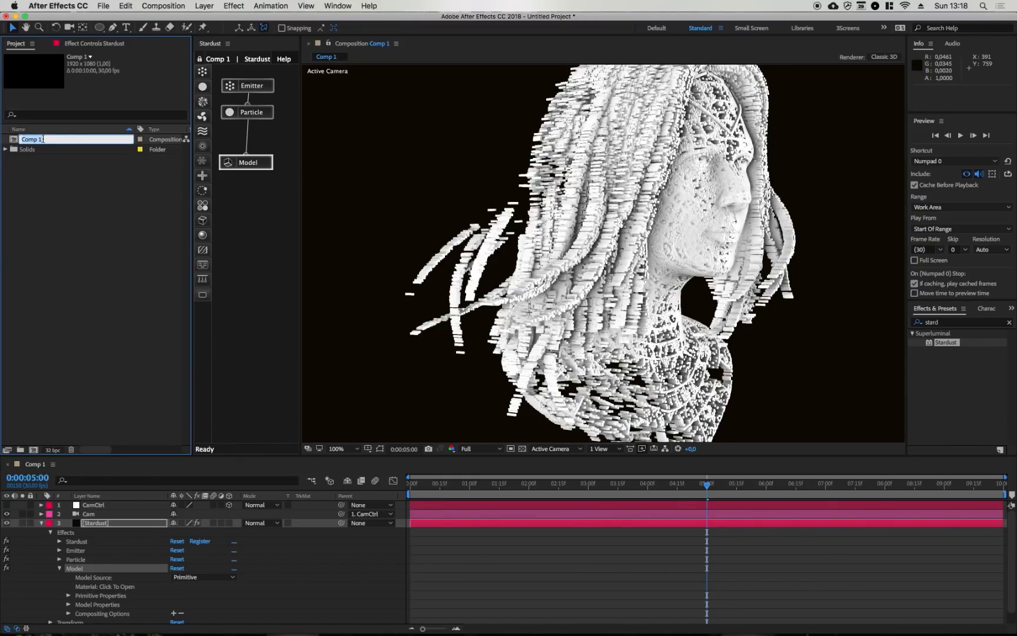
- Rename Comp 1 to Stardust and create a DeformMap comp holding a full-frame white solid
text(Stardust)
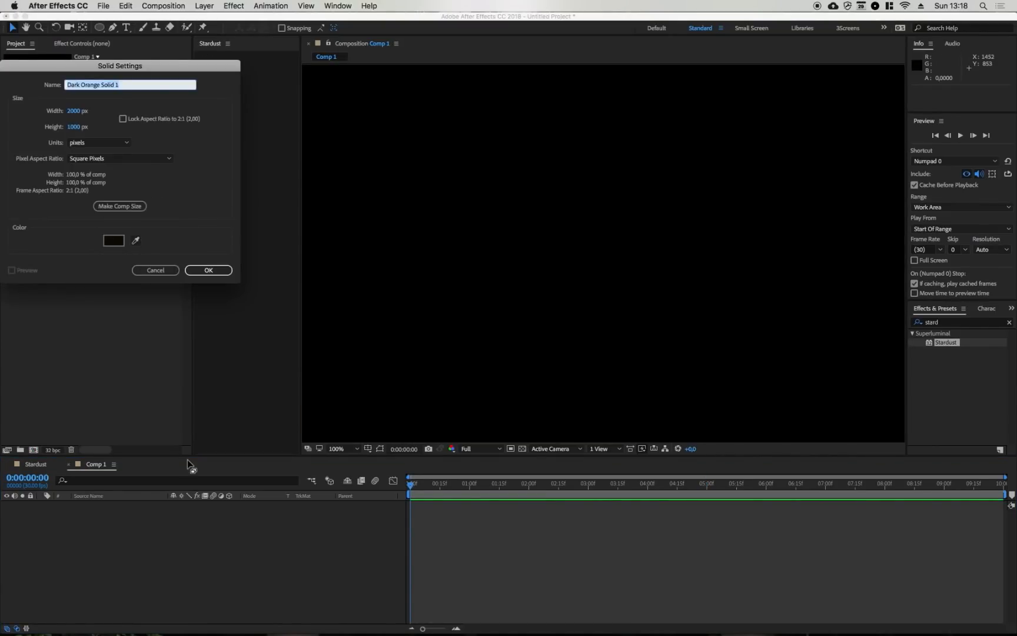
click(113, 240)
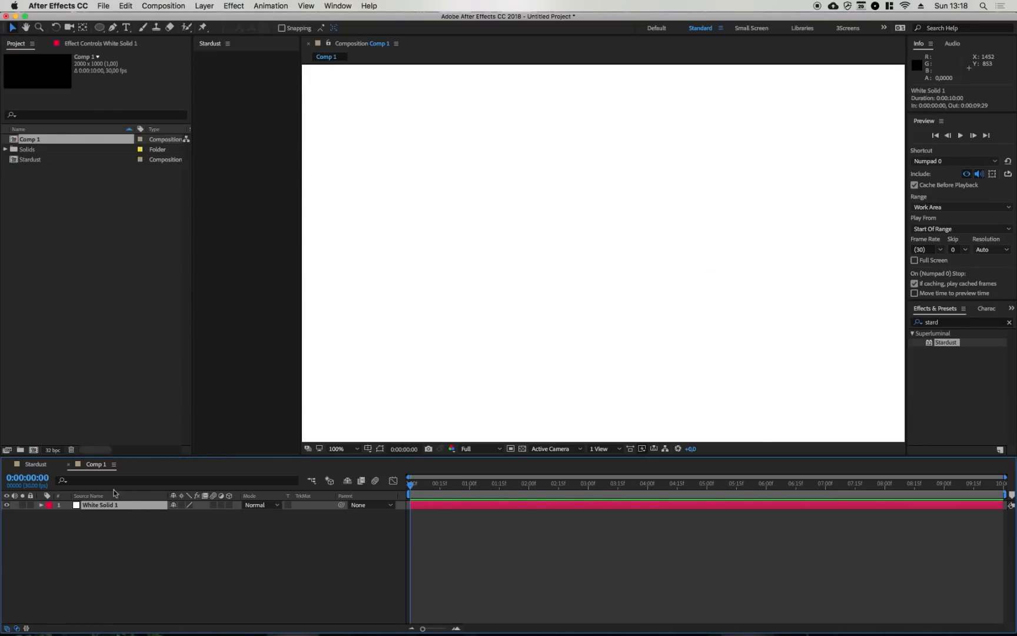
double_click(29, 138)
text(Map)
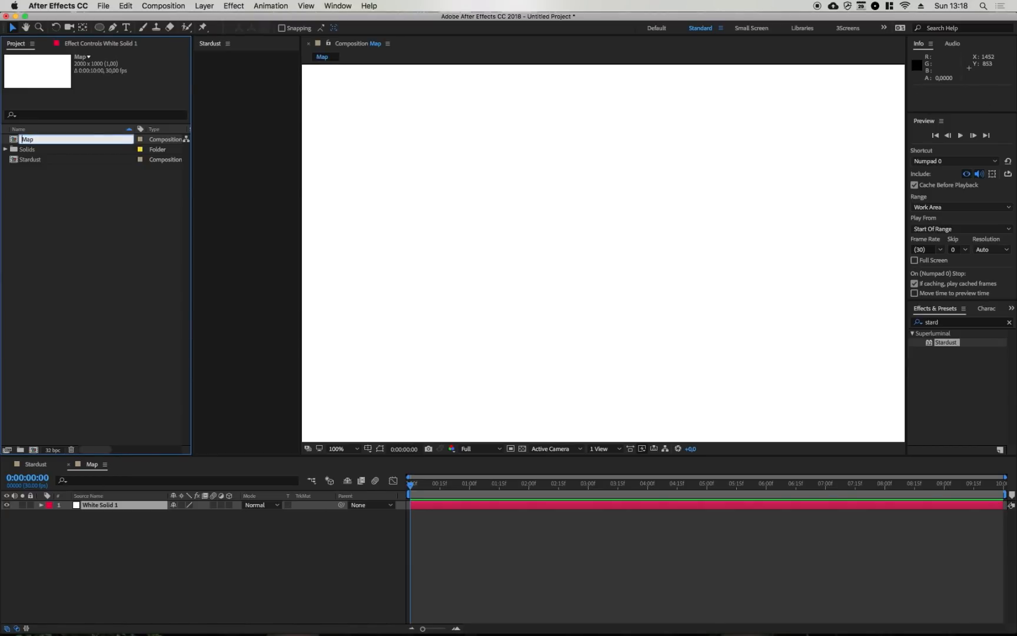
text(DeformMap)
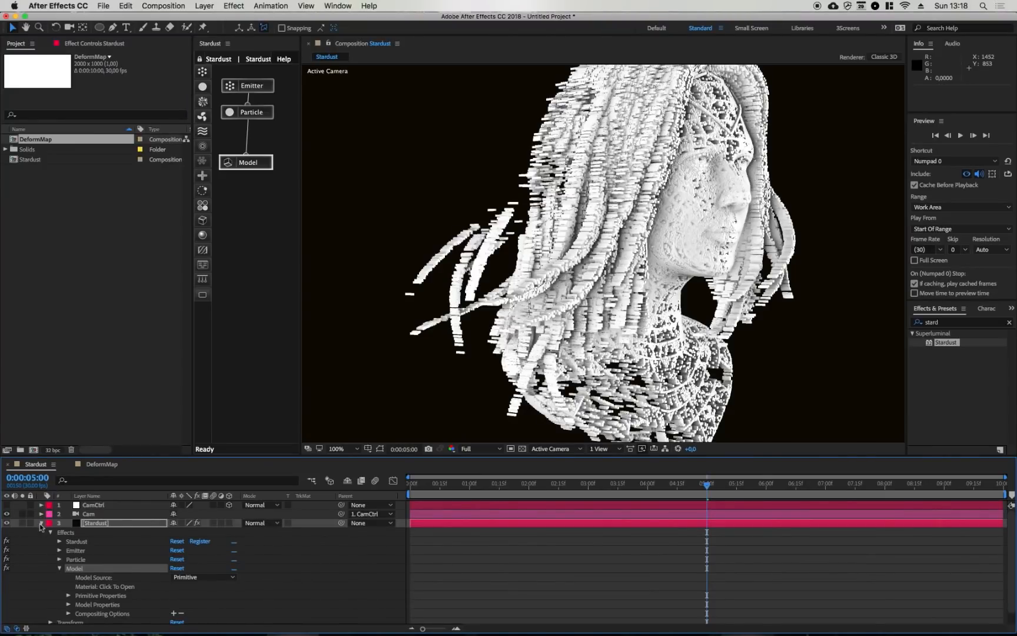
click(41, 524)
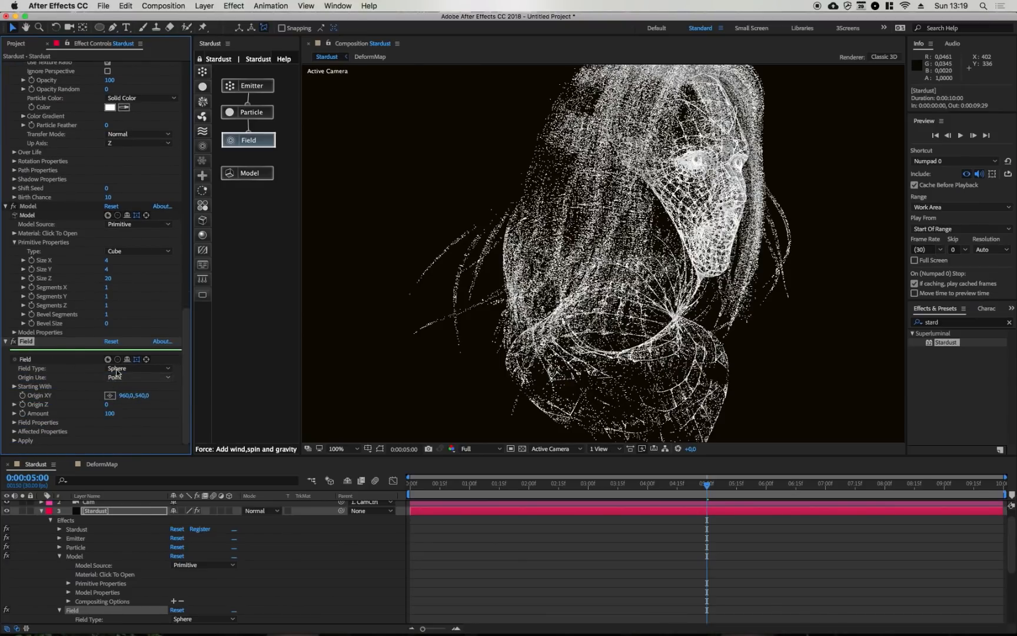
- Set the Field node to Maps type driven by the DeformMap layer
click(137, 368)
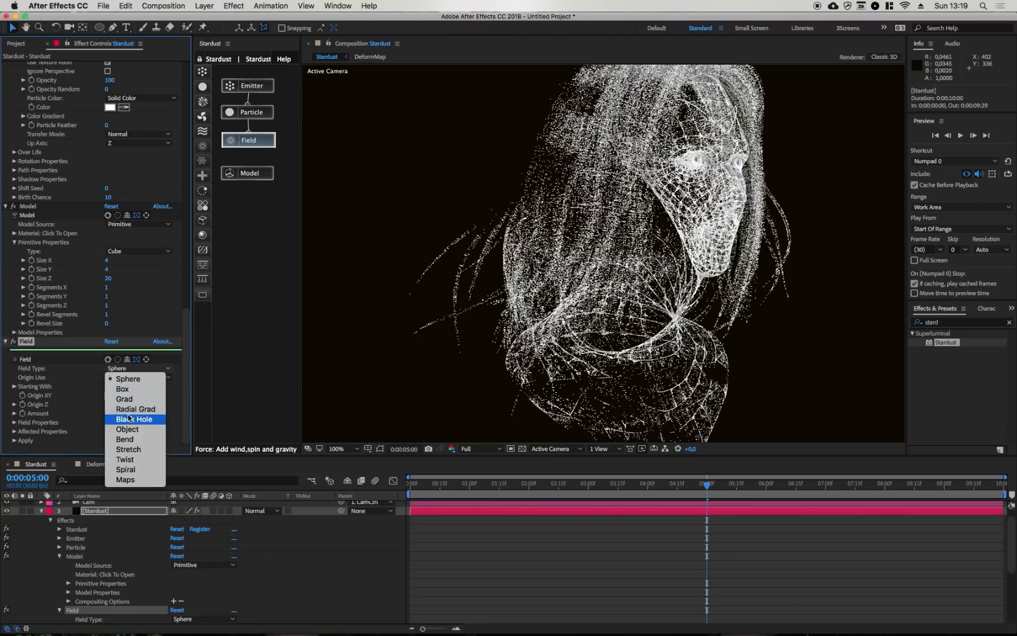
mouse_move(129, 449)
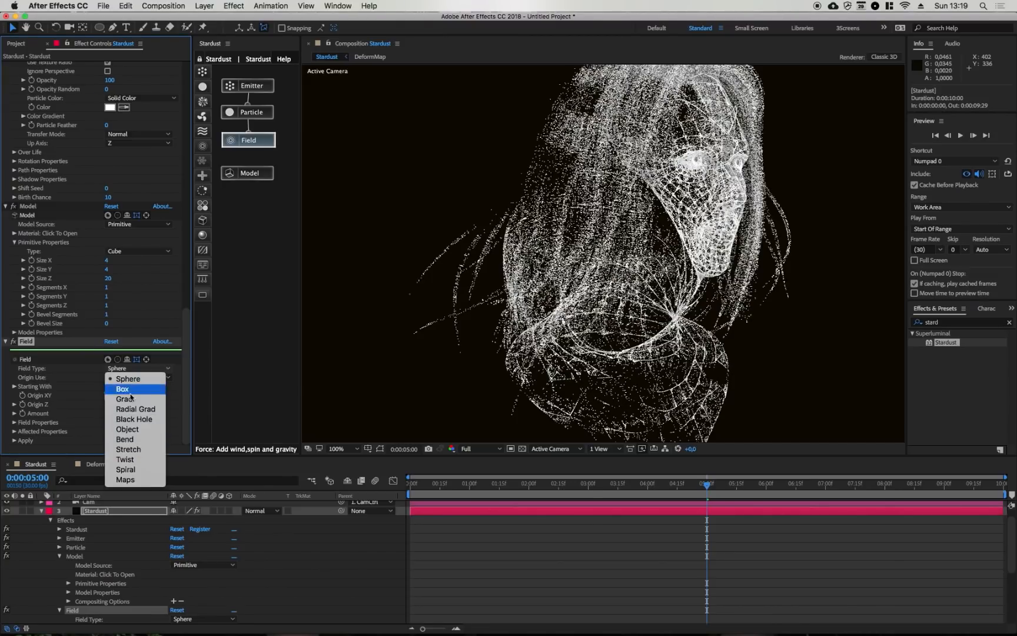
mouse_move(134, 479)
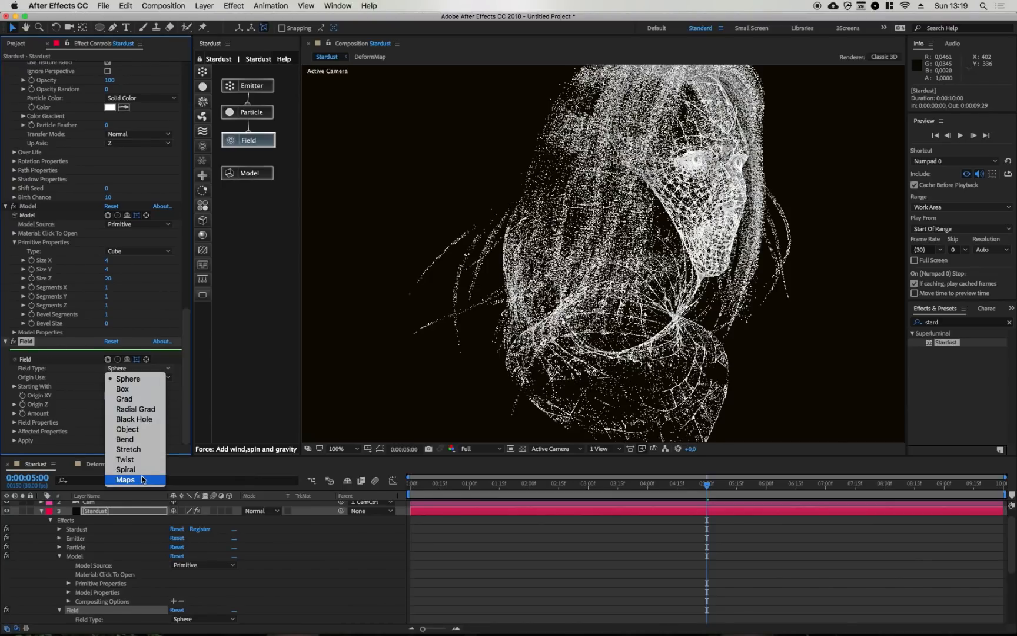
click(125, 479)
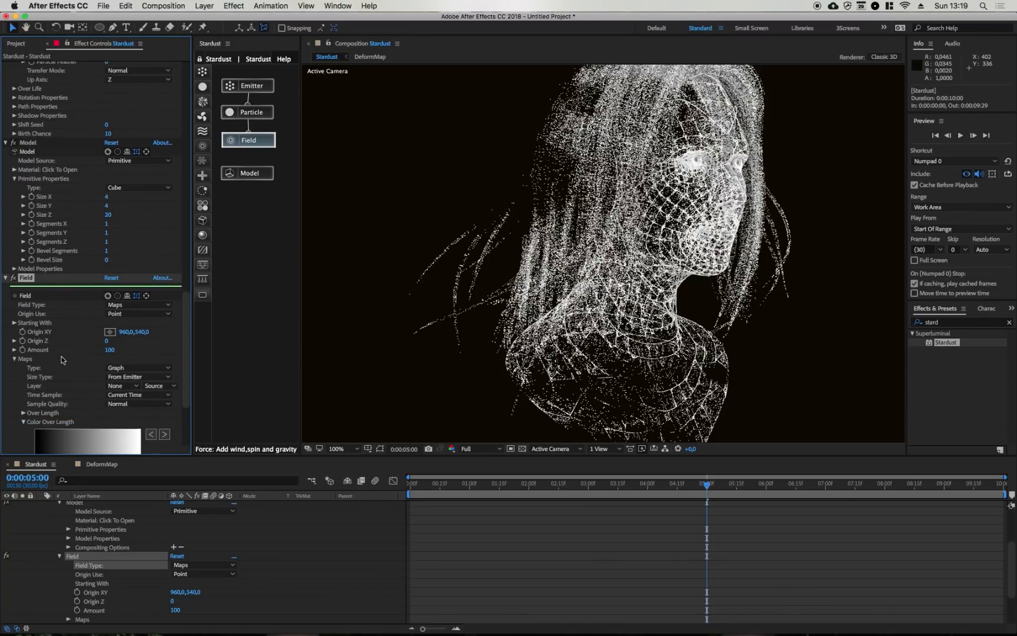
click(138, 367)
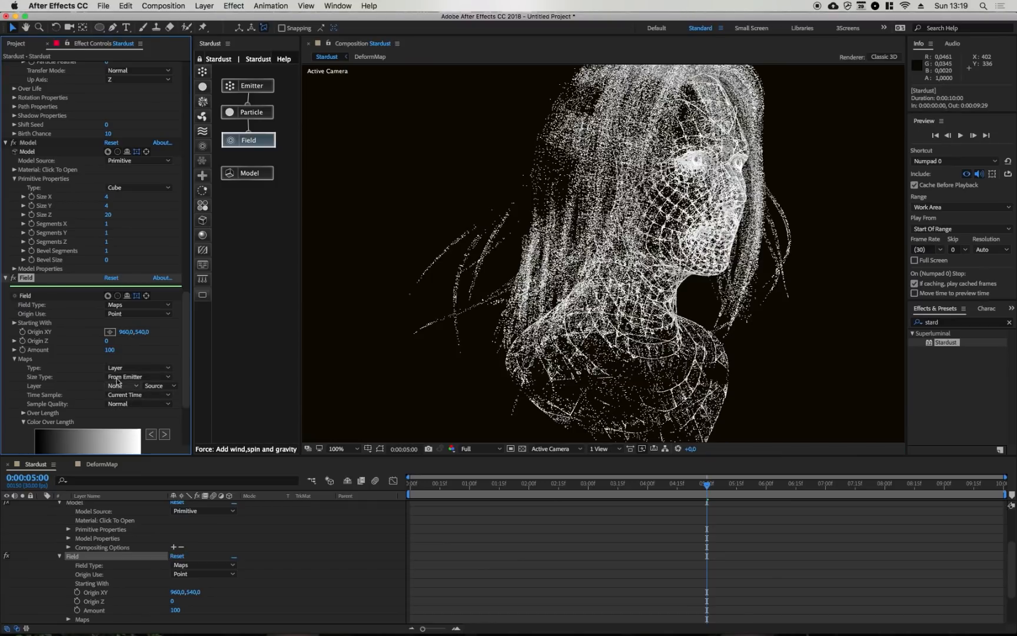
click(123, 385)
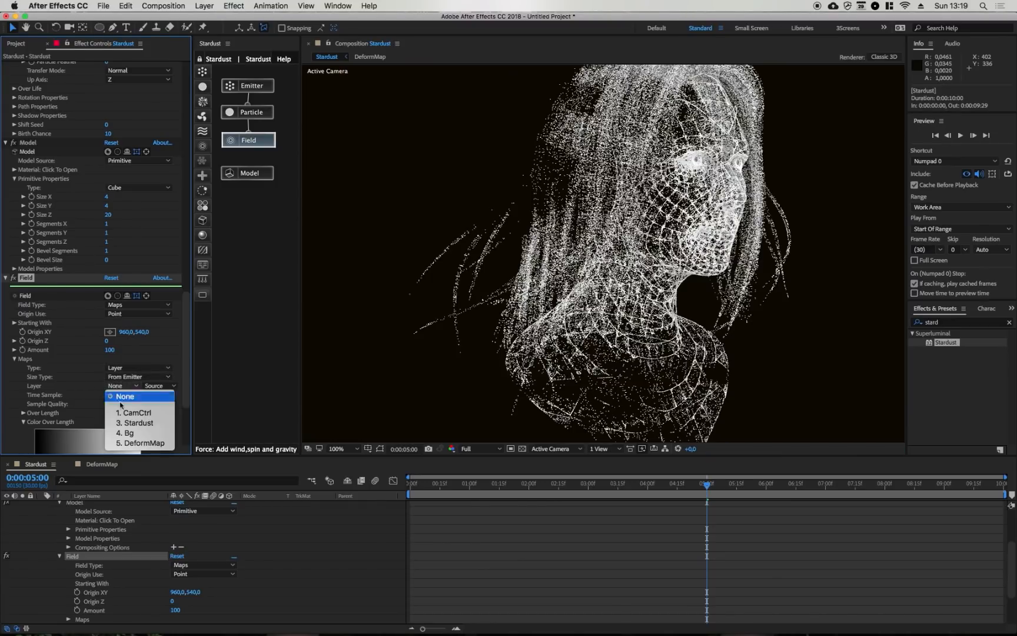
click(141, 442)
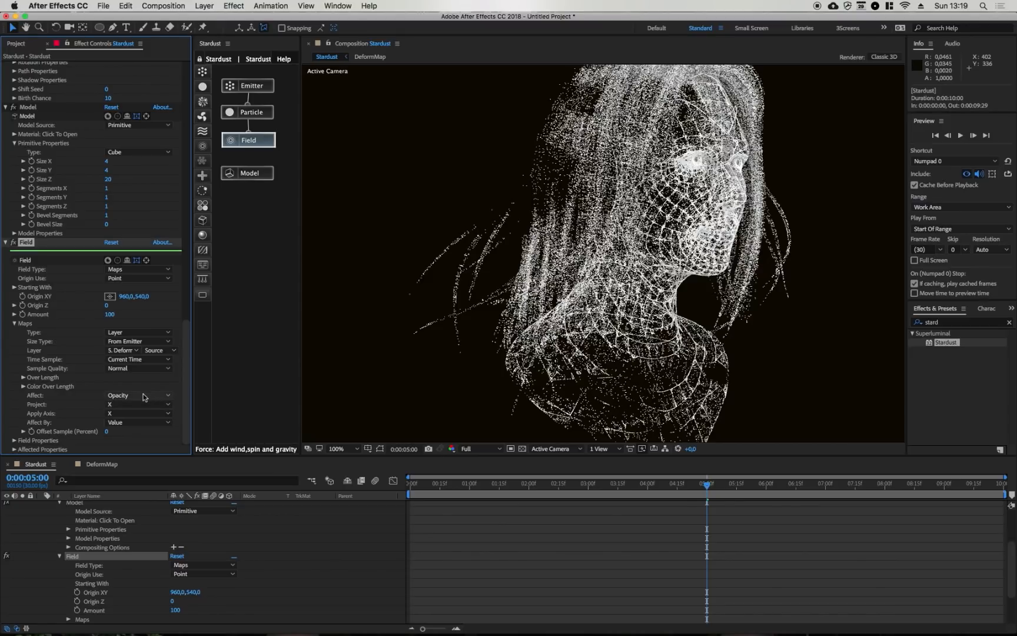
- Make the map affect particle Size and project it across a two-axis plane
click(137, 395)
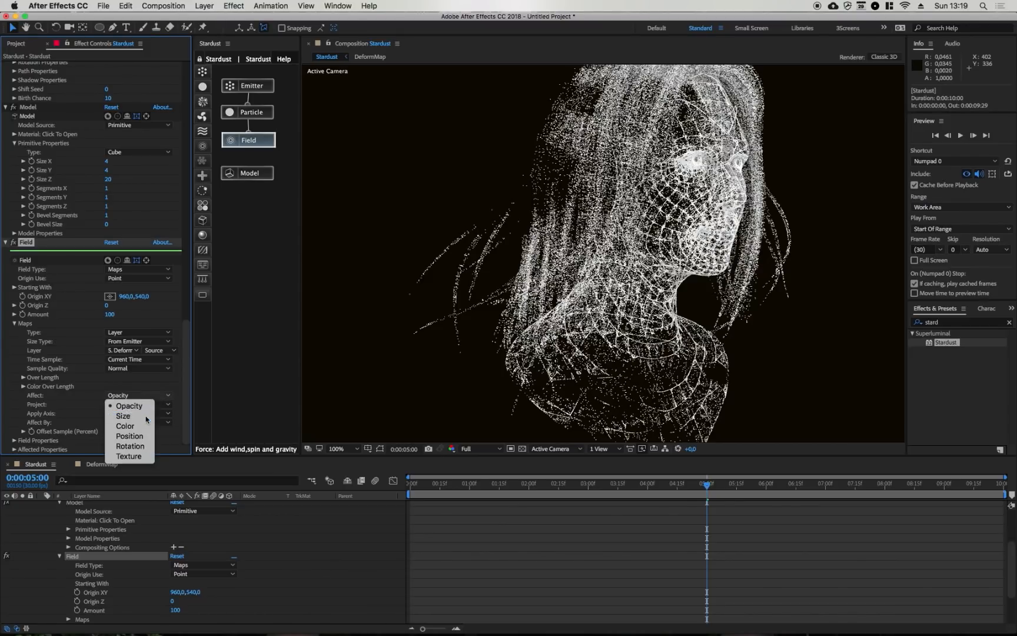
click(123, 415)
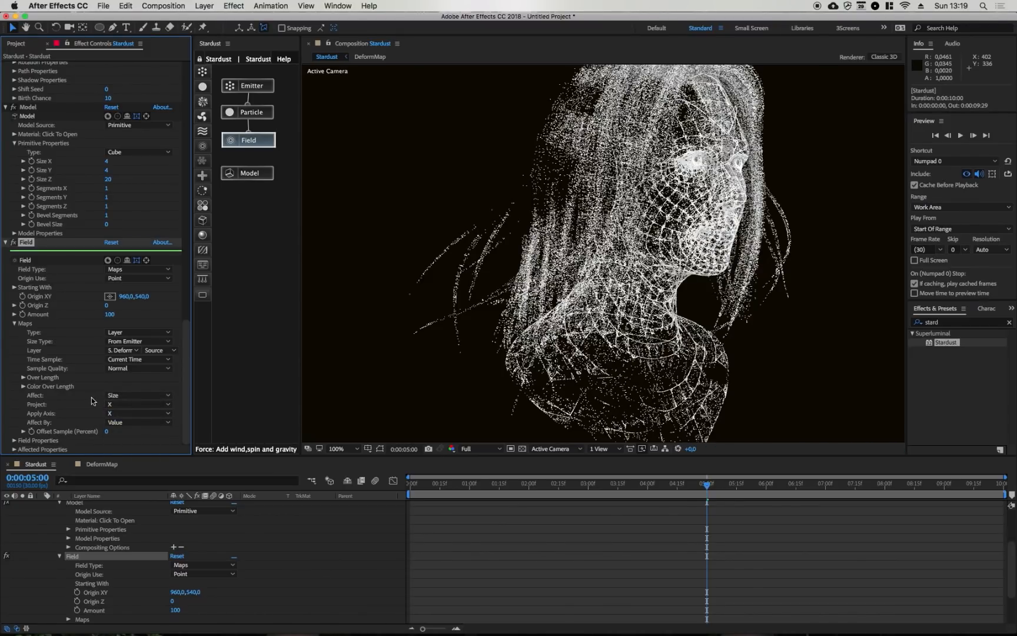
click(138, 413)
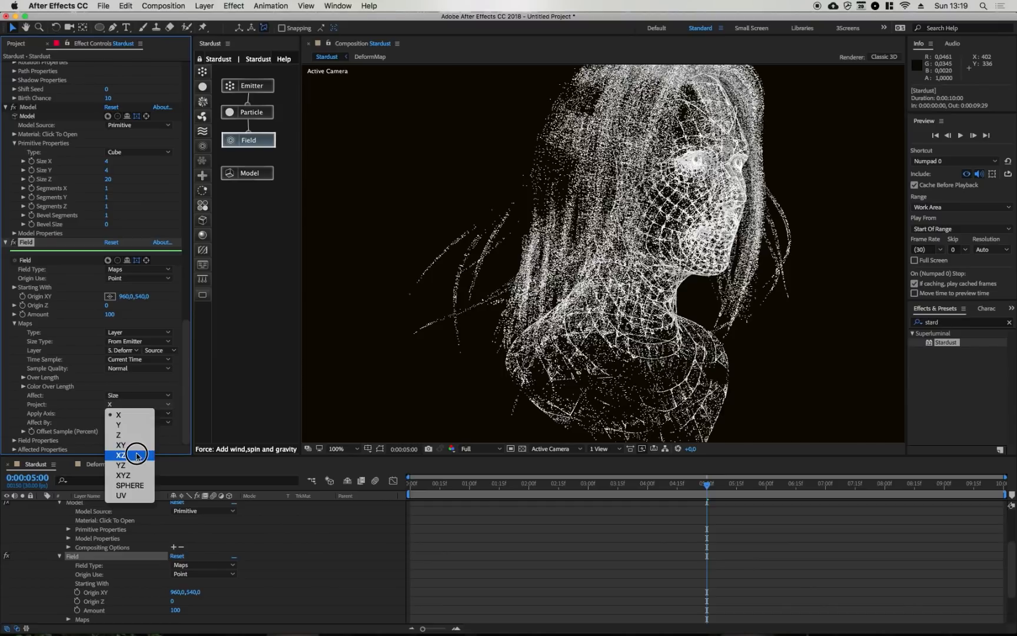
click(123, 455)
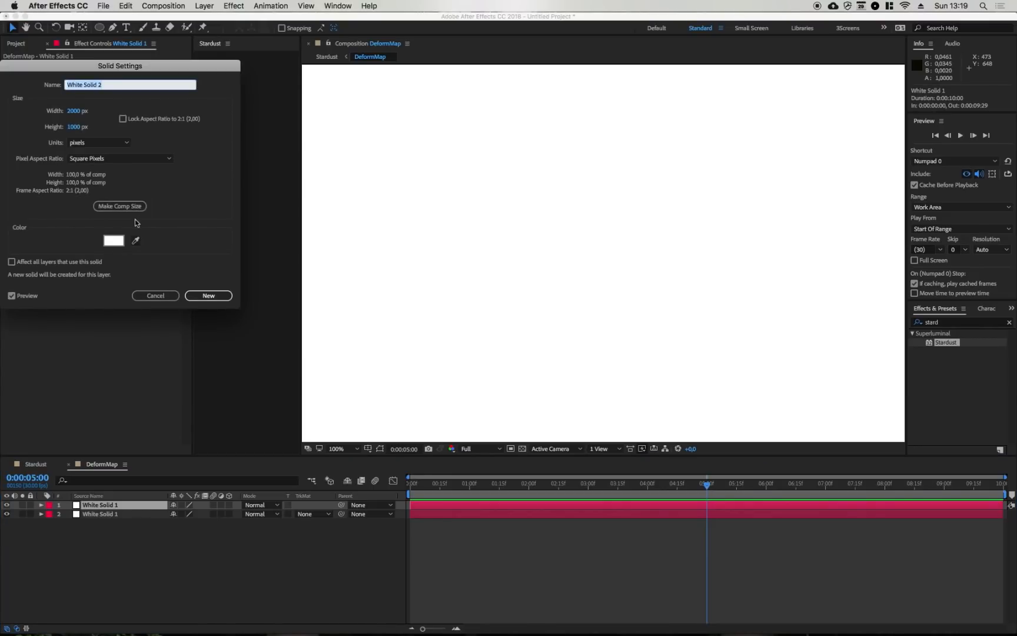
- Add a black solid to the DeformMap comp so a band of particles disappears from the head
click(113, 240)
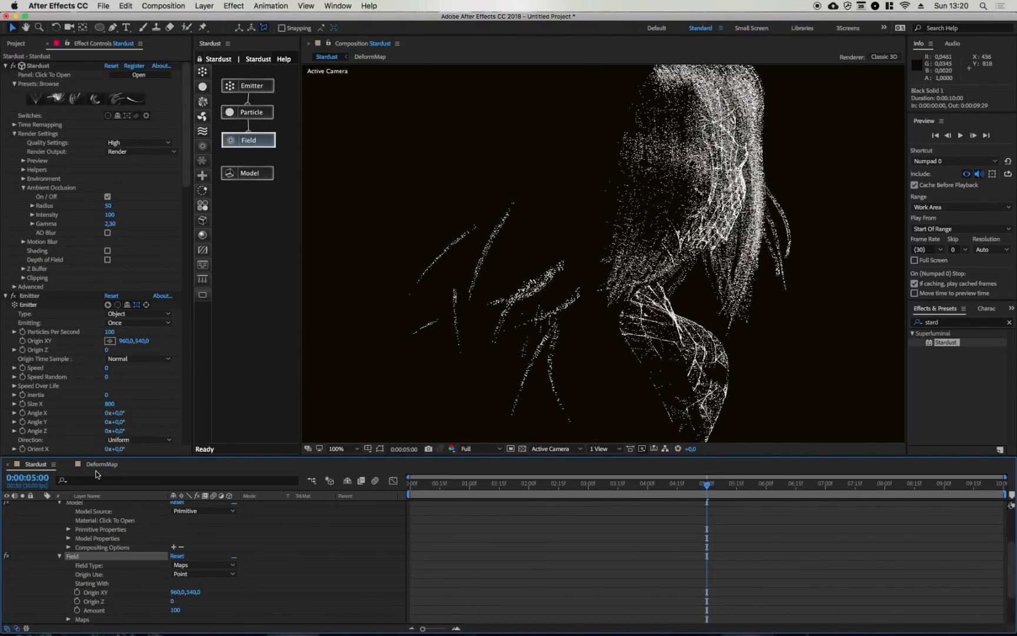
click(103, 464)
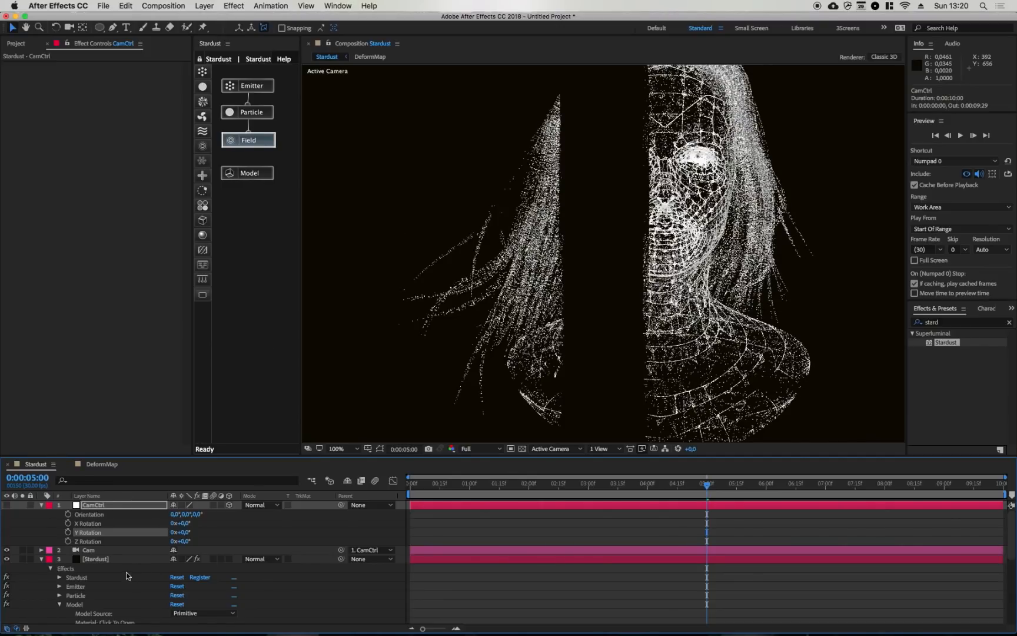
- Project the Field map on YZ so the black stripe cuts horizontally across the head
click(96, 558)
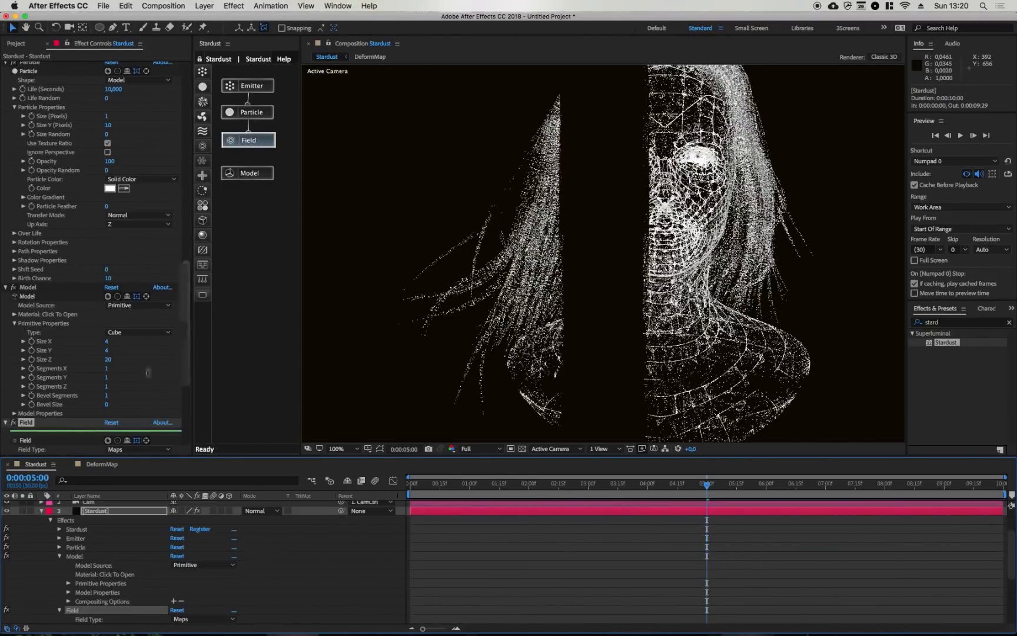
click(138, 404)
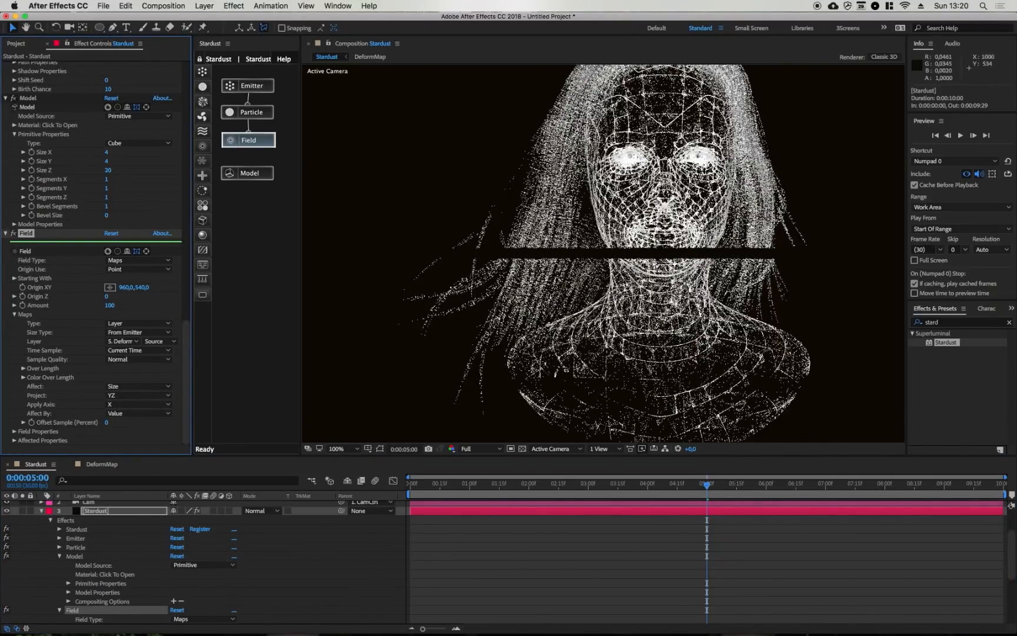
click(370, 42)
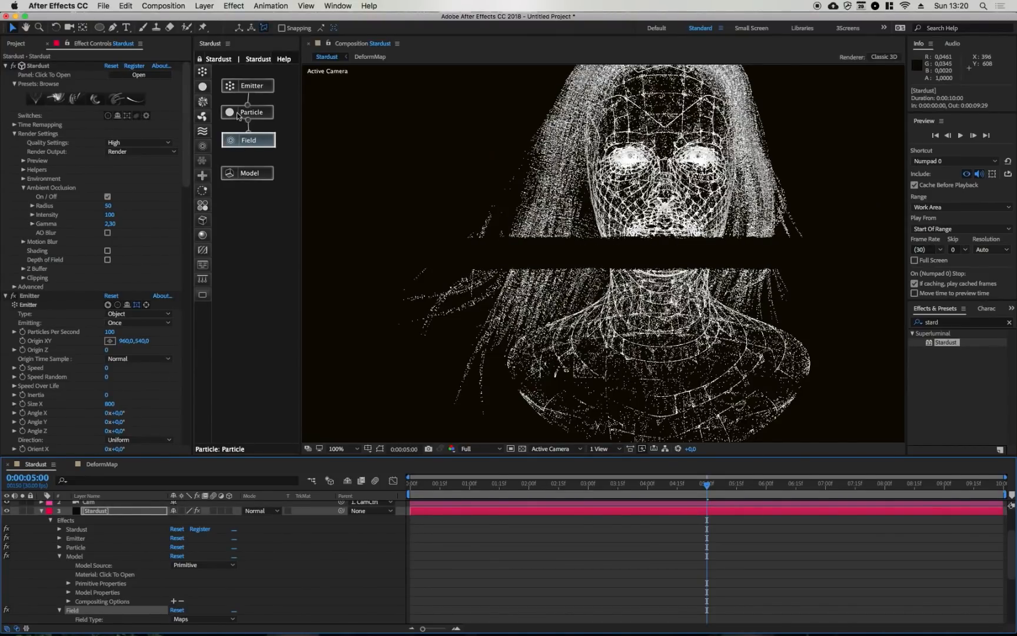
click(103, 464)
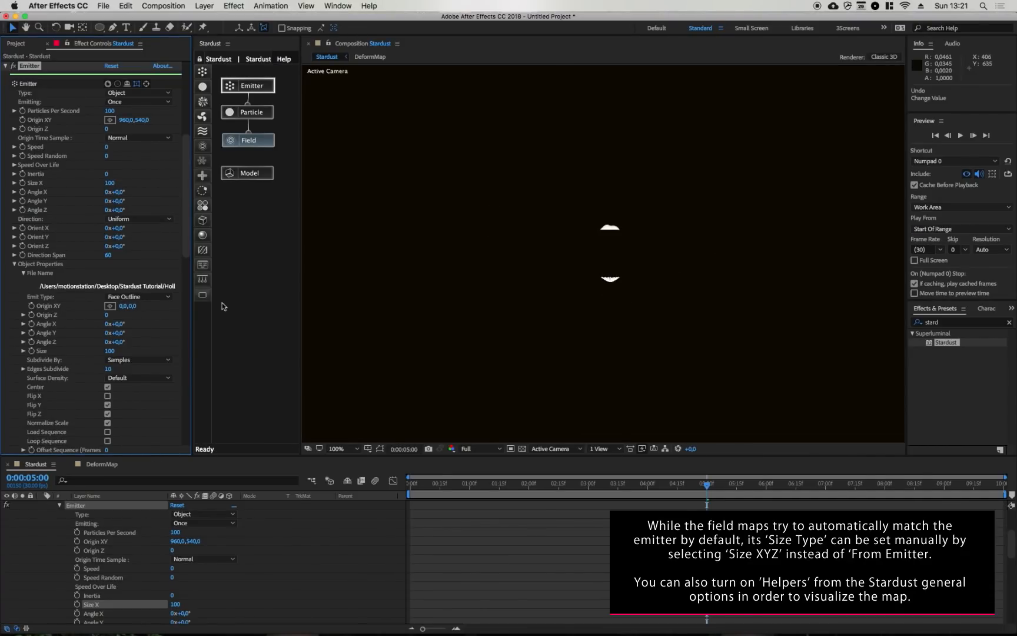
- Move the Cam layer's Position Z to bring the split head closer, then return to Stardust
scroll(down, 3)
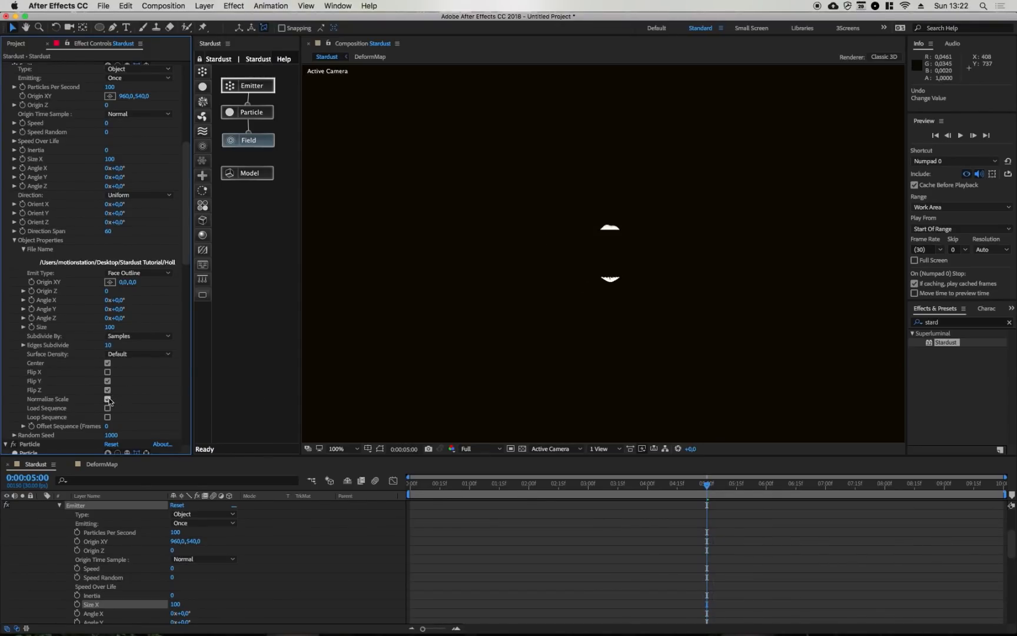
click(107, 400)
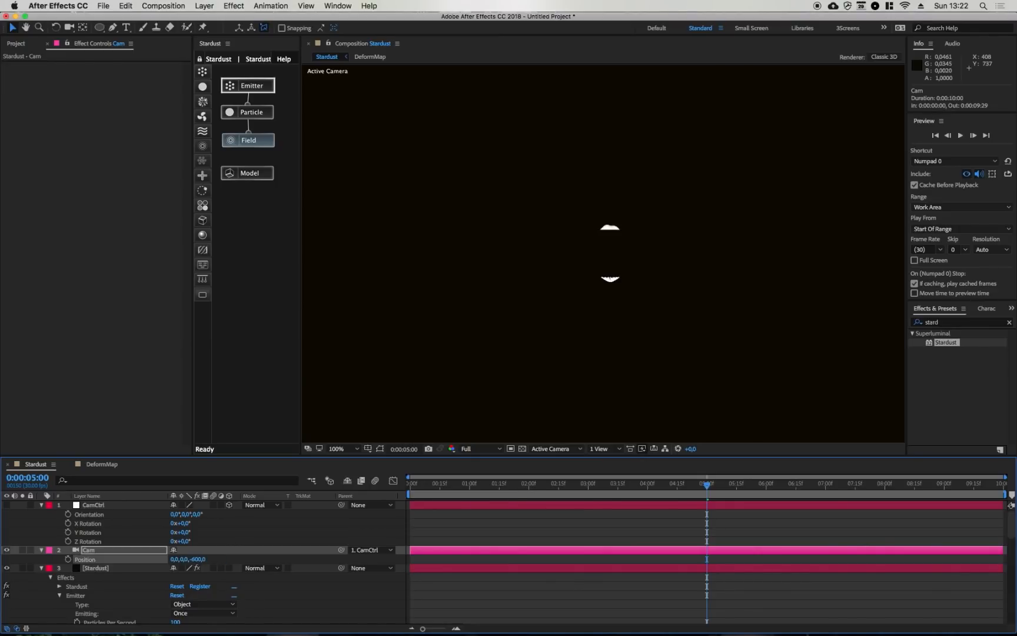
click(345, 449)
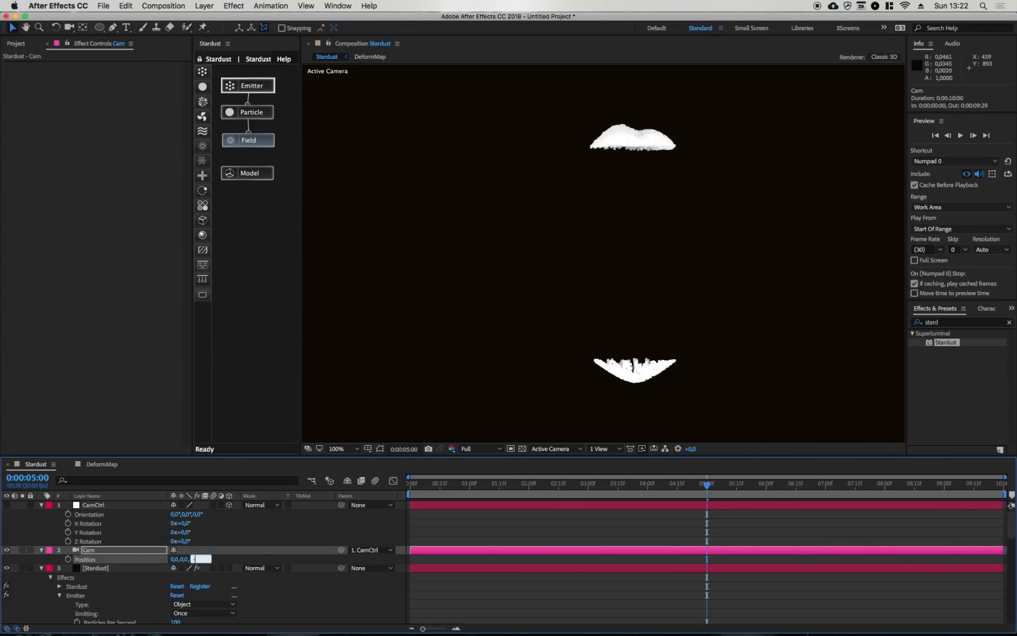
text(-200)
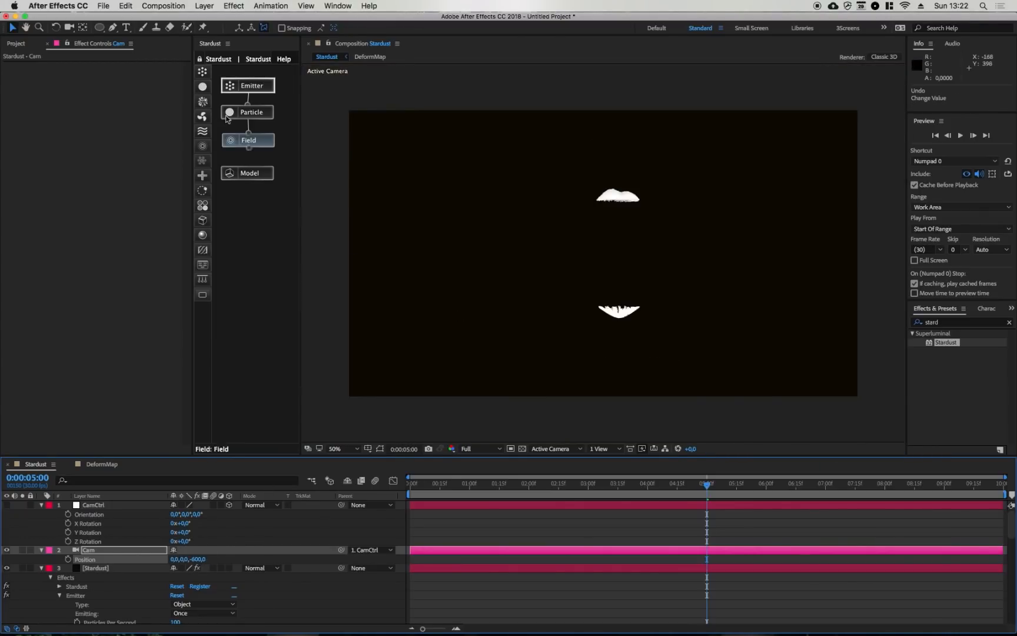
click(94, 568)
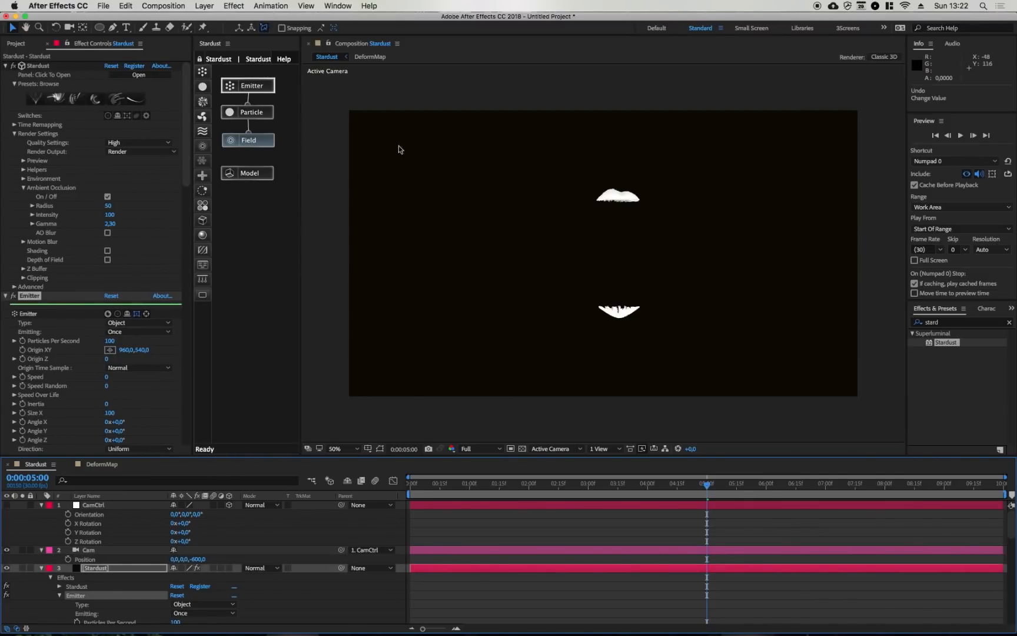
mouse_move(610, 255)
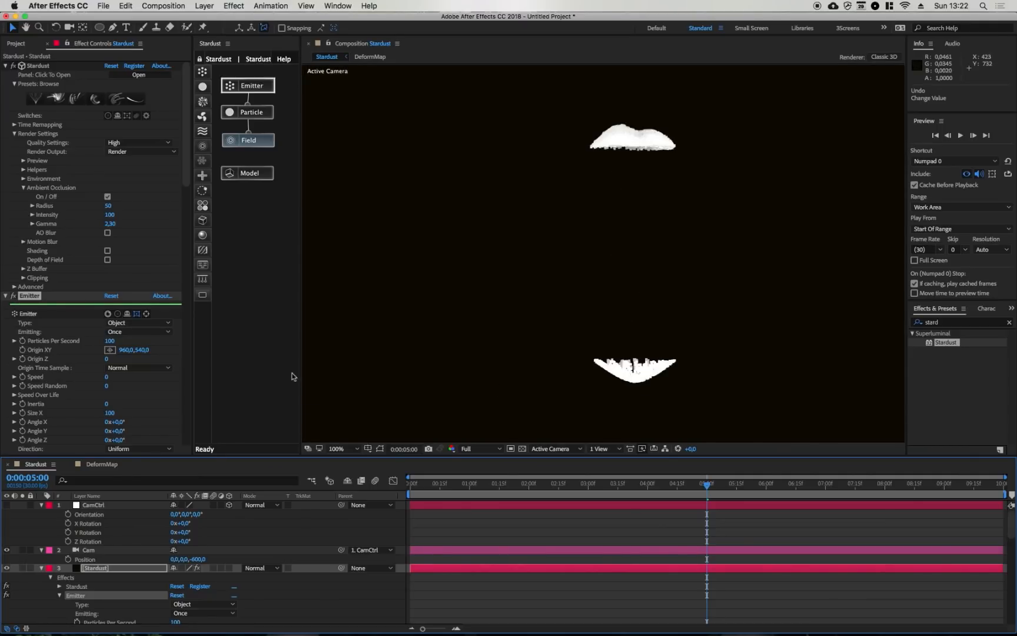
mouse_move(218, 523)
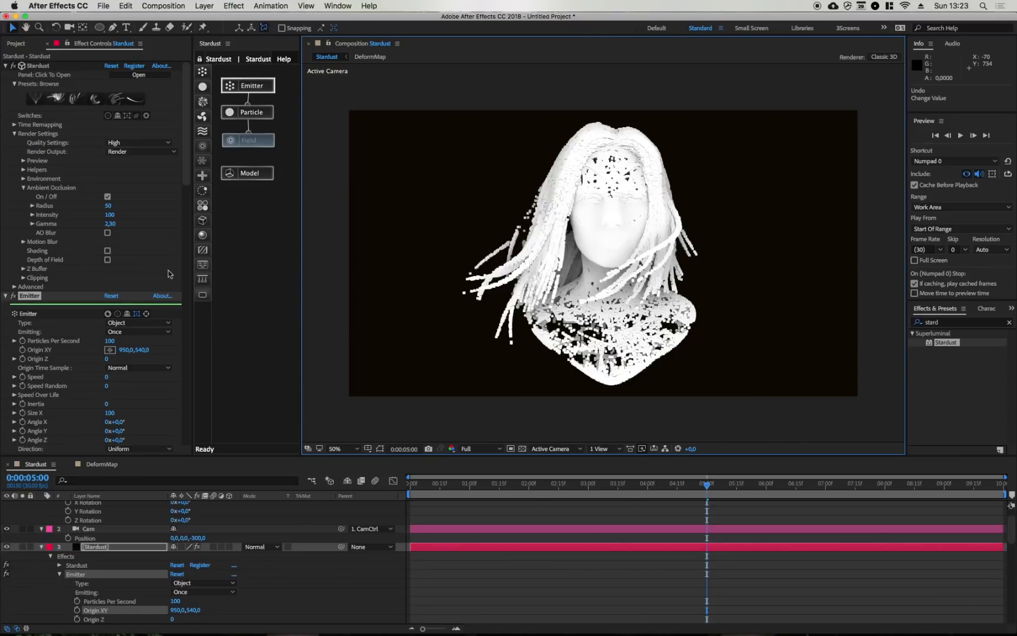
- Open the DeformMap composition with its black and white solids
click(246, 140)
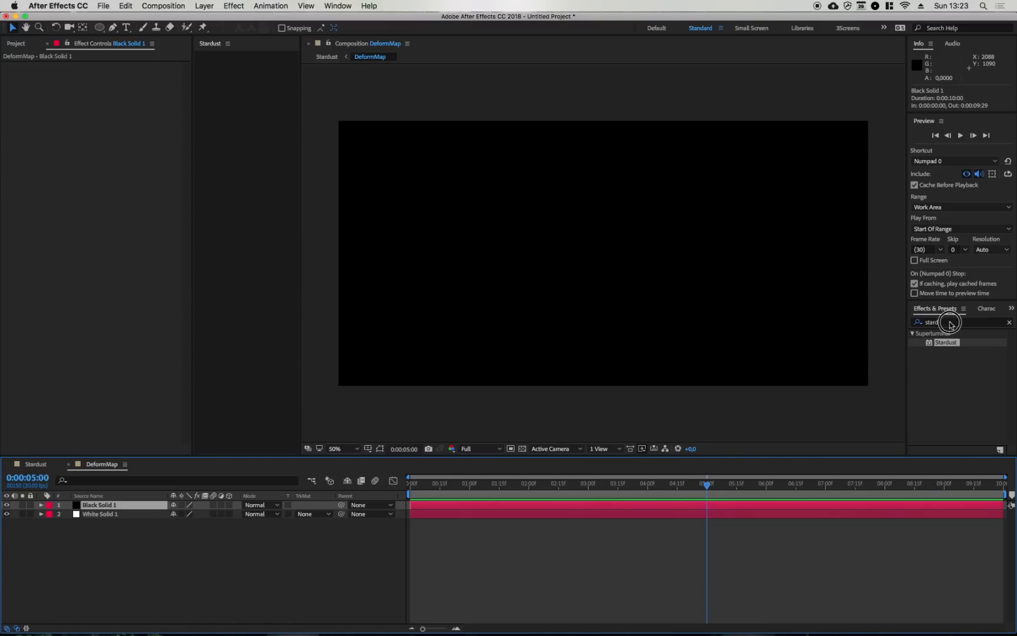
- Apply Turbulent Noise to the black solid with Noise Type Block and contrast 200
text(turbu)
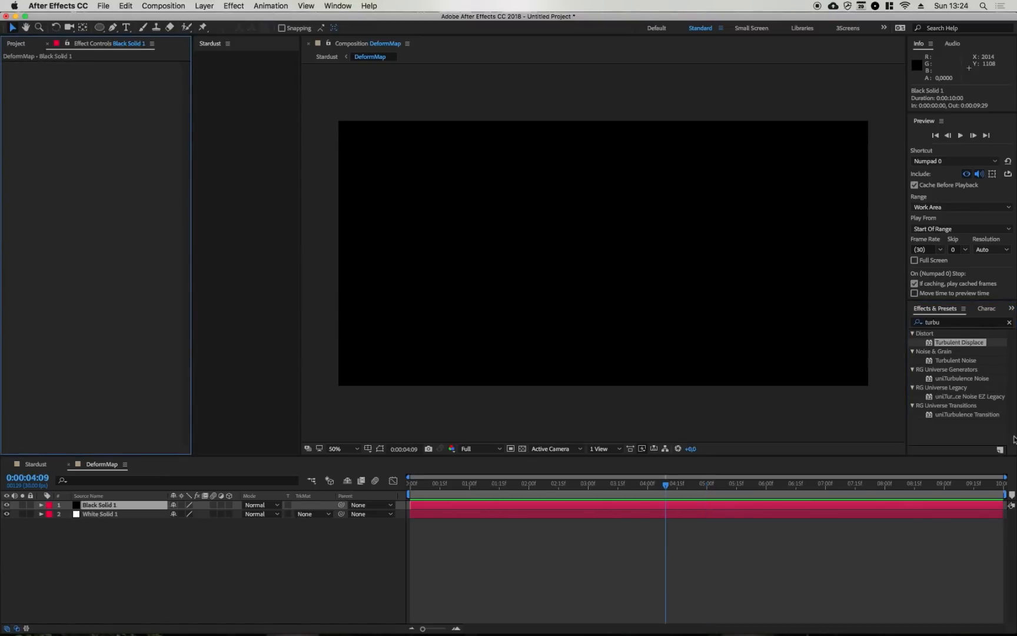
double_click(956, 360)
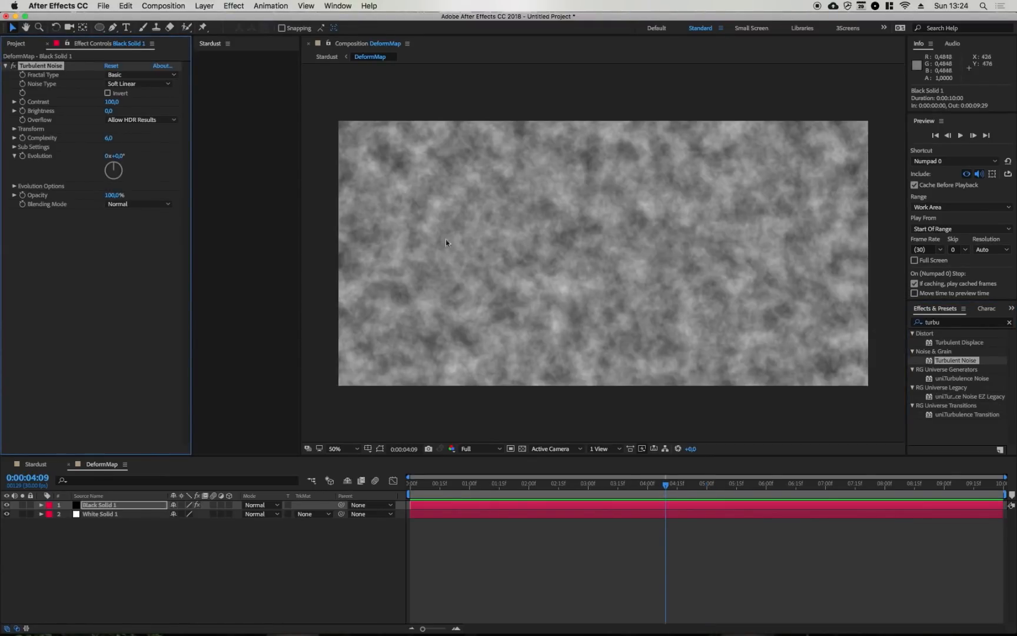
click(139, 74)
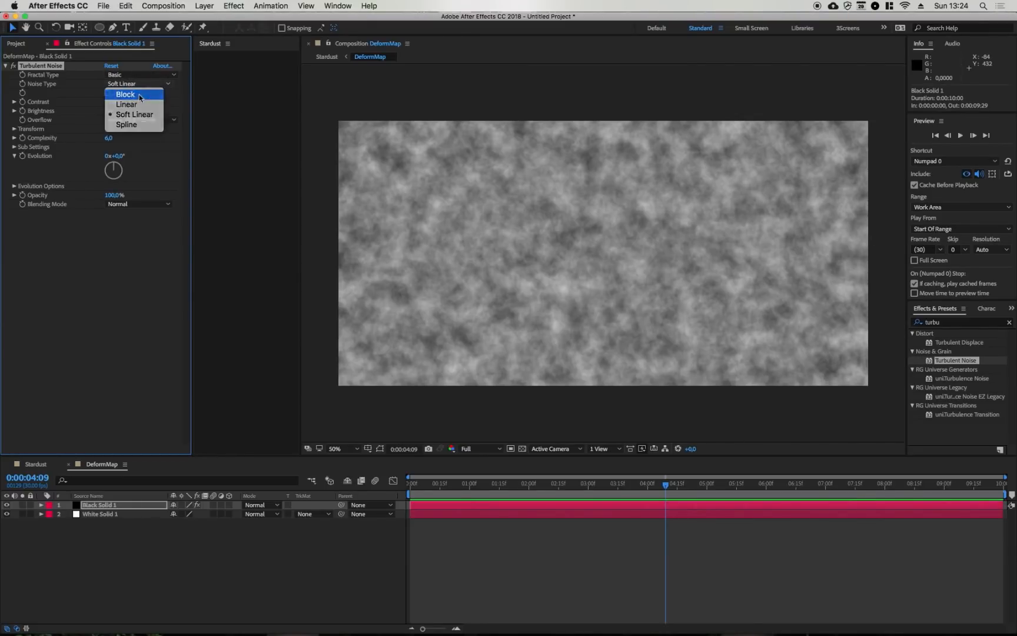
click(125, 95)
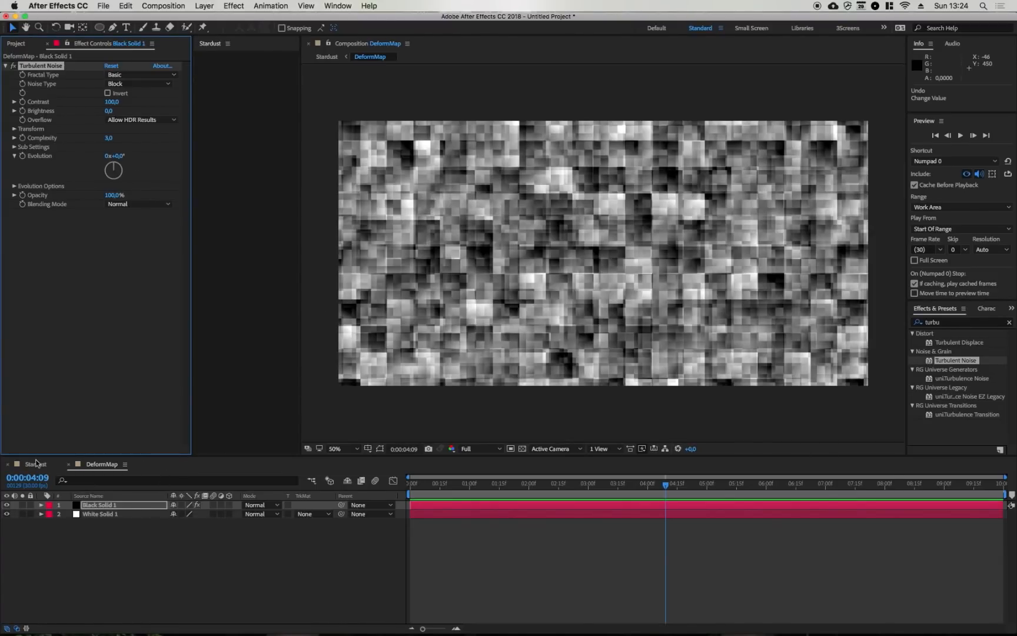
double_click(112, 103)
text(200)
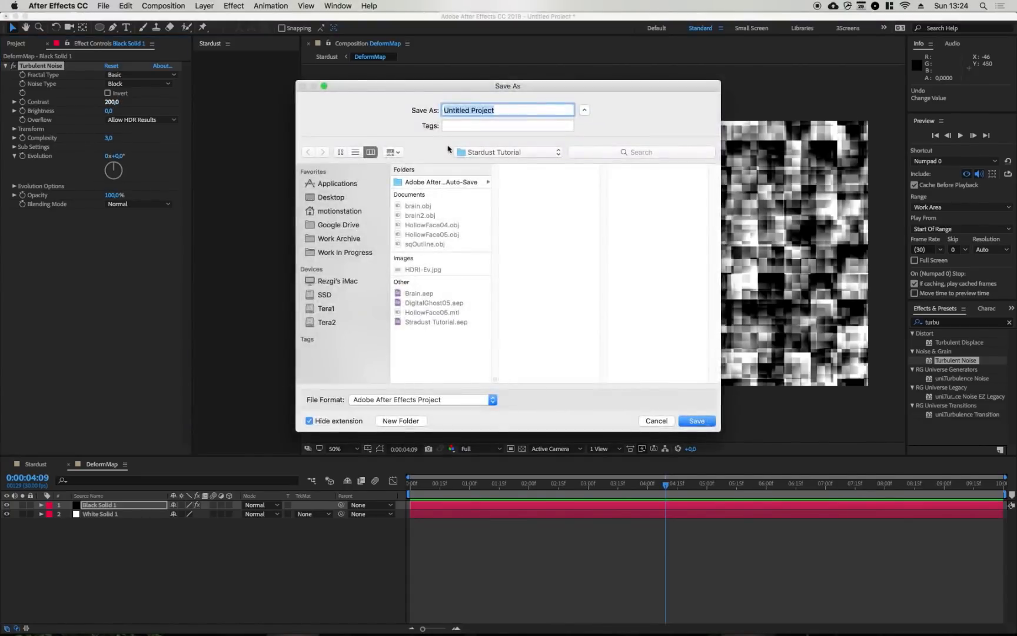
- Save the project as Stardust Tutorials 02.aep and return to the DeformMap composition
click(656, 420)
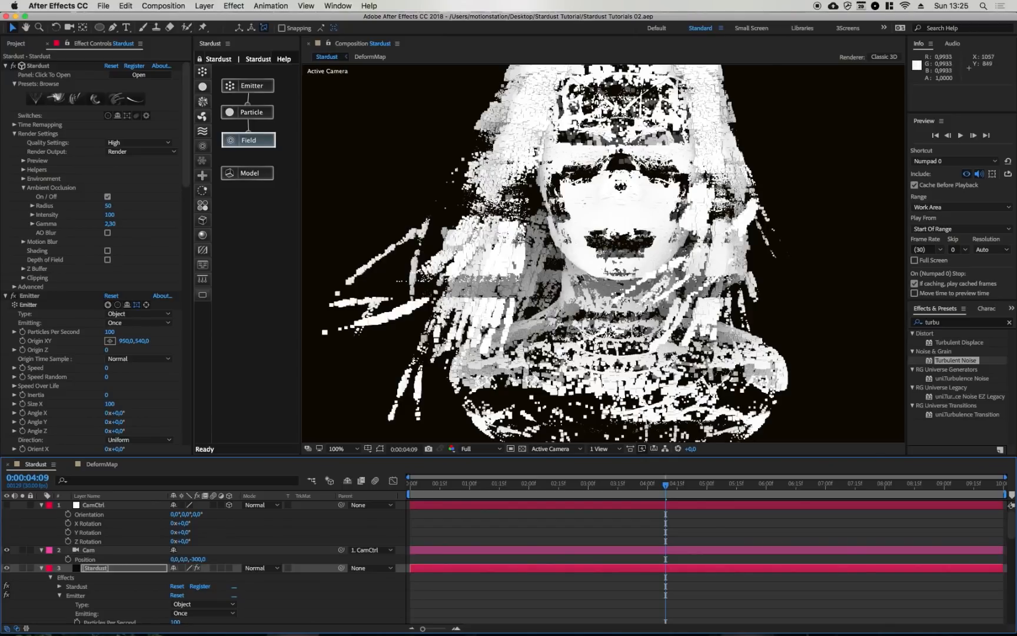
click(103, 464)
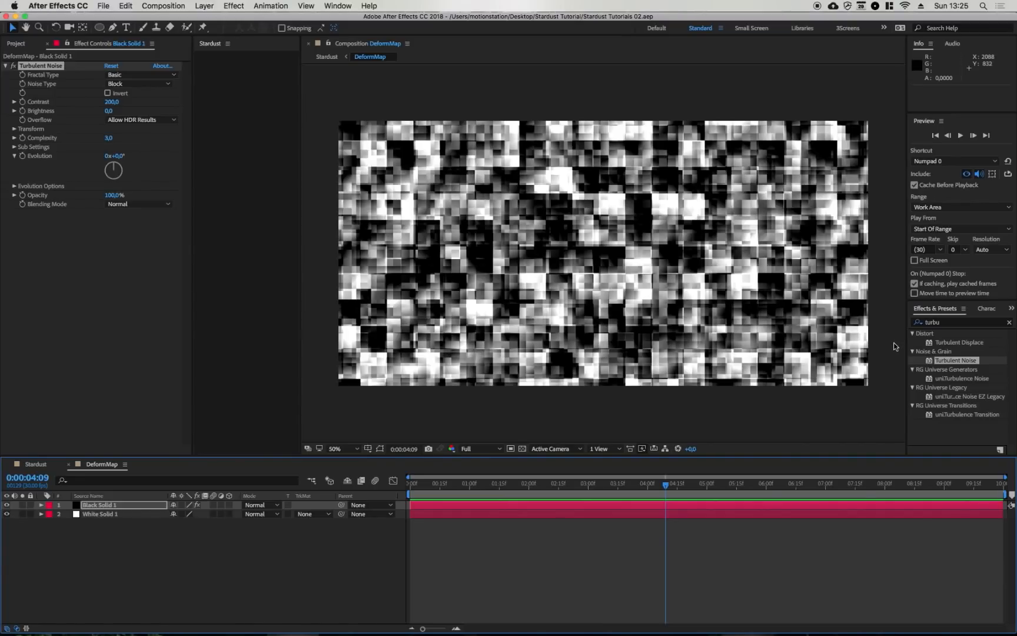
- Add a Mosaic effect with sharp colours to DeformMap and set Horizontal Blocks to 20
text(mosai)
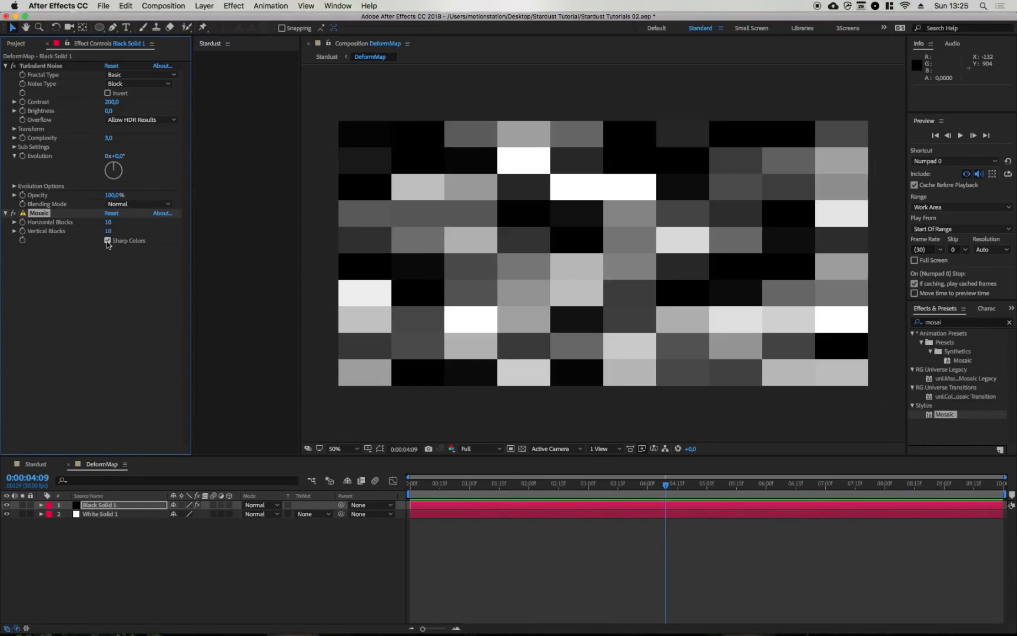
click(107, 240)
text(300)
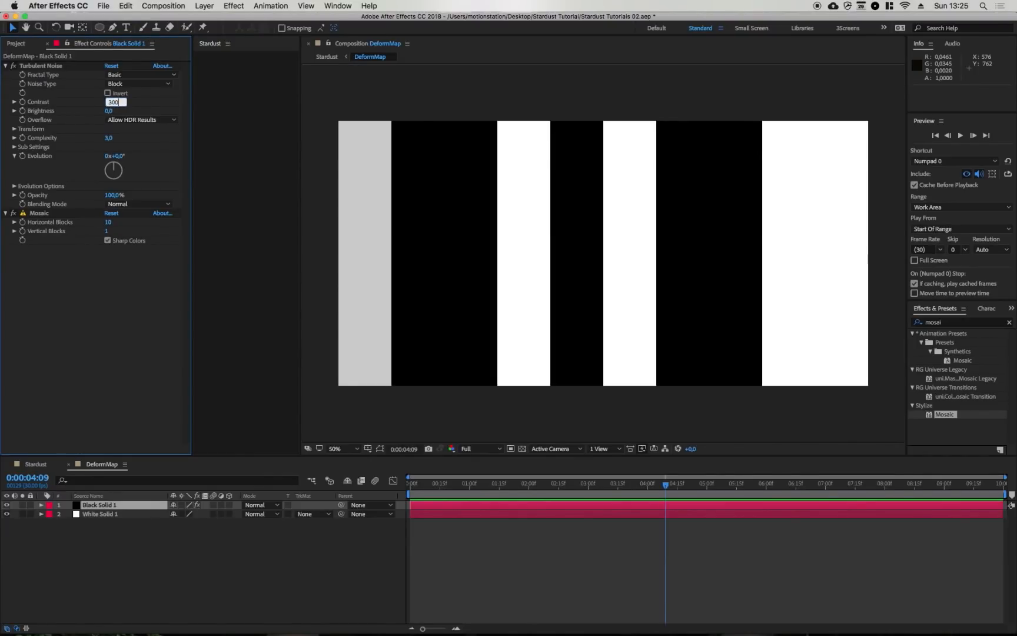
click(115, 221)
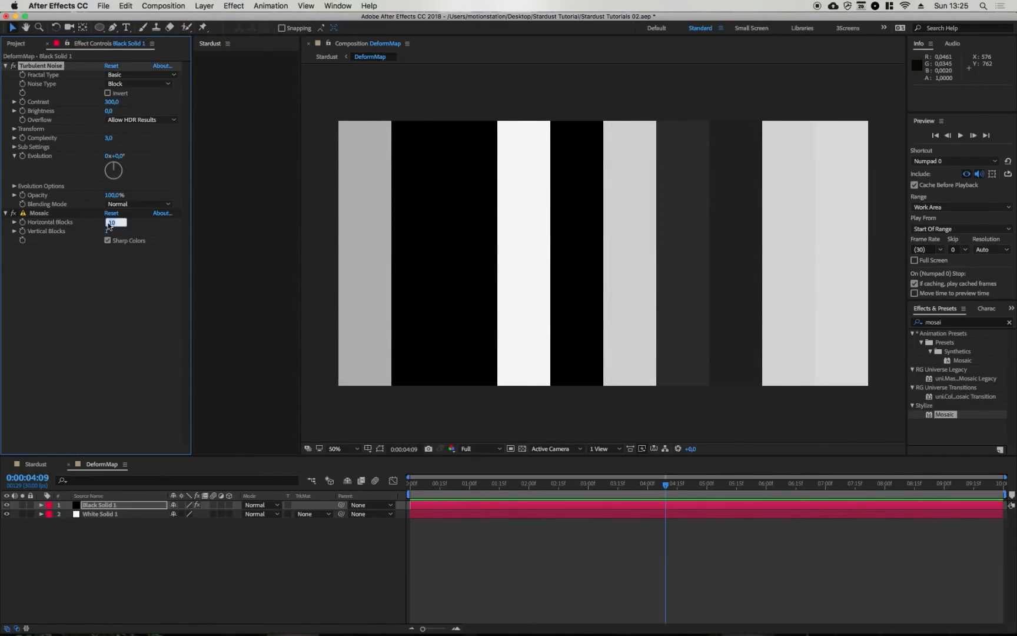
text(20)
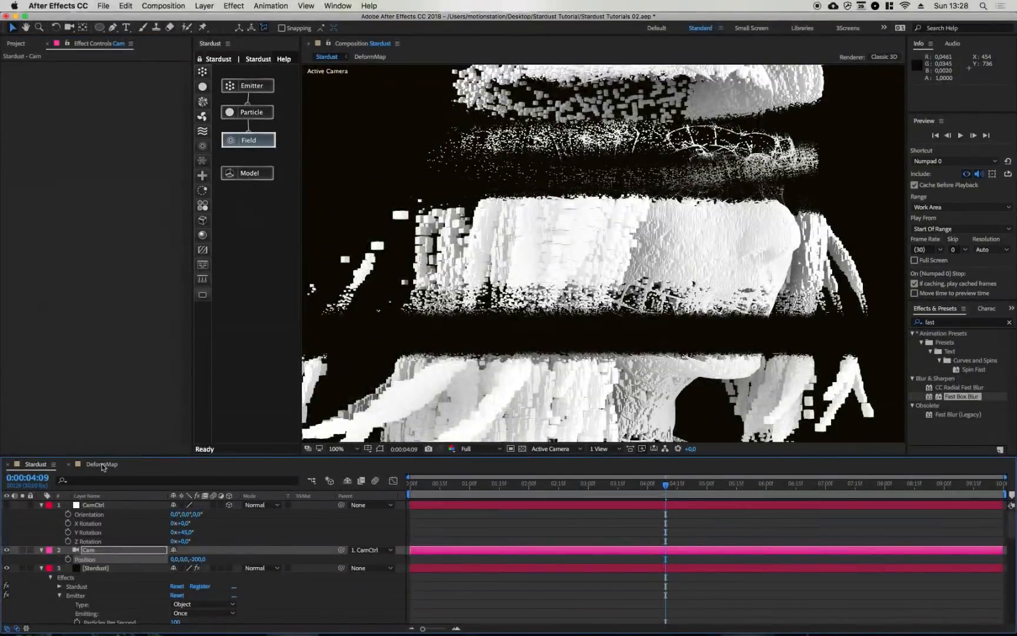
- Preview the stripe-sliced head in Stardust, then scrub through the finished Digital Ghost video
click(102, 463)
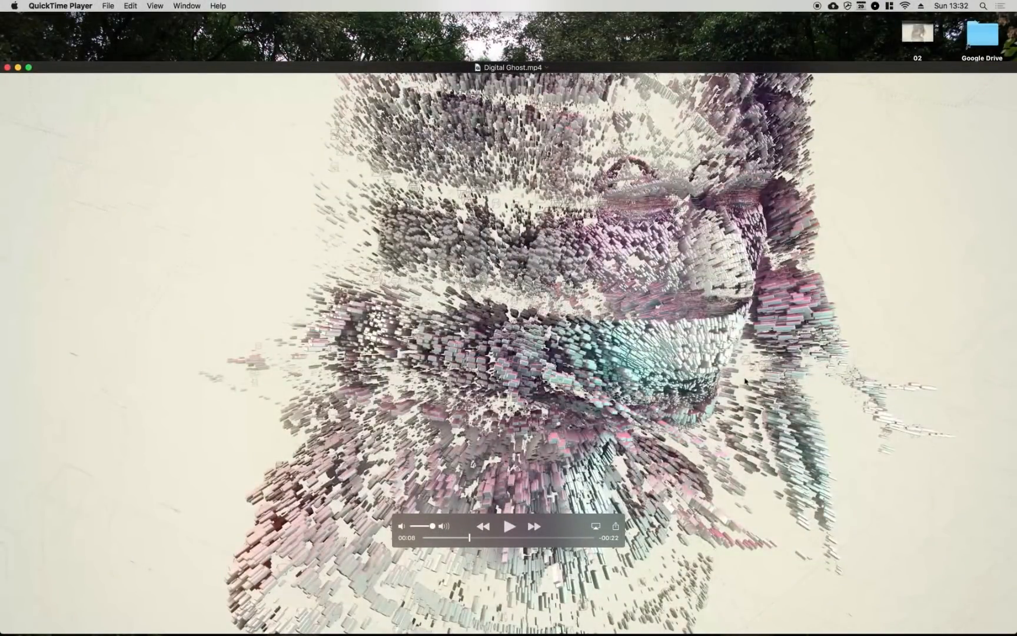
drag(485, 537, 577, 537)
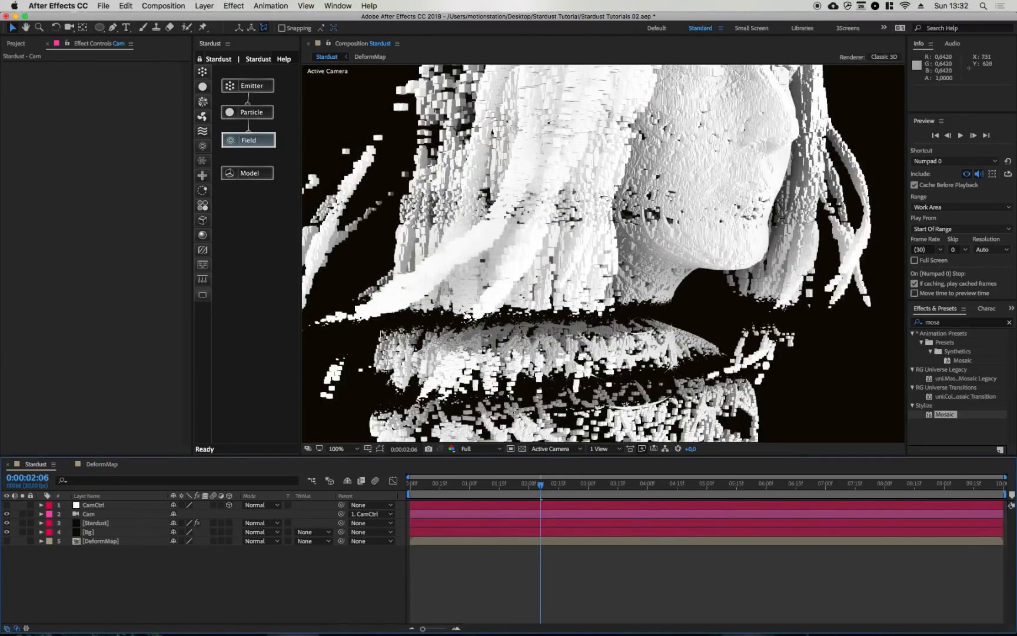
- Review the Stardust Particle rotation settings, then add a new Null Object layer
click(95, 523)
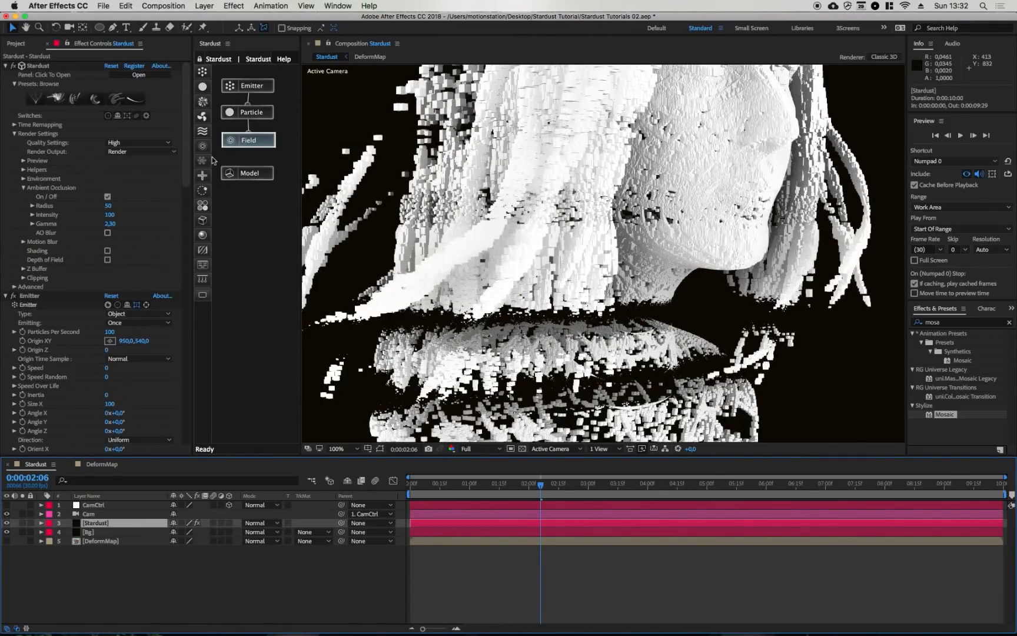
click(231, 140)
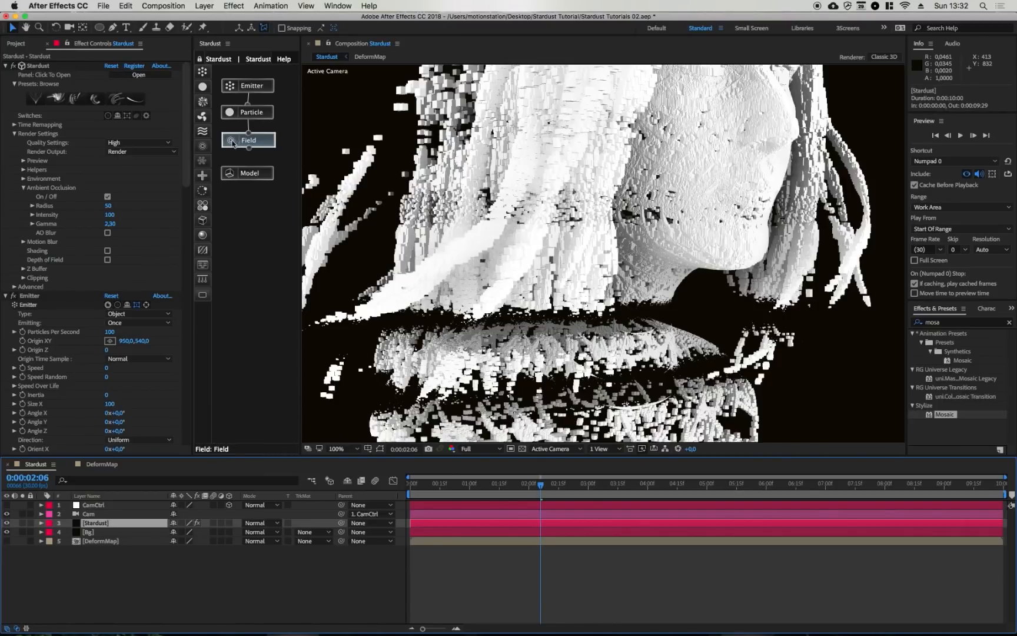
click(252, 111)
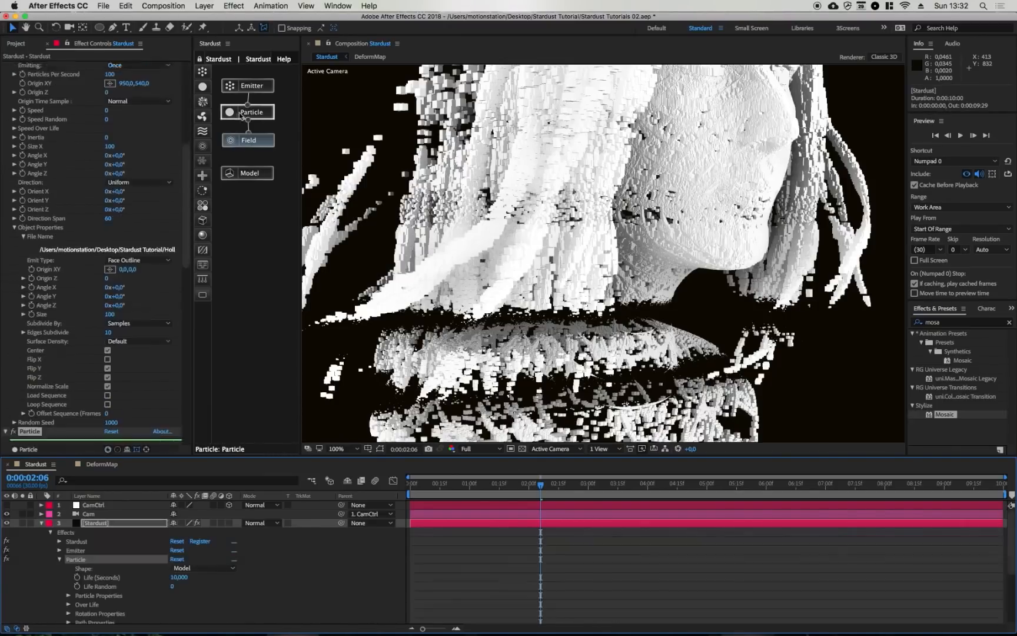
scroll(down, 3)
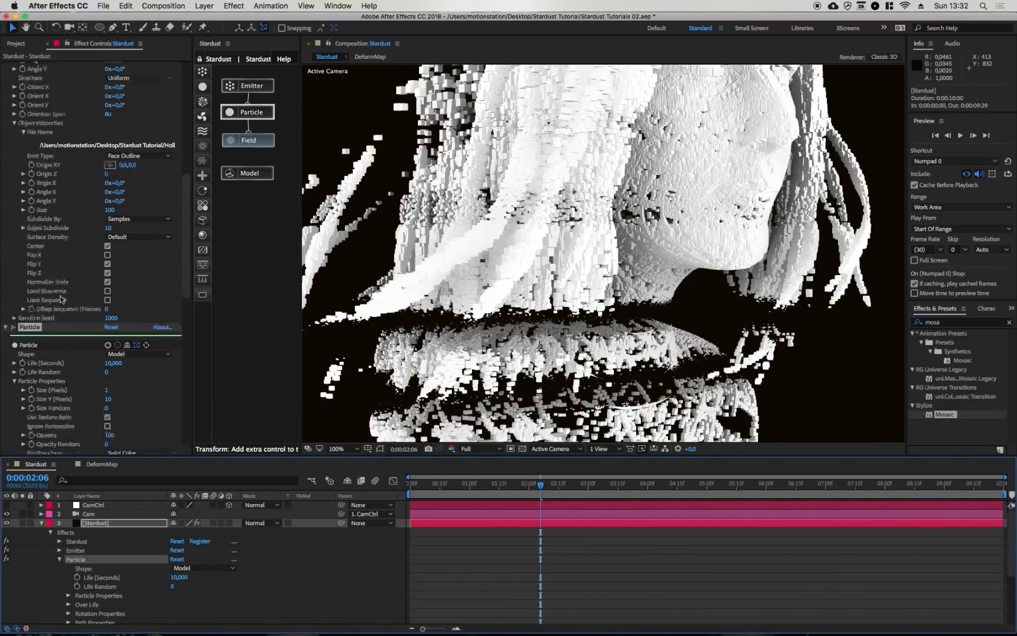
scroll(down, 3)
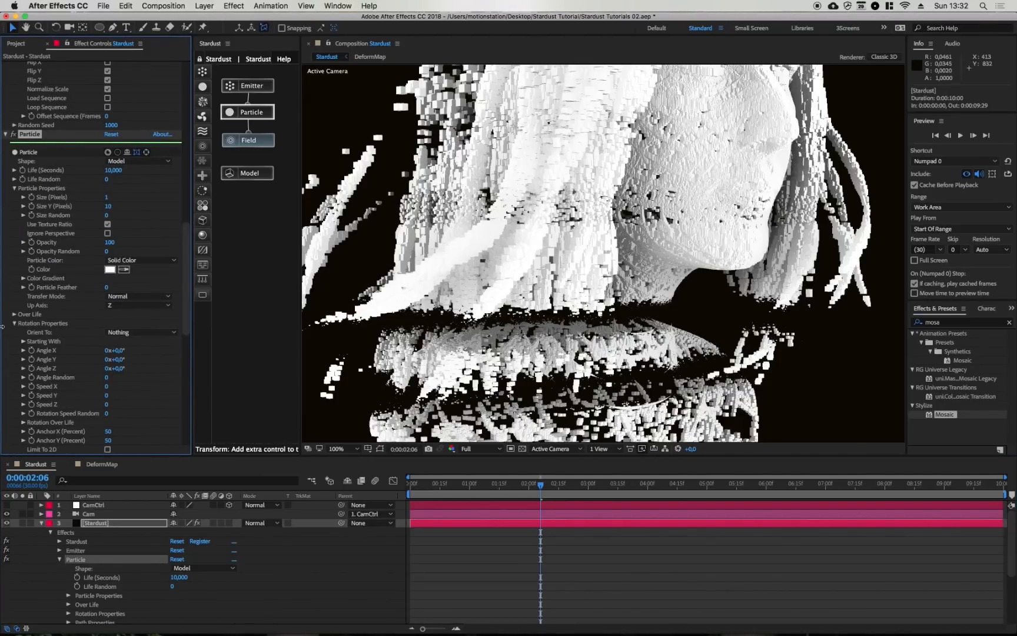
click(136, 332)
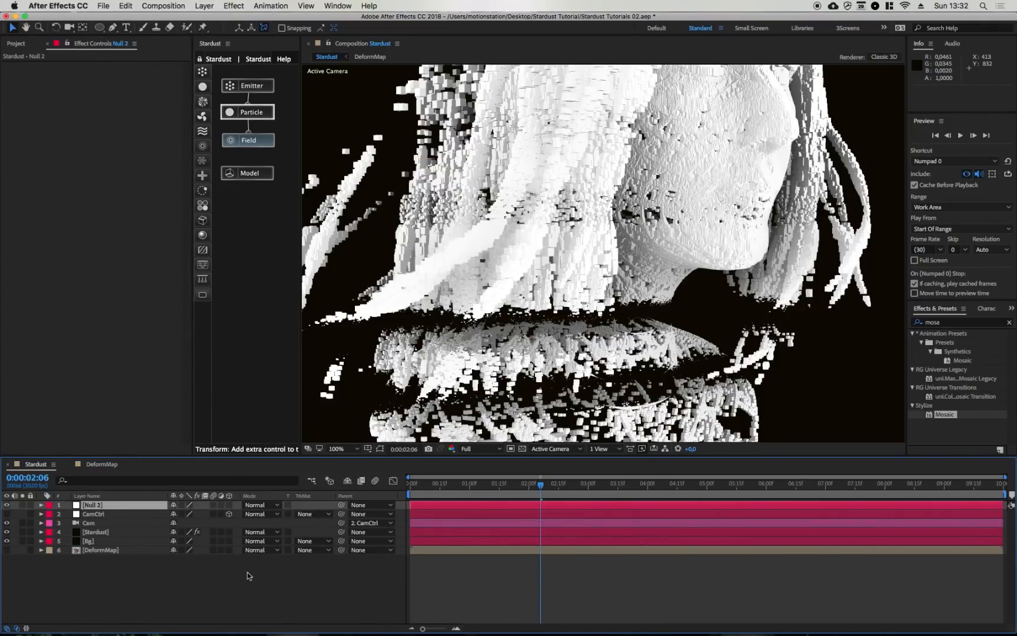
- Rename the new Null 2 layer to LookAt
double_click(97, 505)
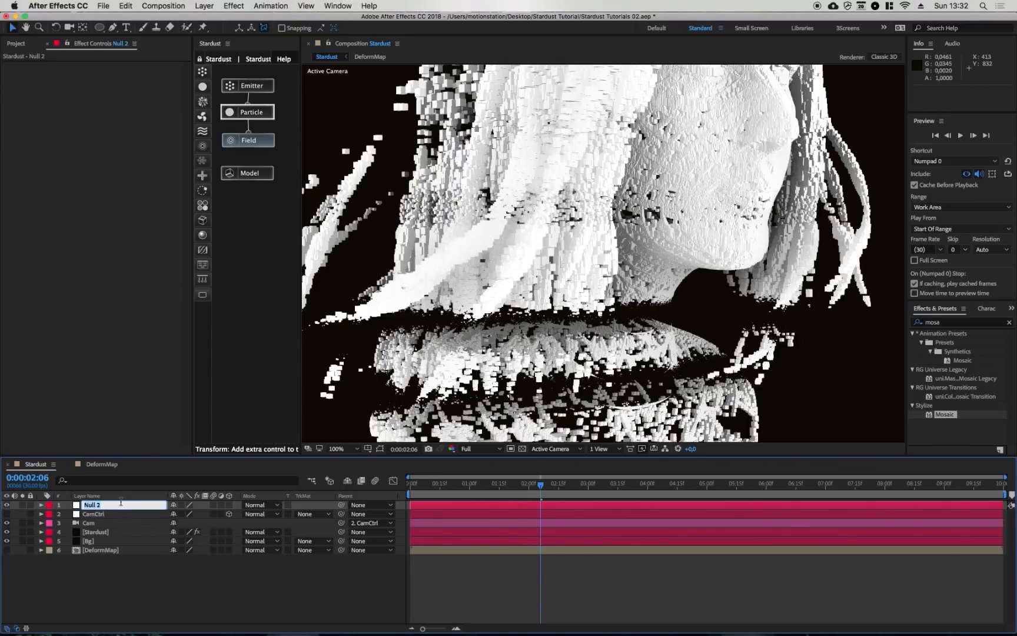
text(LookAt)
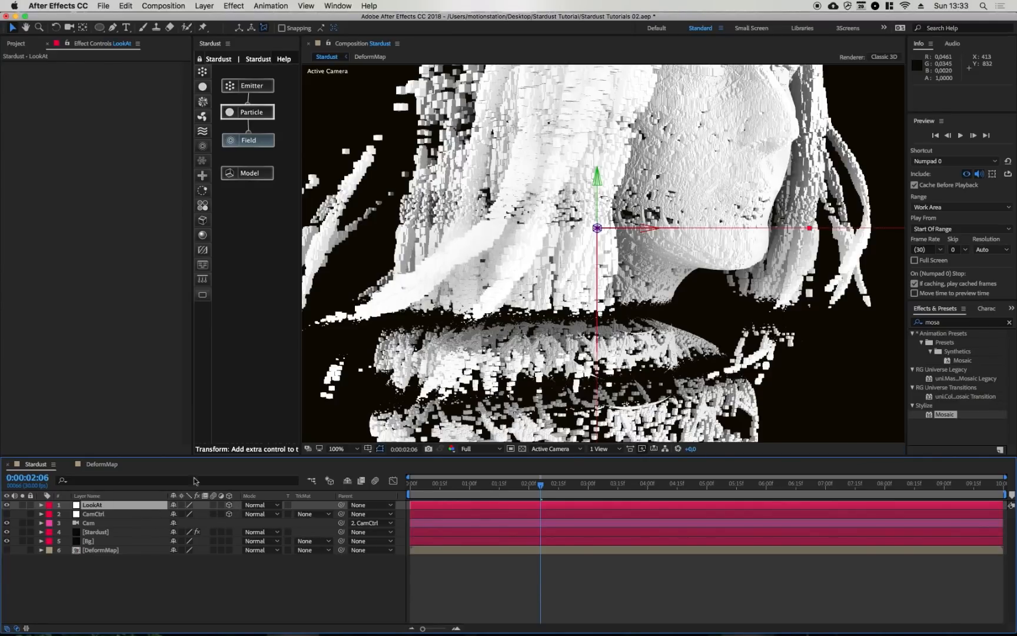
mouse_move(12, 503)
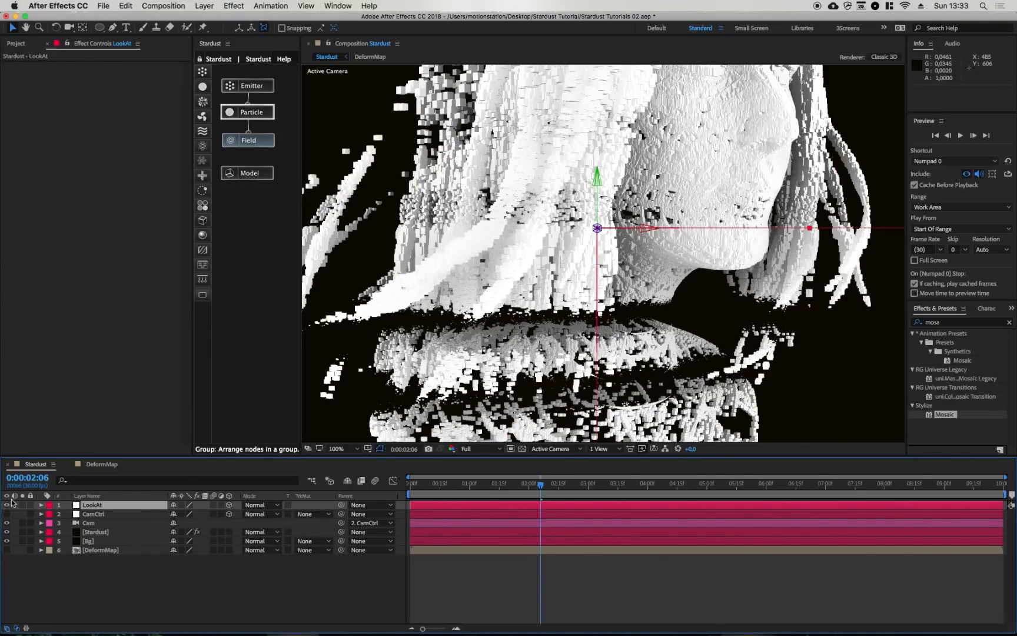
- Set Particle Orient To to Null and supply LookAt as the target null
click(96, 531)
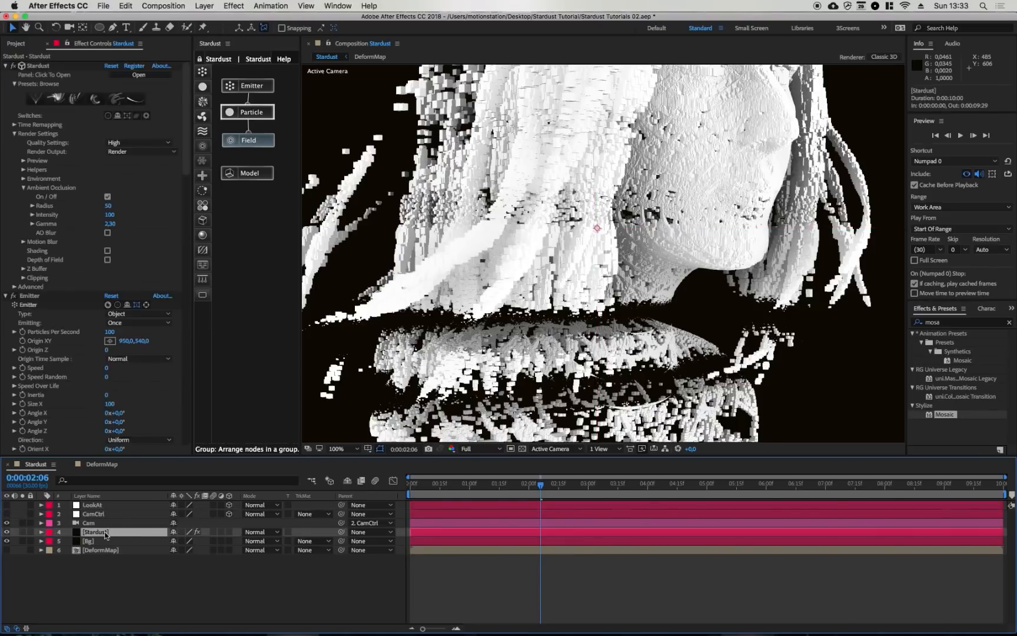
mouse_move(323, 155)
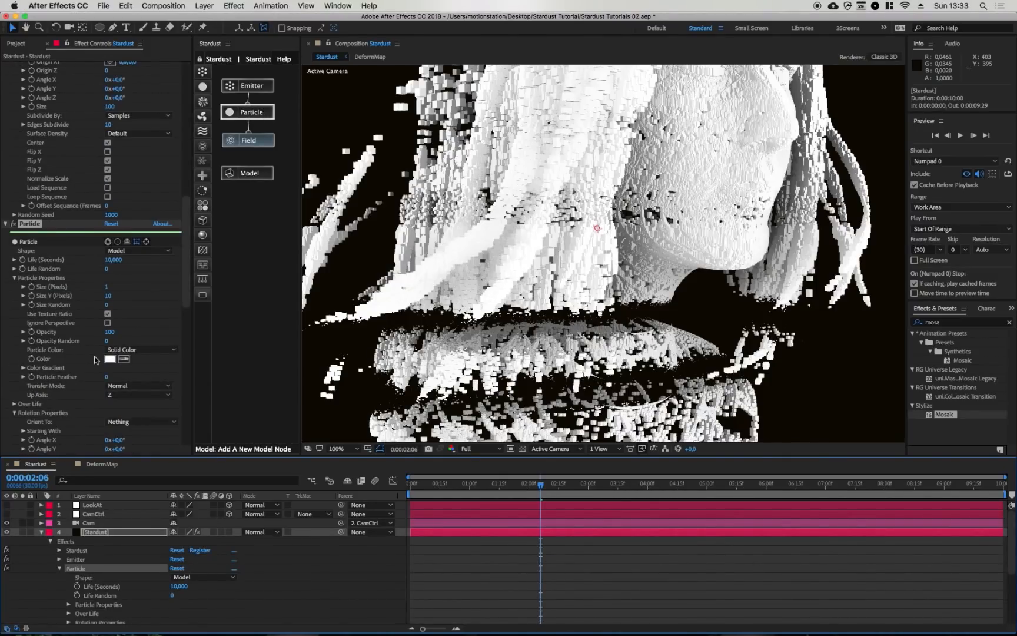
scroll(down, 3)
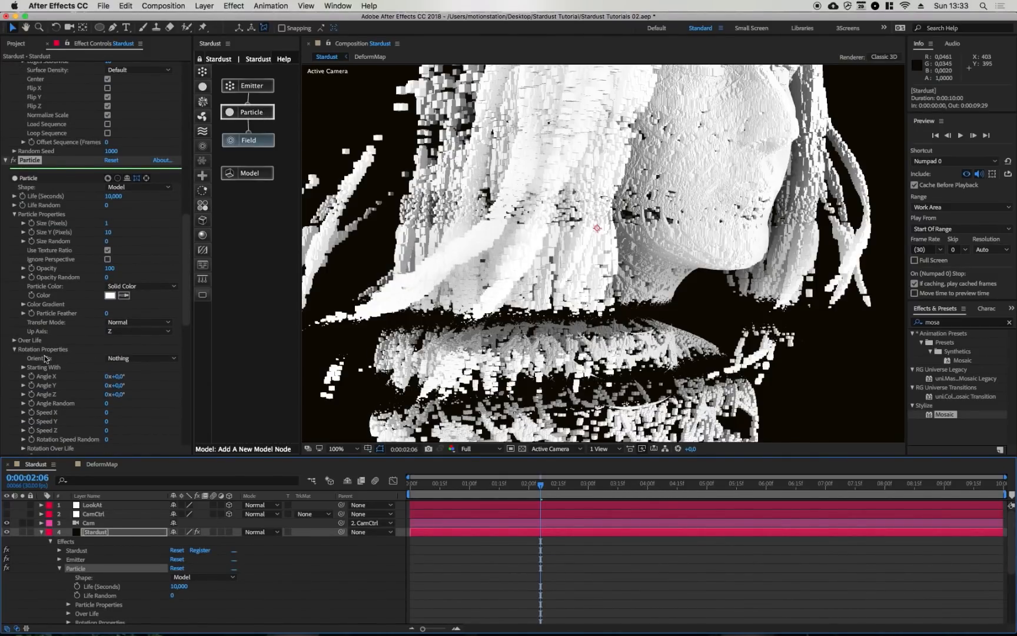
click(141, 358)
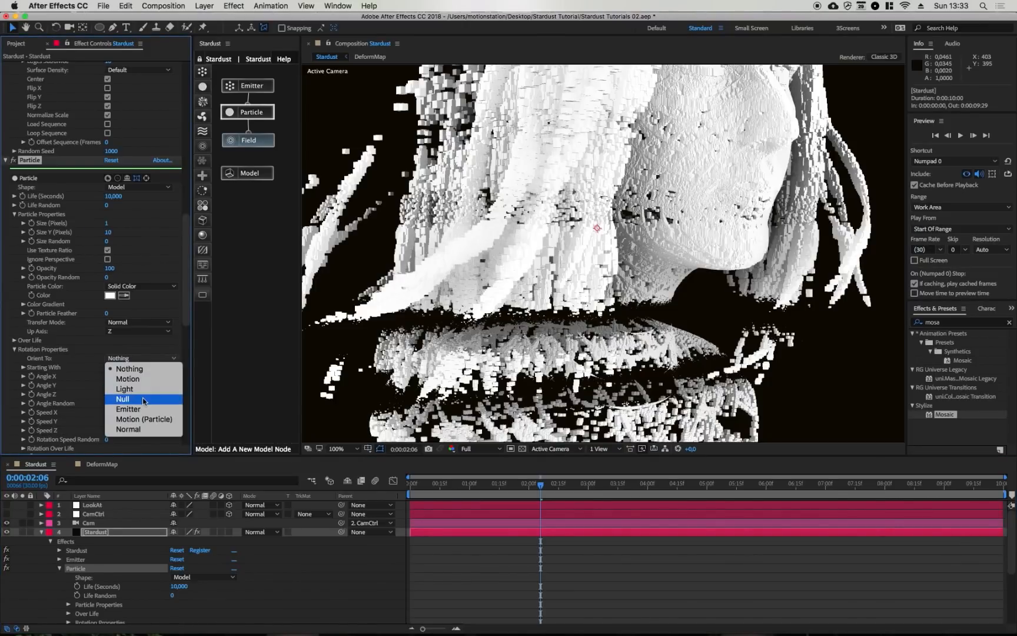
click(122, 398)
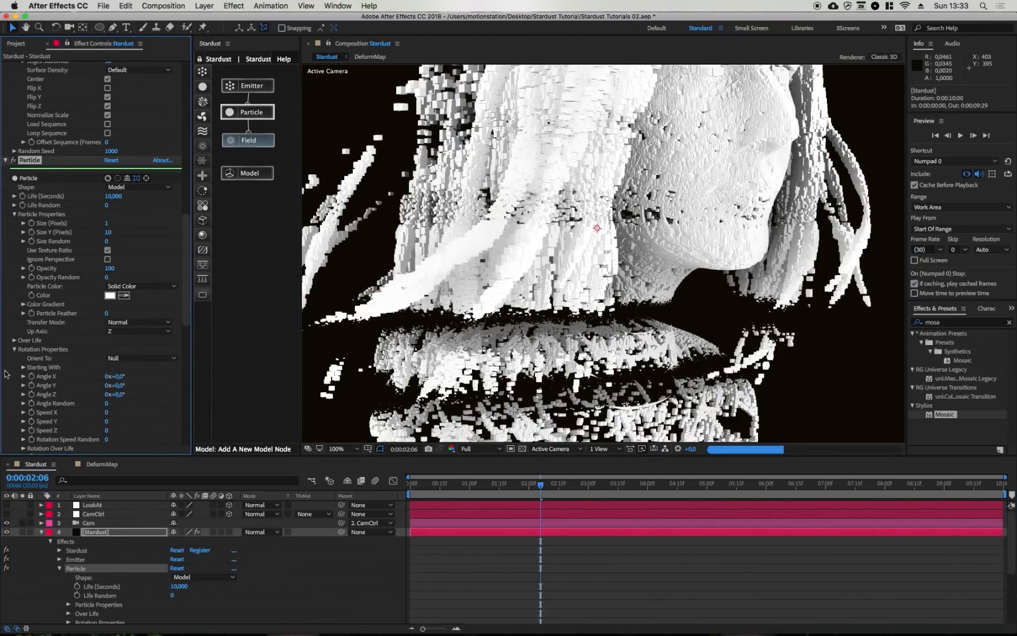
click(16, 368)
text(Look)
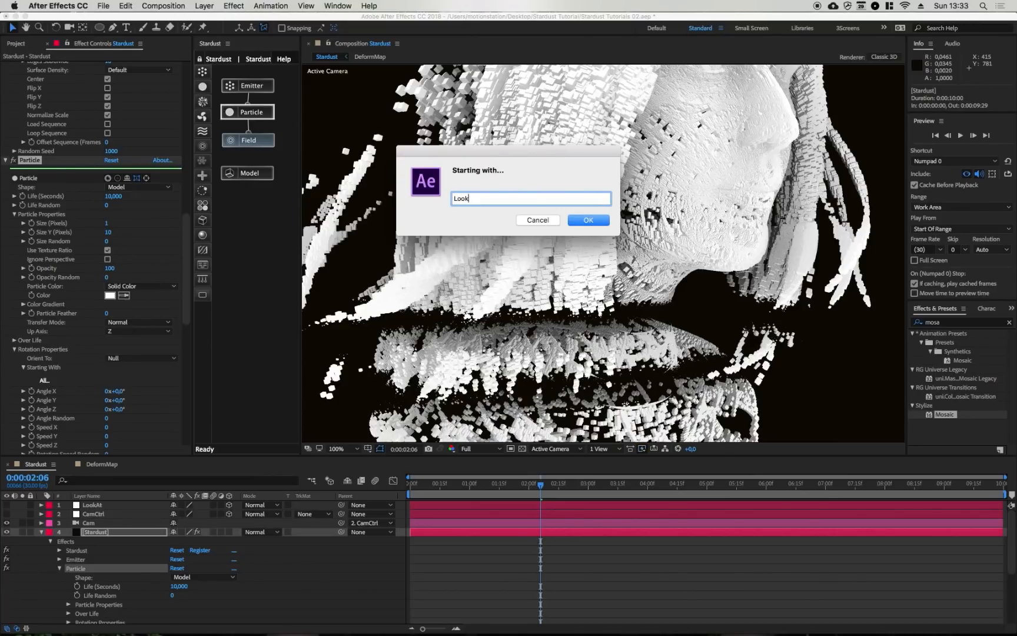
click(587, 220)
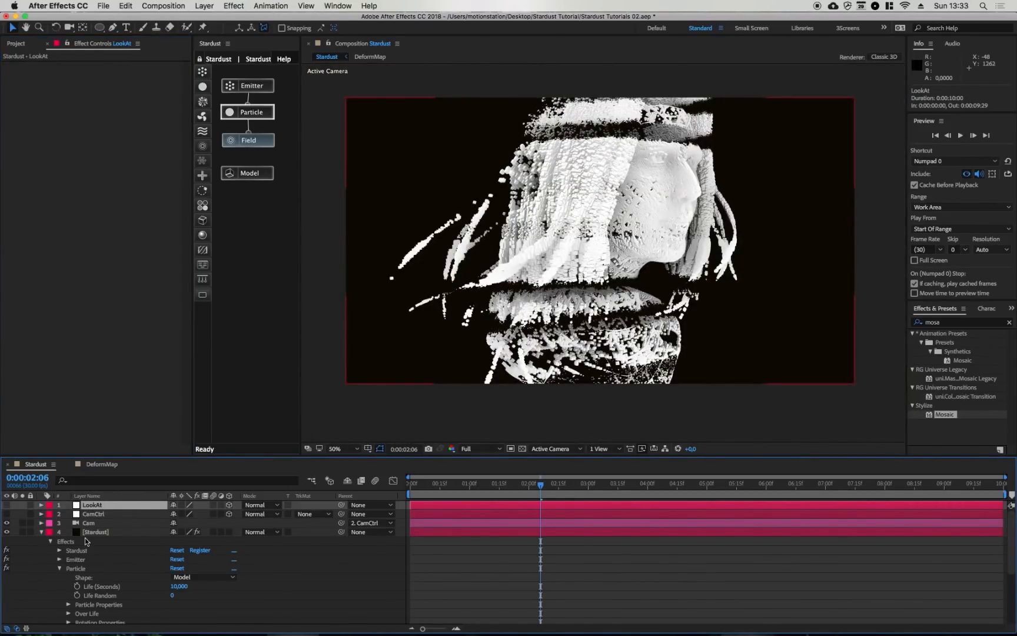
- Rework the Model cube primitive sizes into thin slivers, setting depth to 10 then 4
click(95, 531)
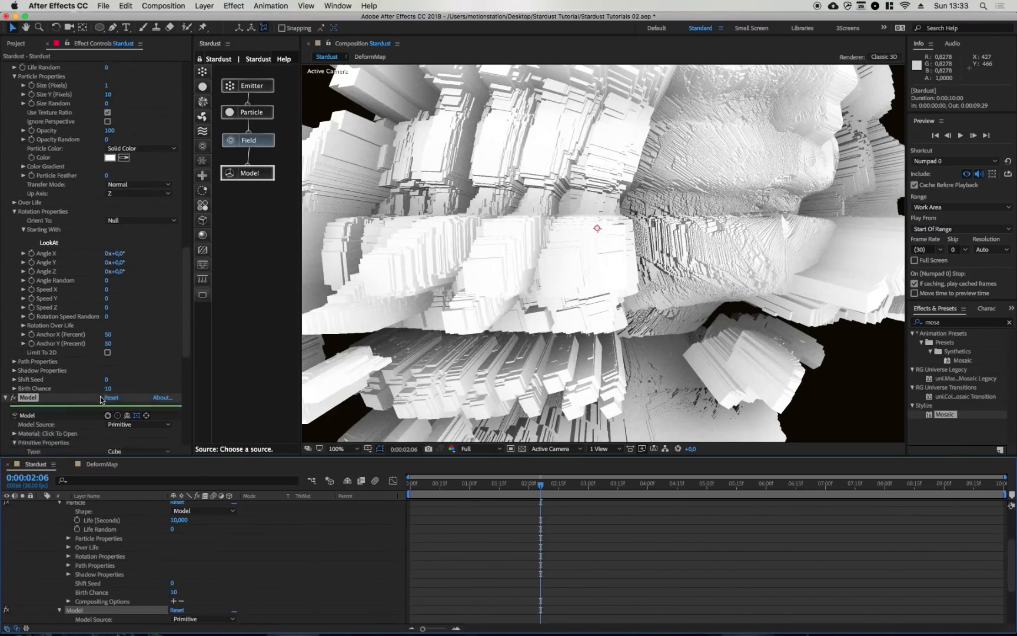
scroll(down, 3)
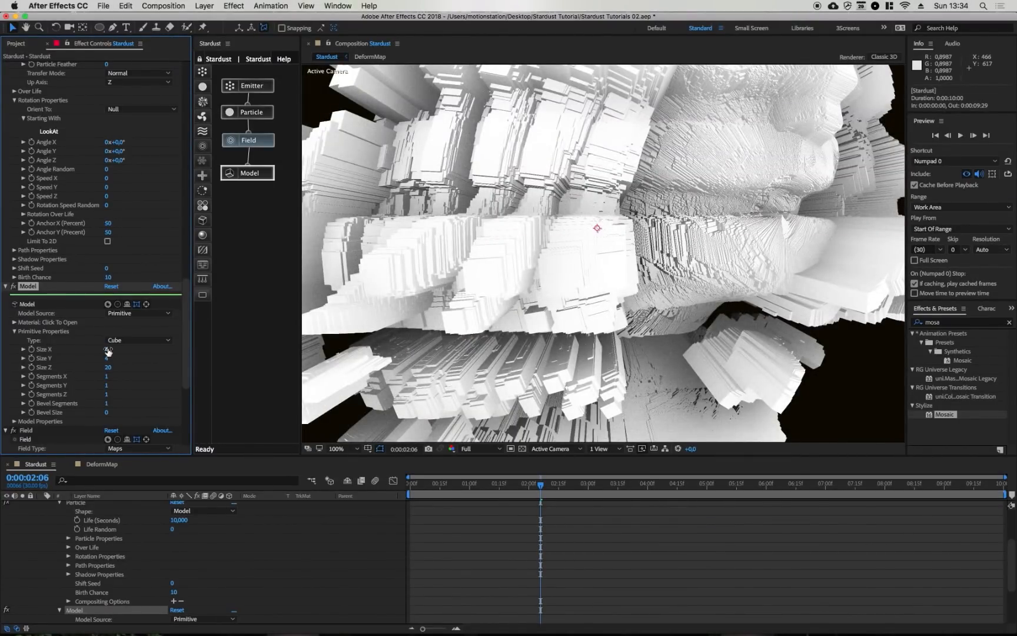
drag(111, 348, 106, 349)
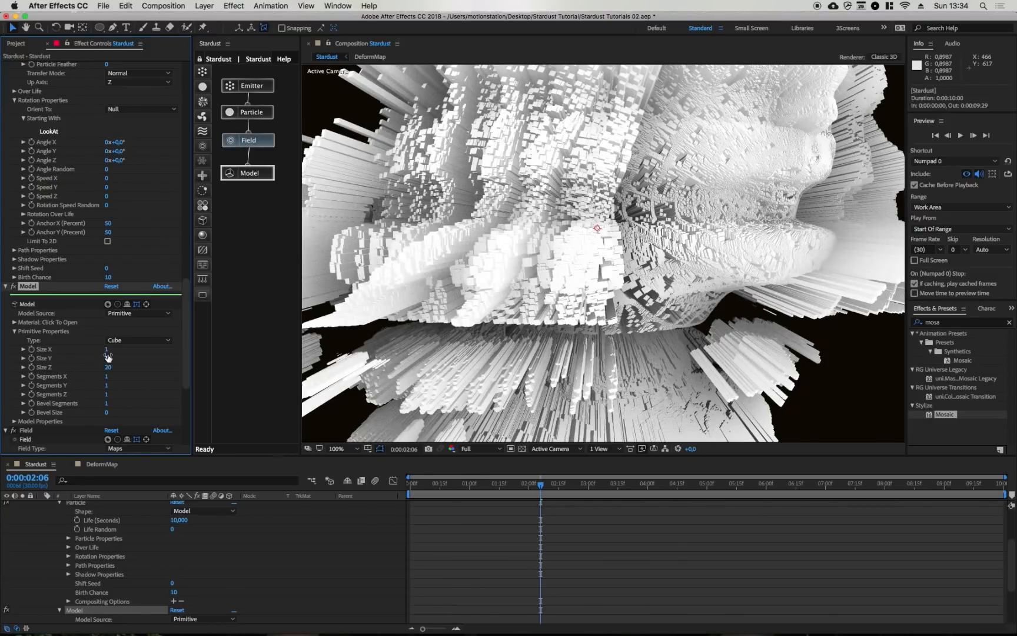
click(115, 350)
text(0)
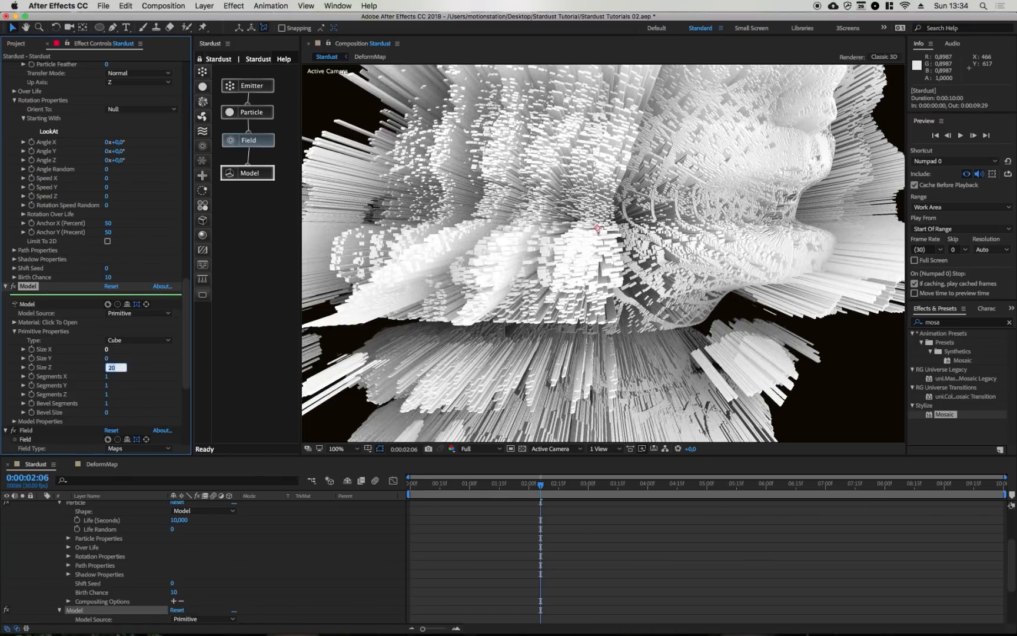
text(10)
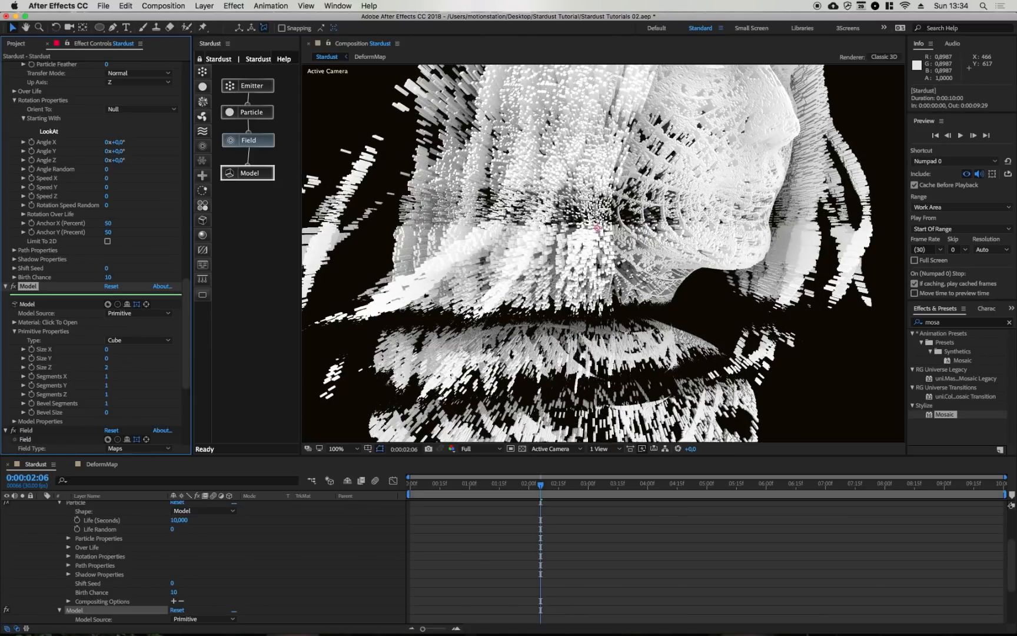
double_click(109, 367)
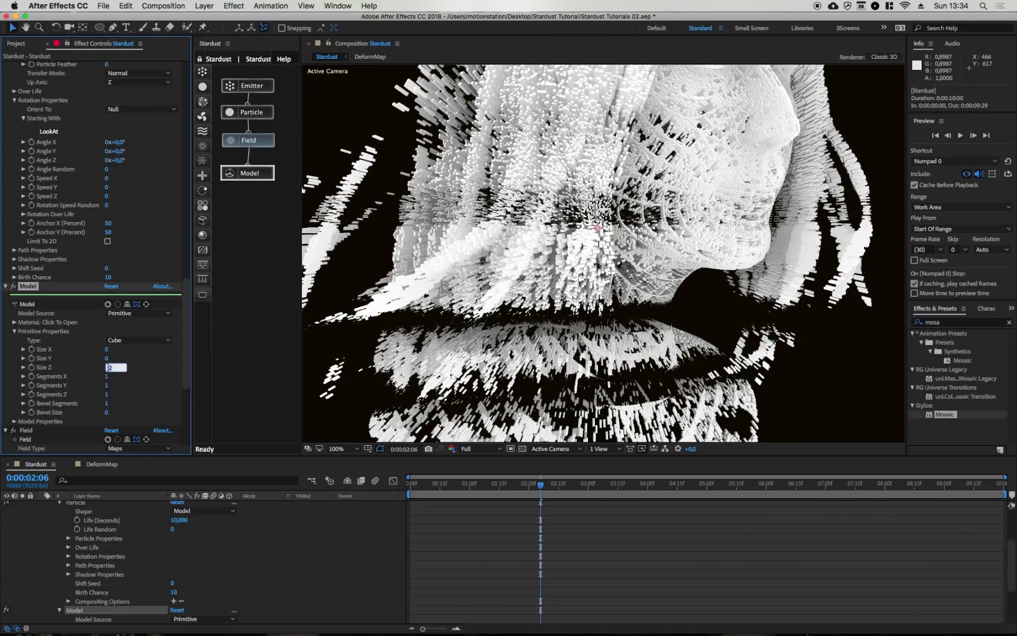
text(4)
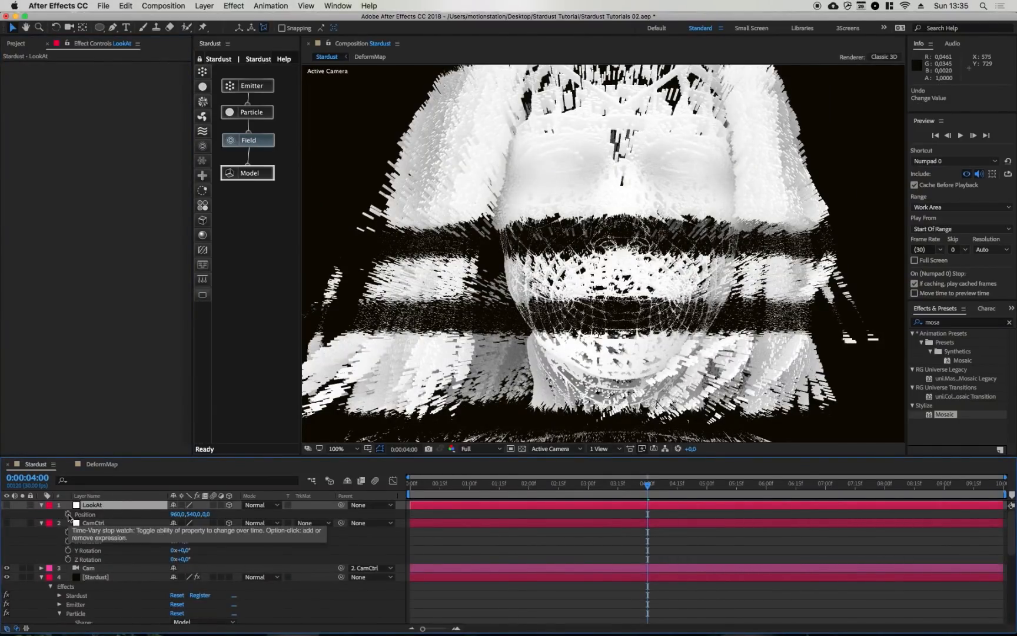
- Give LookAt's Position a wiggle(1,200) expression so it wanders randomly
text(wiggle(2)
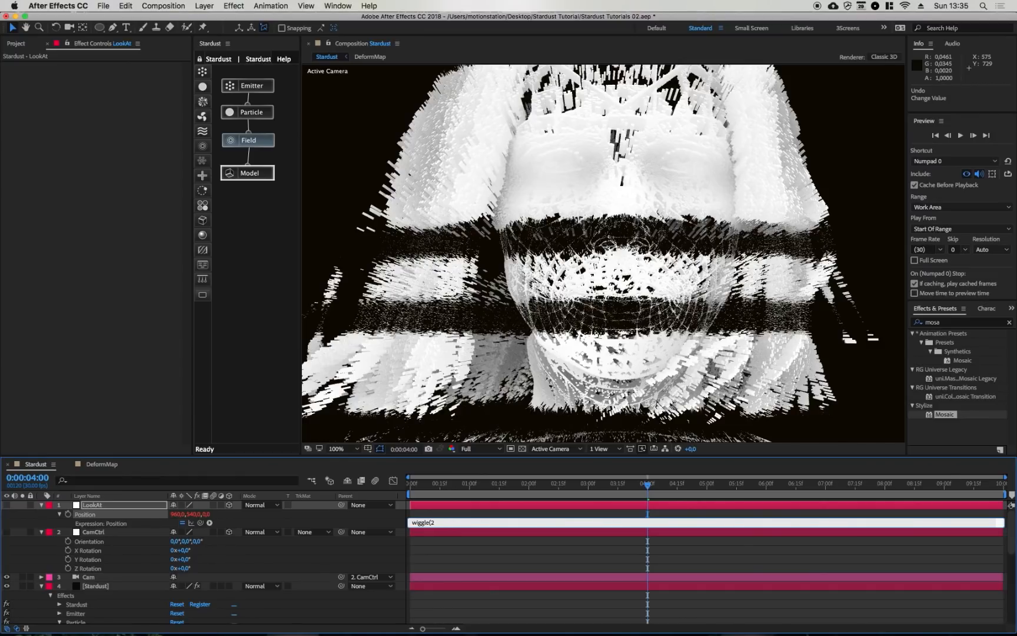
text(1,200))
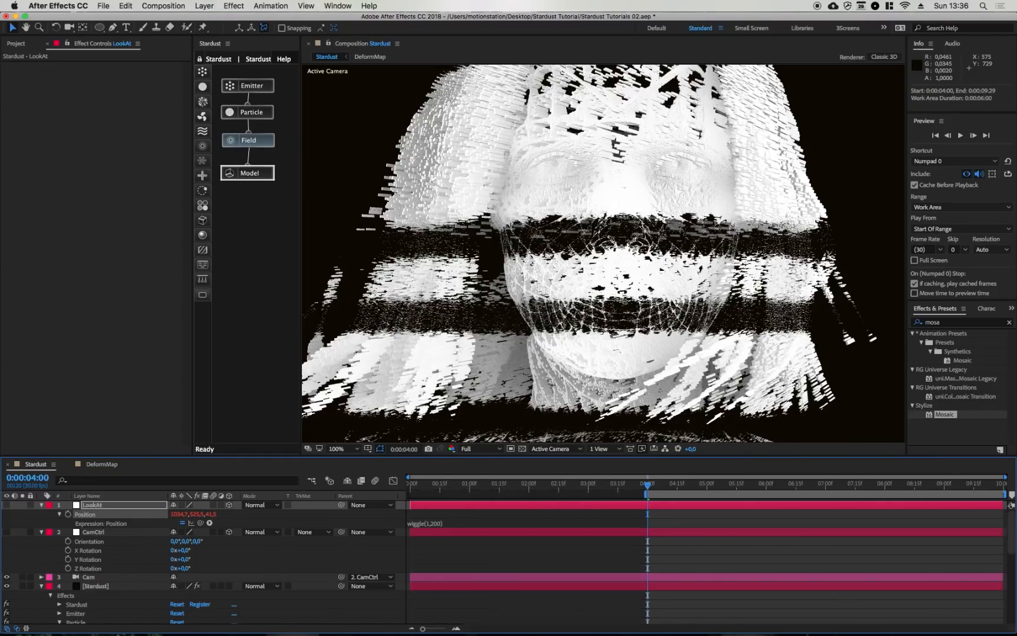
click(470, 449)
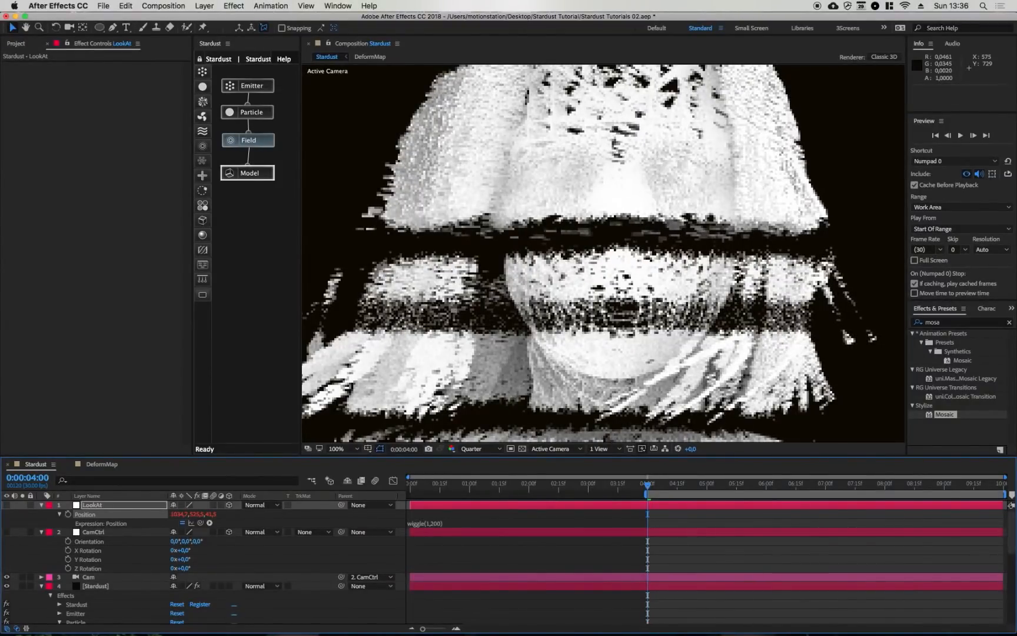
click(472, 448)
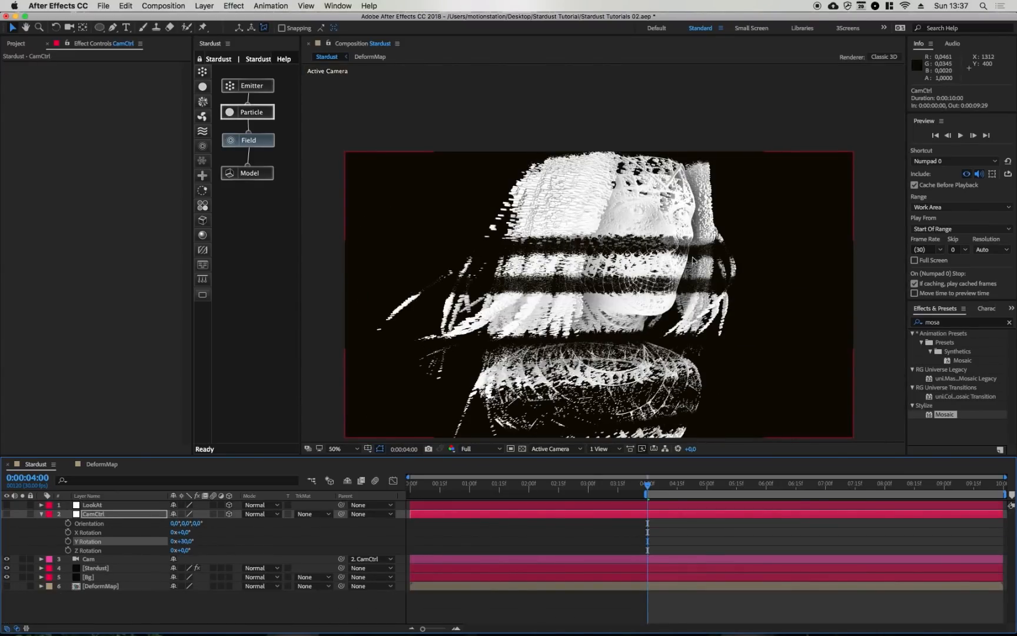
mouse_move(667, 231)
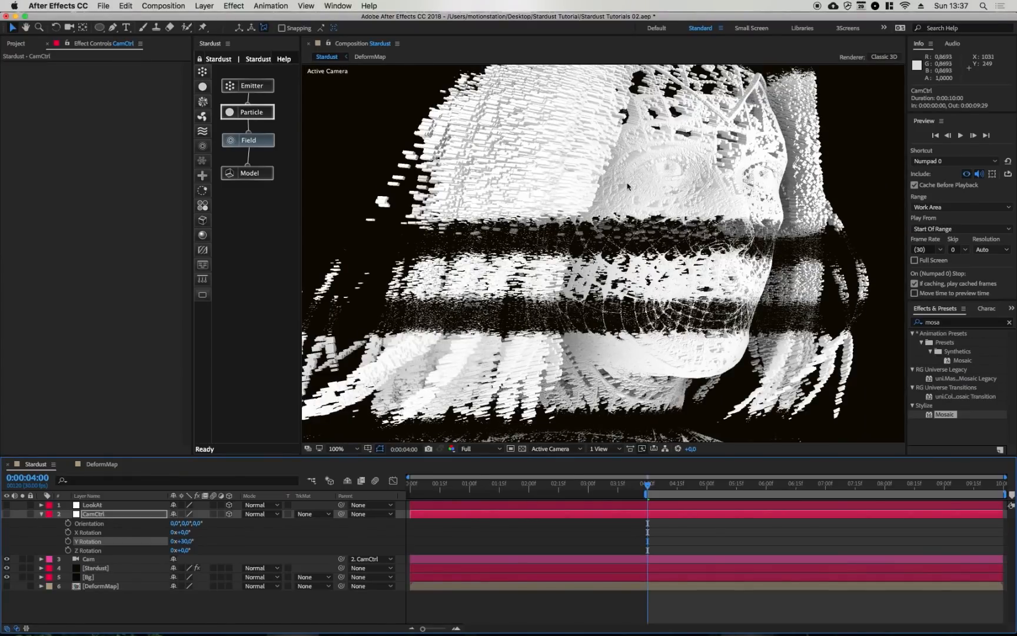
mouse_move(802, 110)
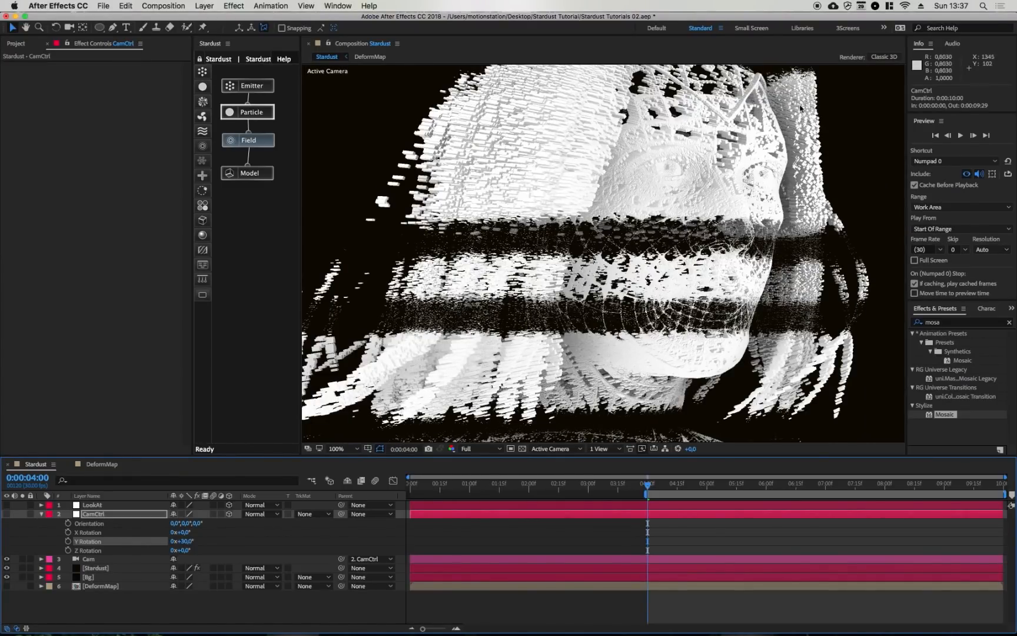
mouse_move(629, 147)
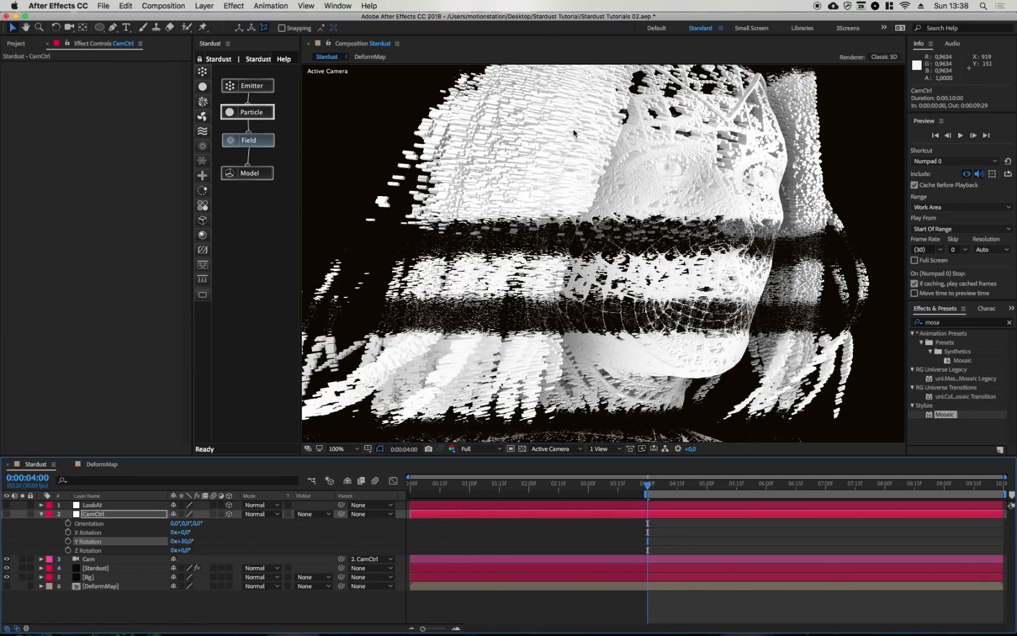
mouse_move(748, 218)
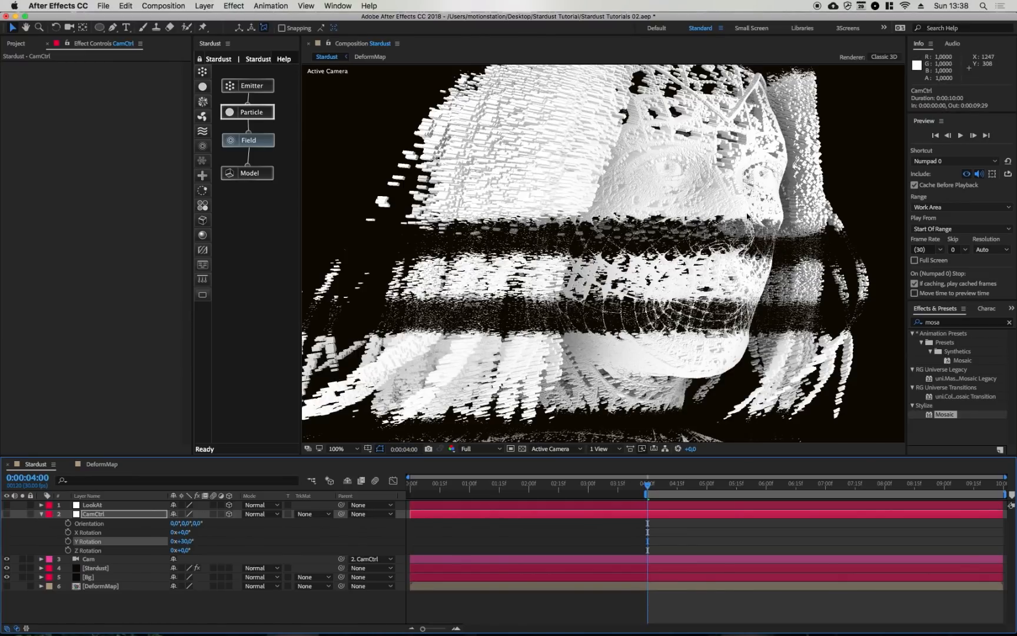
mouse_move(602, 246)
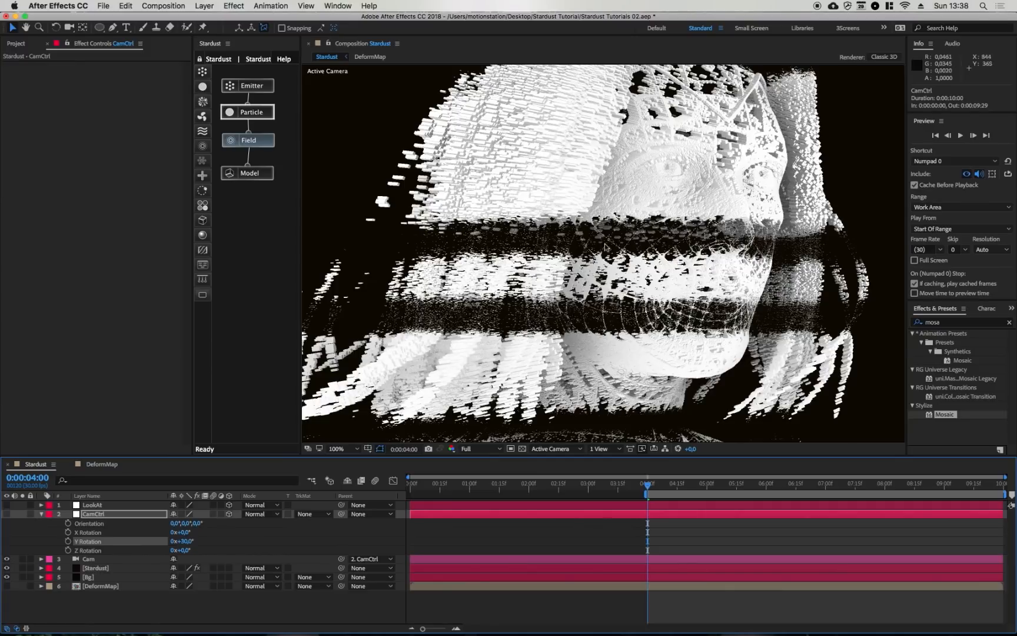
mouse_move(606, 247)
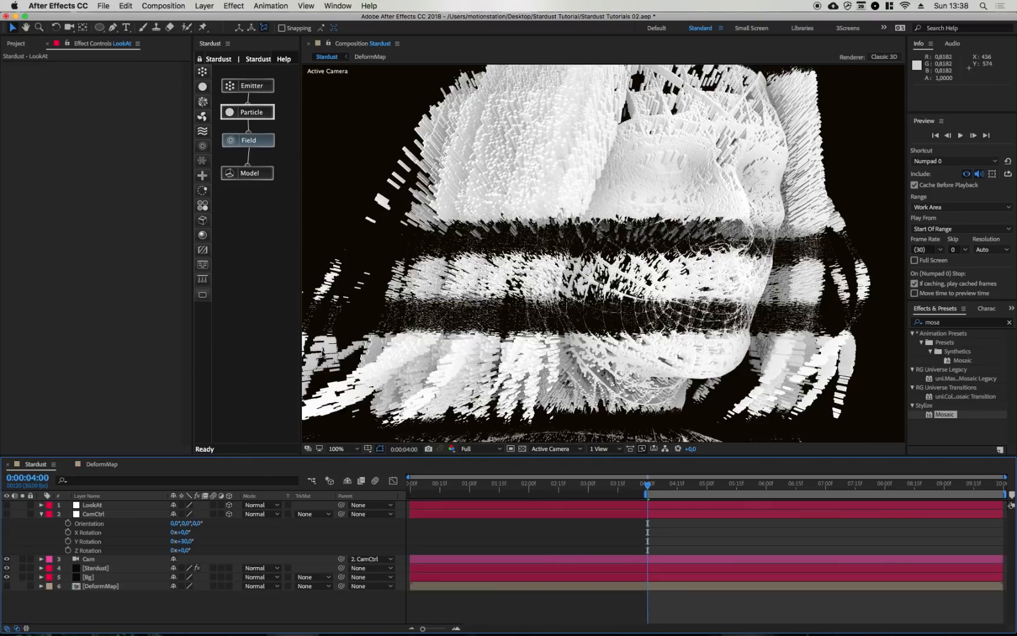
mouse_move(322, 423)
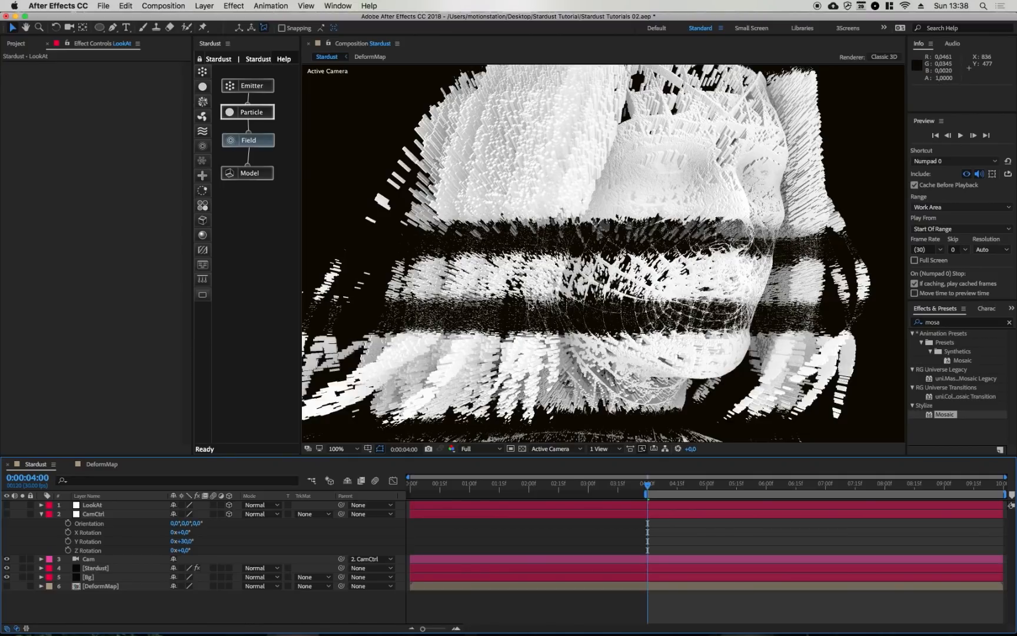
mouse_move(577, 323)
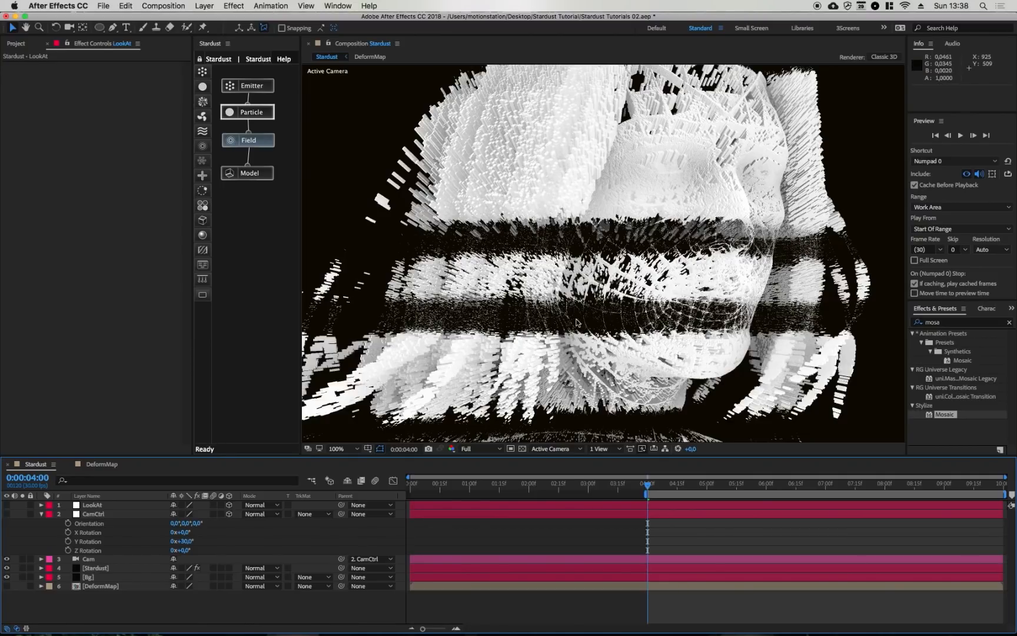
click(338, 448)
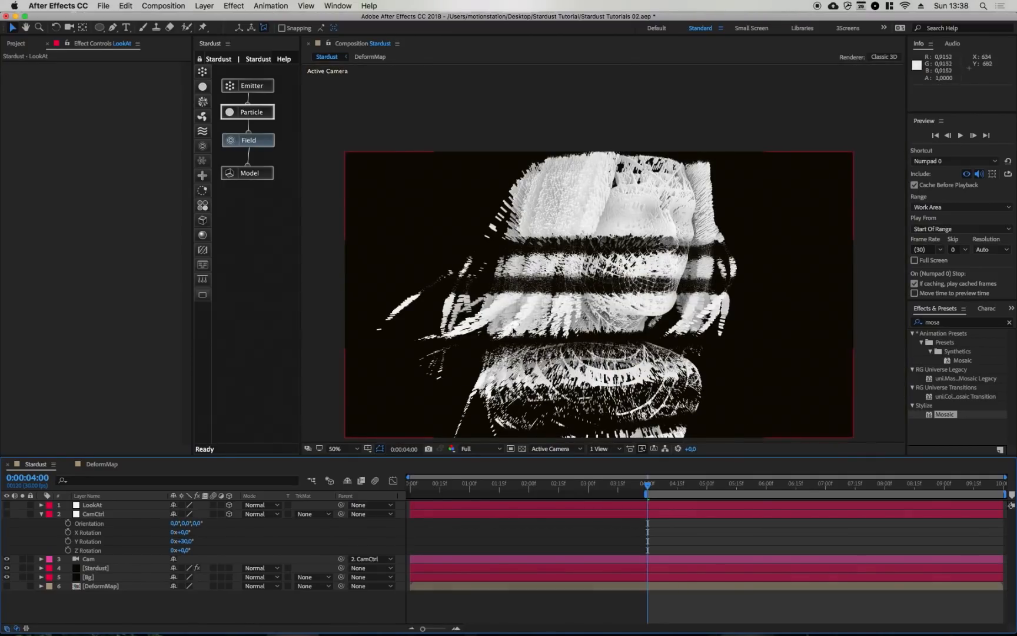